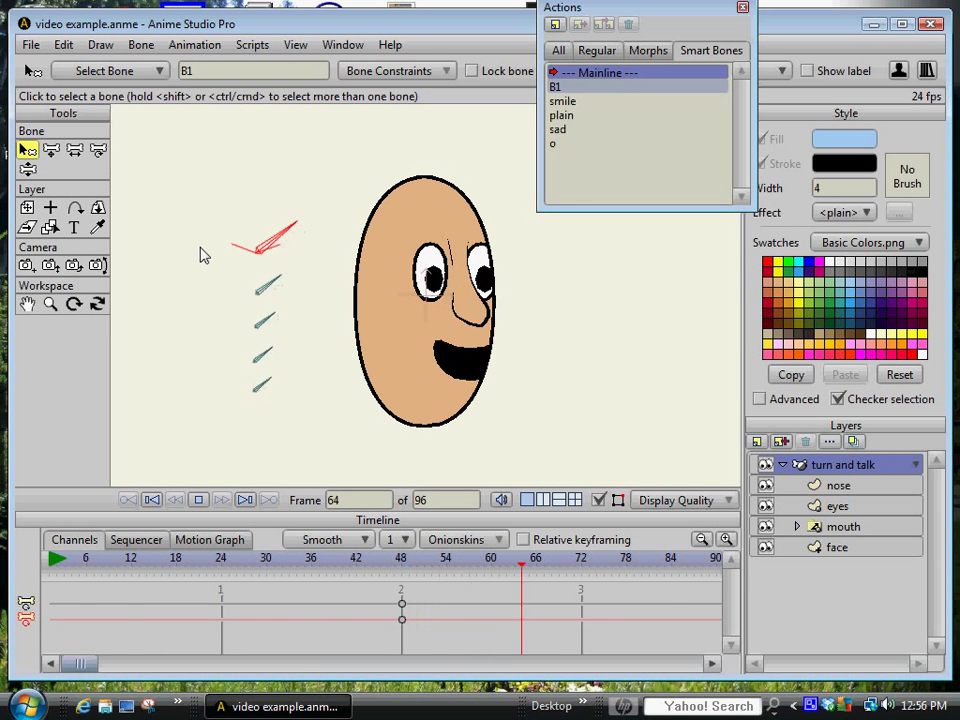
Click back and forth between two points along the bottom timeline area
{"action": "left_click", "coordinate": [160, 557]}
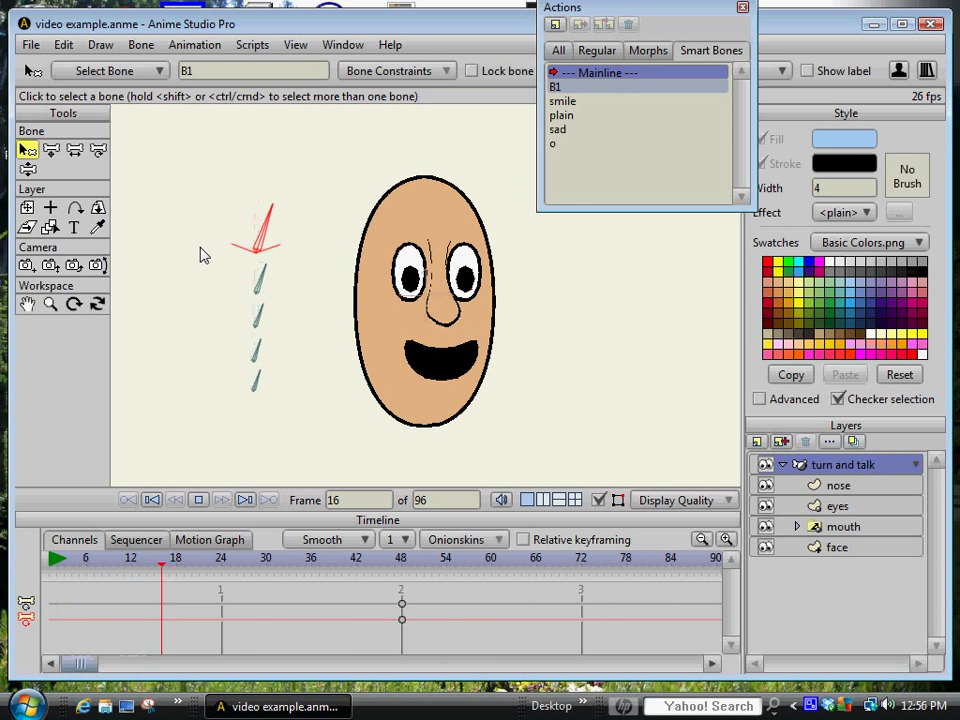
{"action": "left_click", "coordinate": [529, 558]}
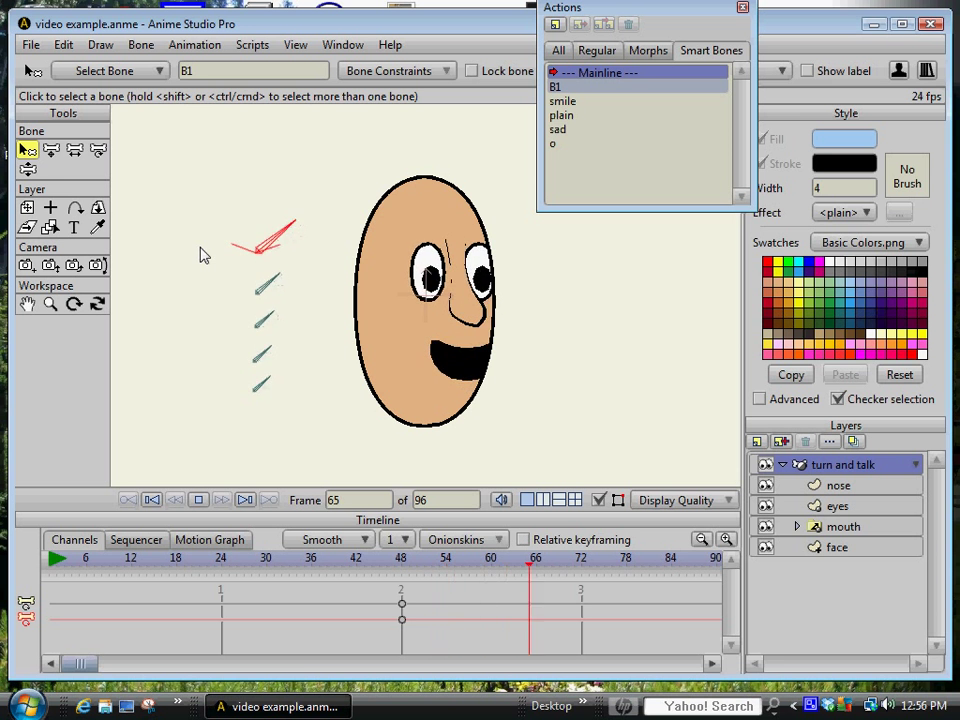
{"action": "left_click", "coordinate": [176, 557]}
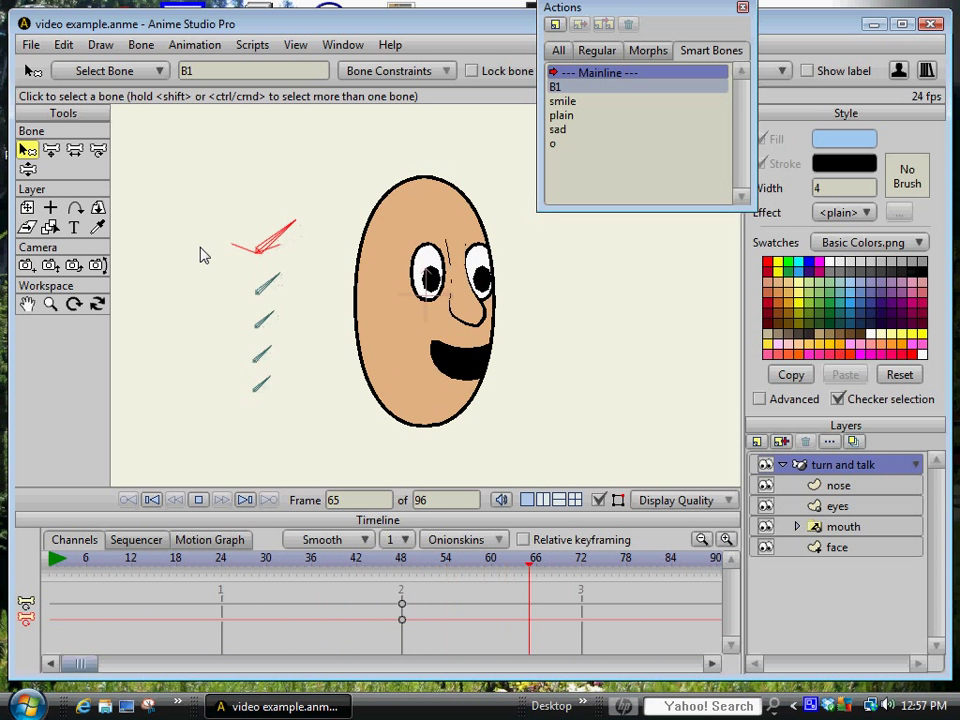
{"action": "left_click", "coordinate": [176, 557]}
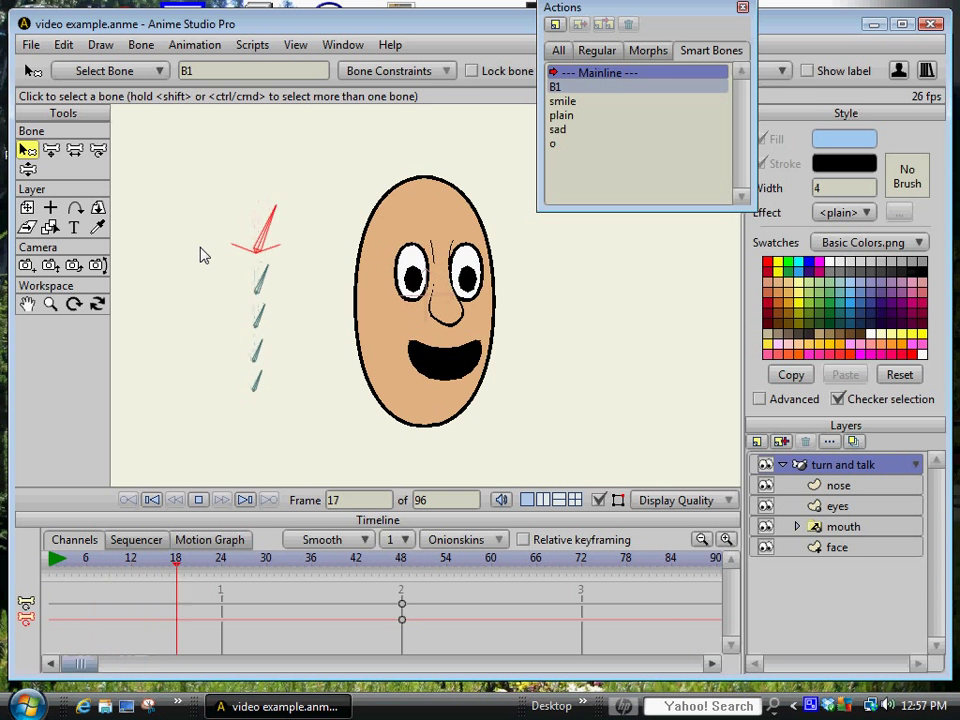
{"action": "left_click", "coordinate": [536, 558]}
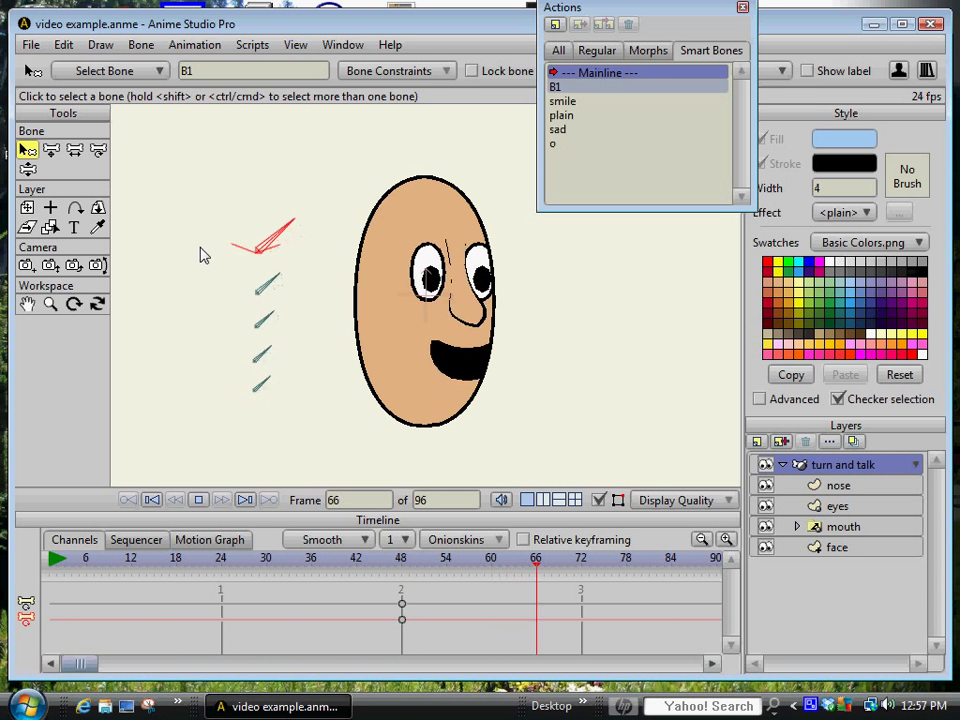
{"action": "left_click", "coordinate": [176, 558]}
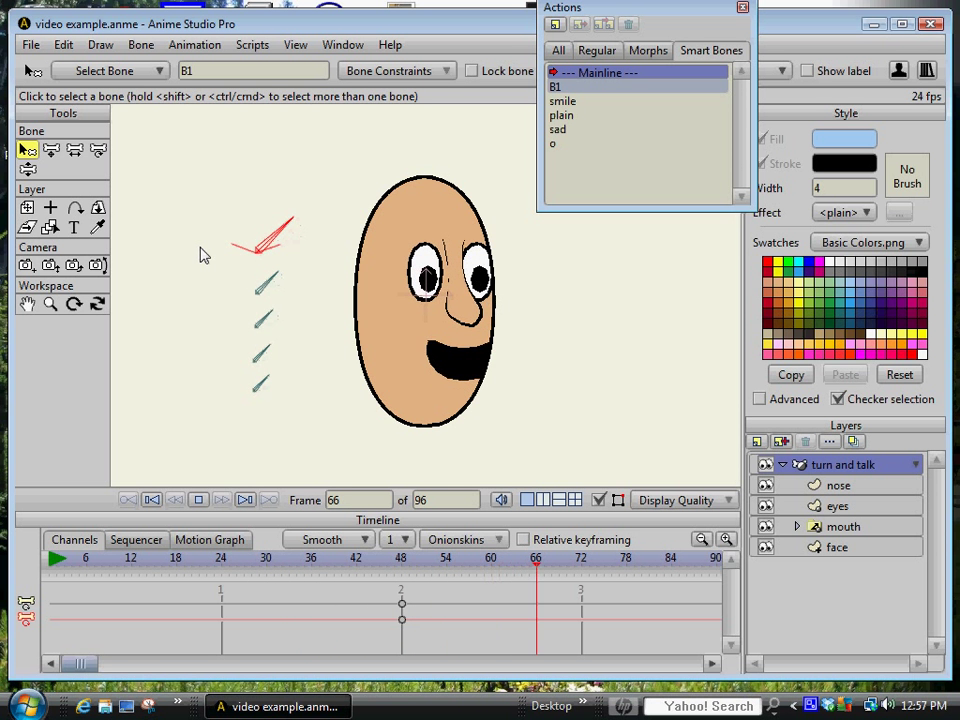
{"action": "left_click", "coordinate": [176, 557]}
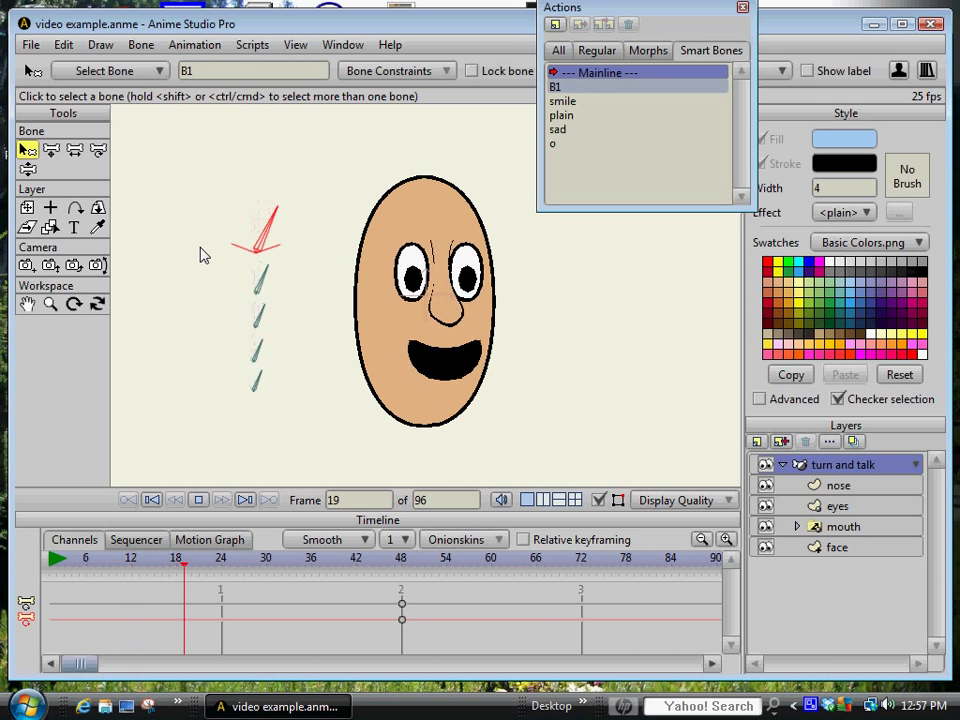
{"action": "left_click", "coordinate": [535, 557]}
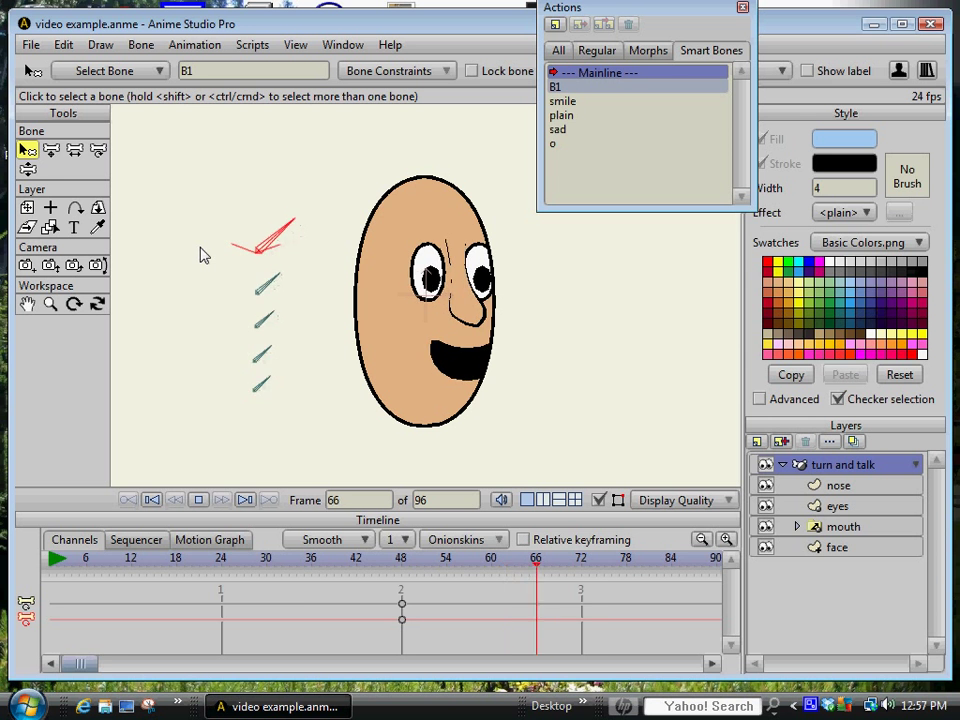
{"action": "left_click", "coordinate": [176, 558]}
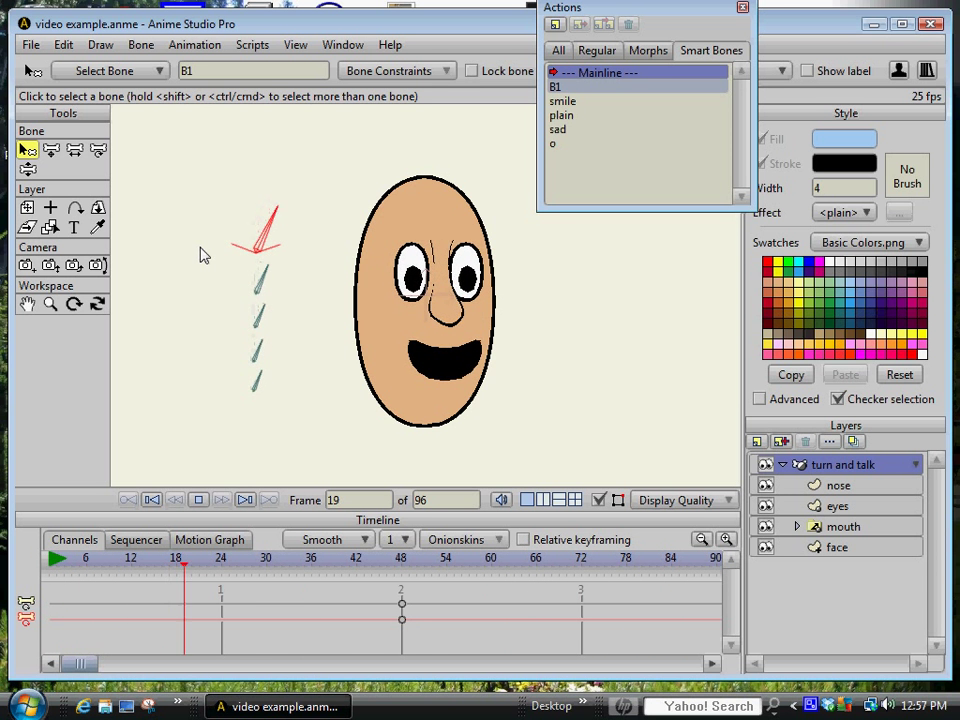
{"action": "left_click", "coordinate": [543, 558]}
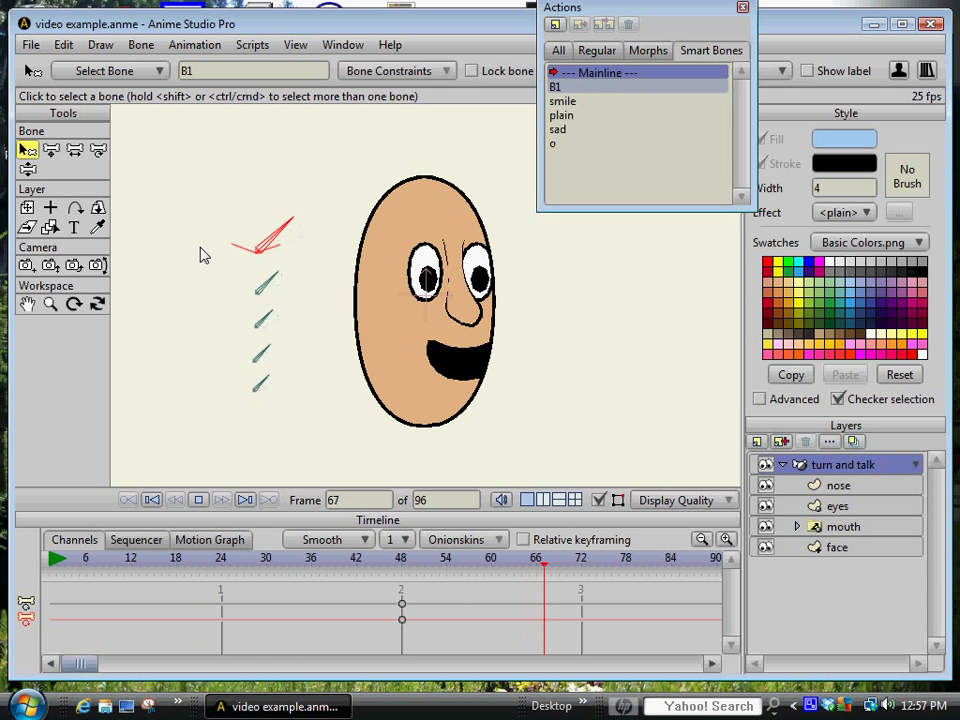
{"action": "left_click", "coordinate": [177, 557]}
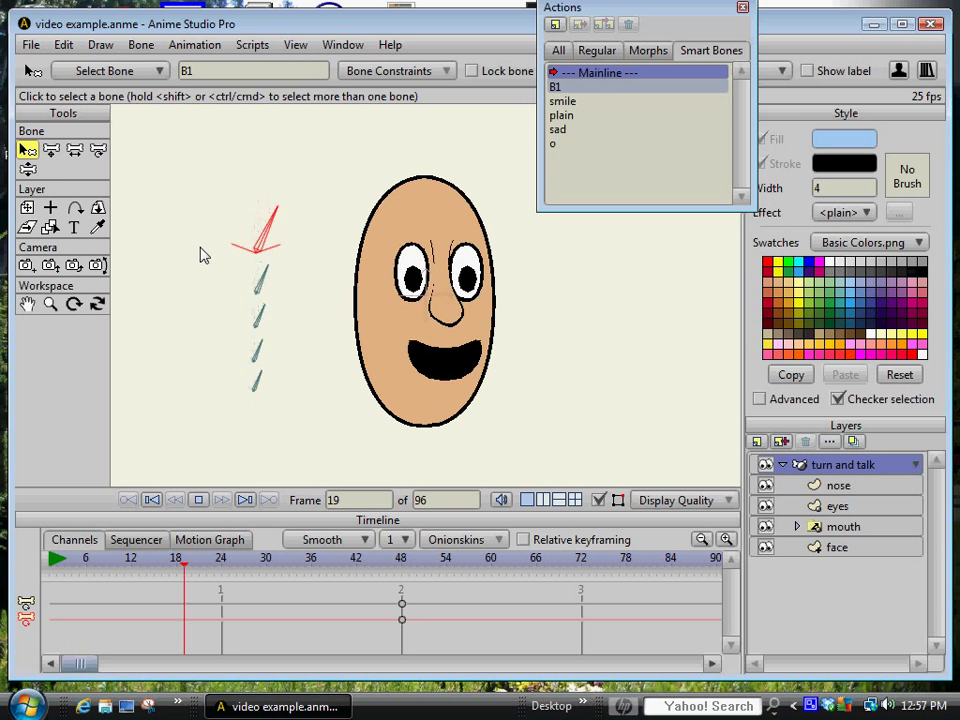
{"action": "left_click", "coordinate": [550, 558]}
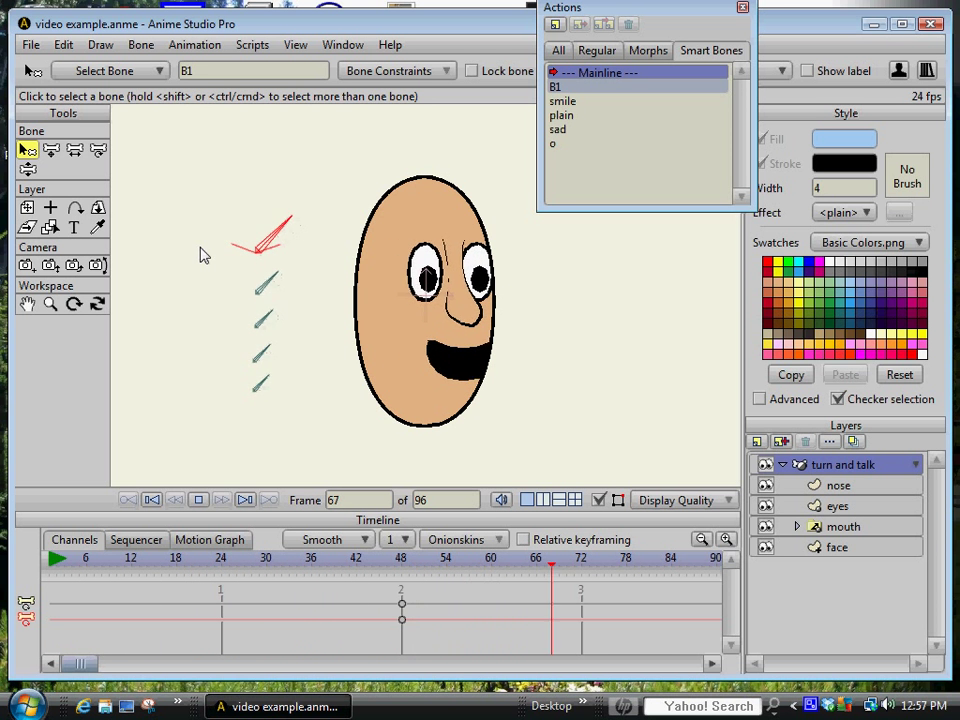
Open tutorial file.anme from the File > Open Recent menu
{"action": "left_click", "coordinate": [178, 557]}
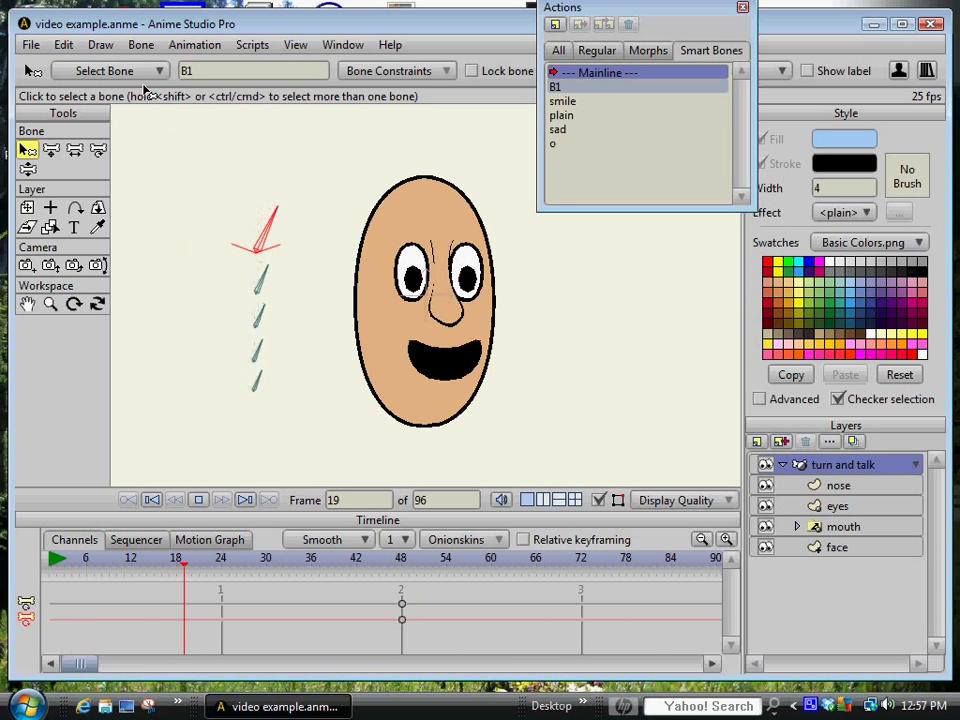
{"action": "left_click", "coordinate": [31, 45]}
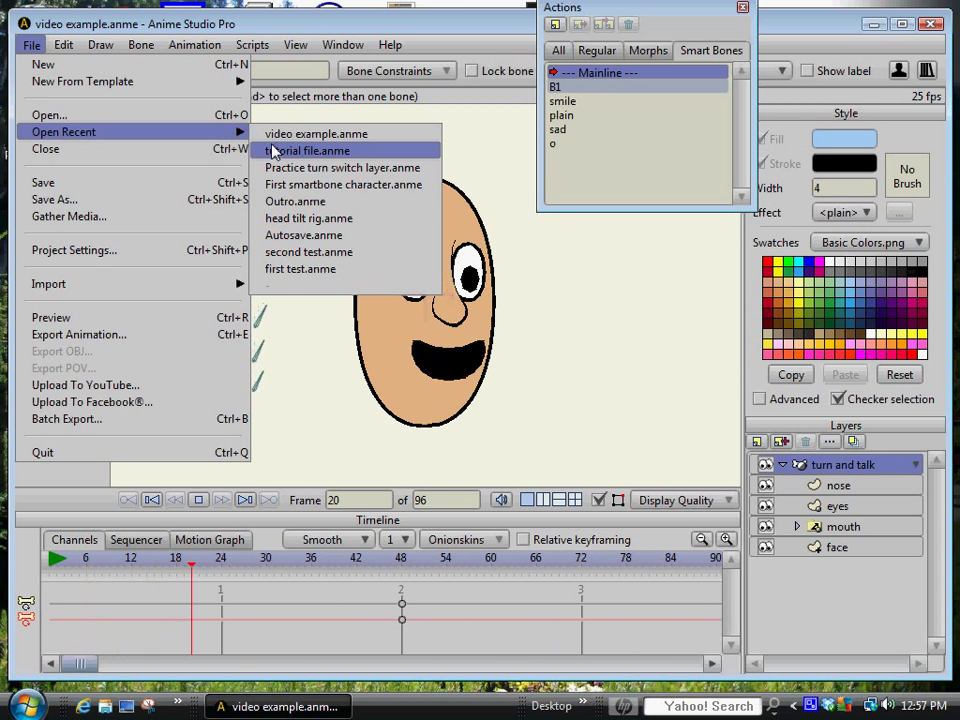
{"action": "left_click", "coordinate": [307, 151]}
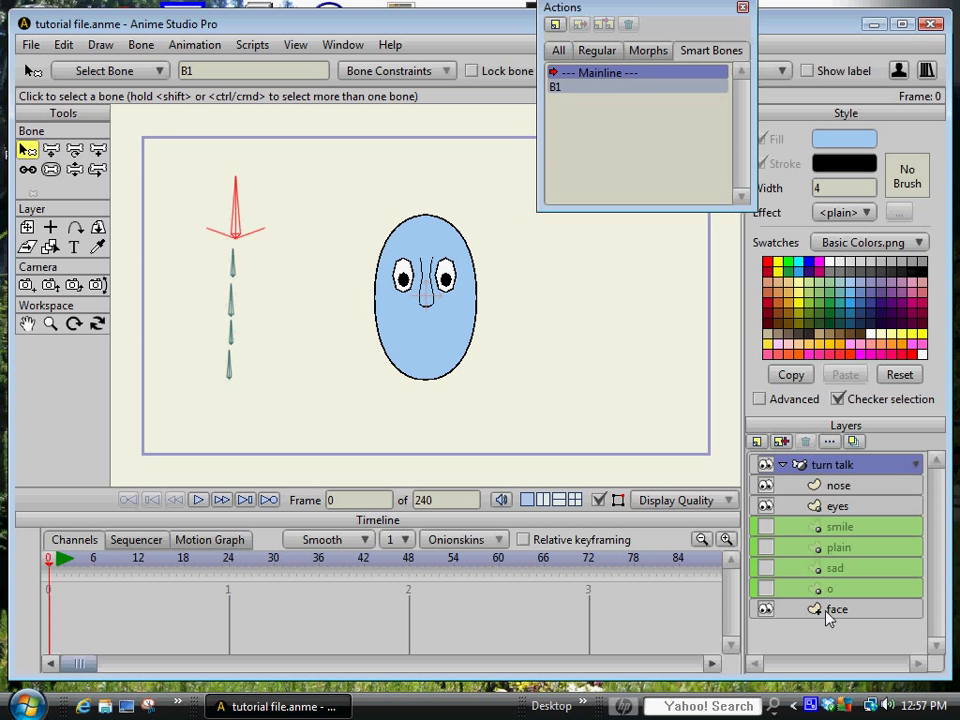
{"action": "mouse_move", "coordinate": [825, 614]}
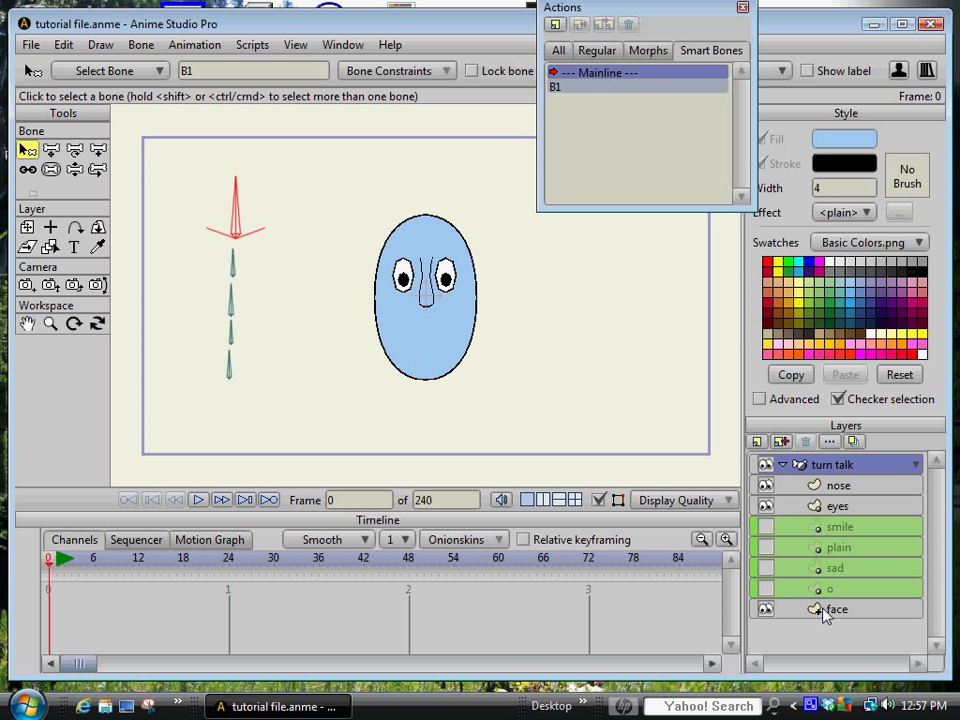
{"action": "mouse_move", "coordinate": [766, 600]}
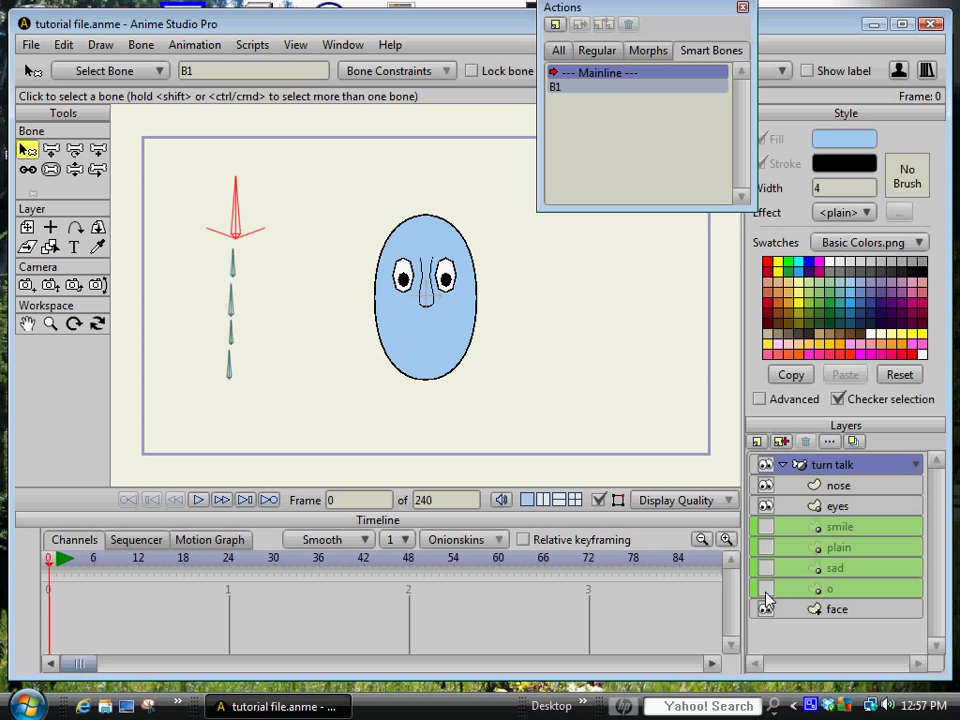
Make the o, sad and plain mouth layers visible
{"action": "left_click", "coordinate": [765, 589]}
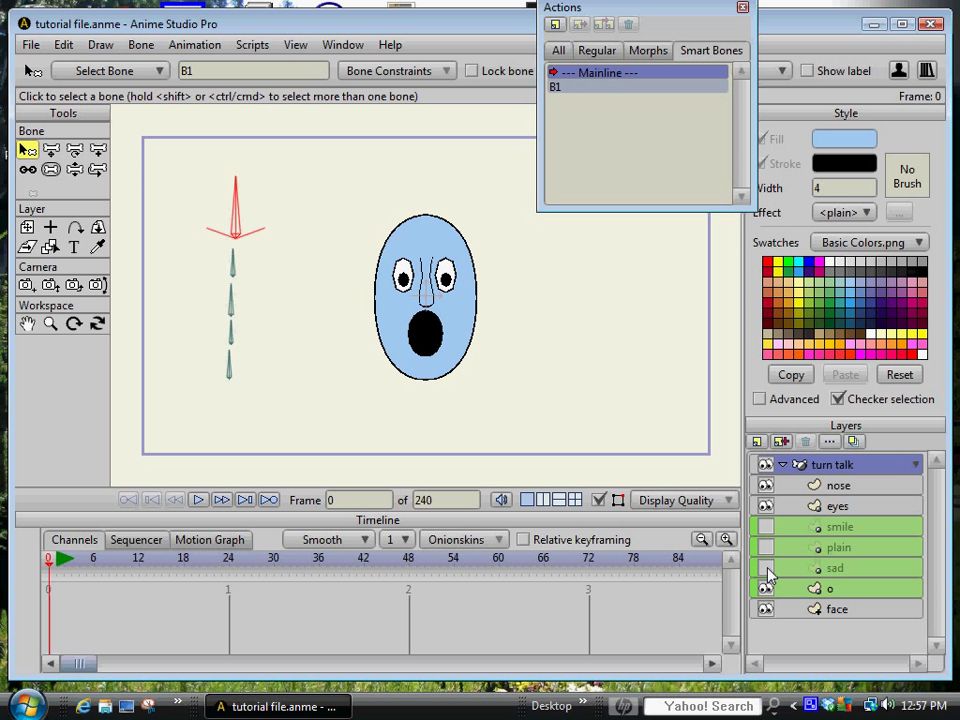
{"action": "left_click", "coordinate": [765, 568]}
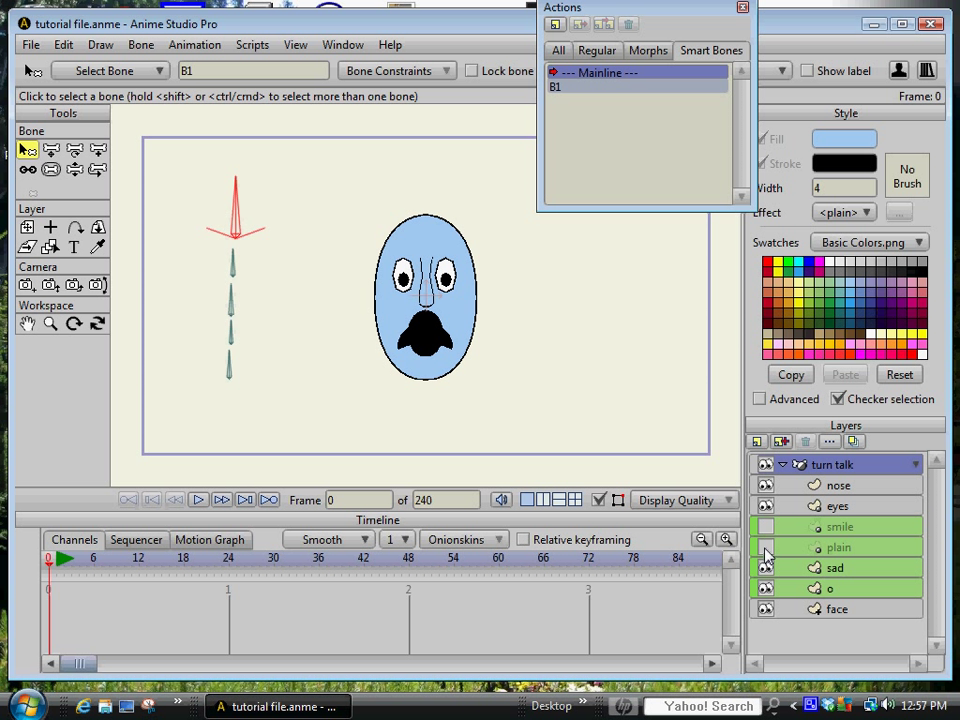
{"action": "left_click", "coordinate": [765, 527]}
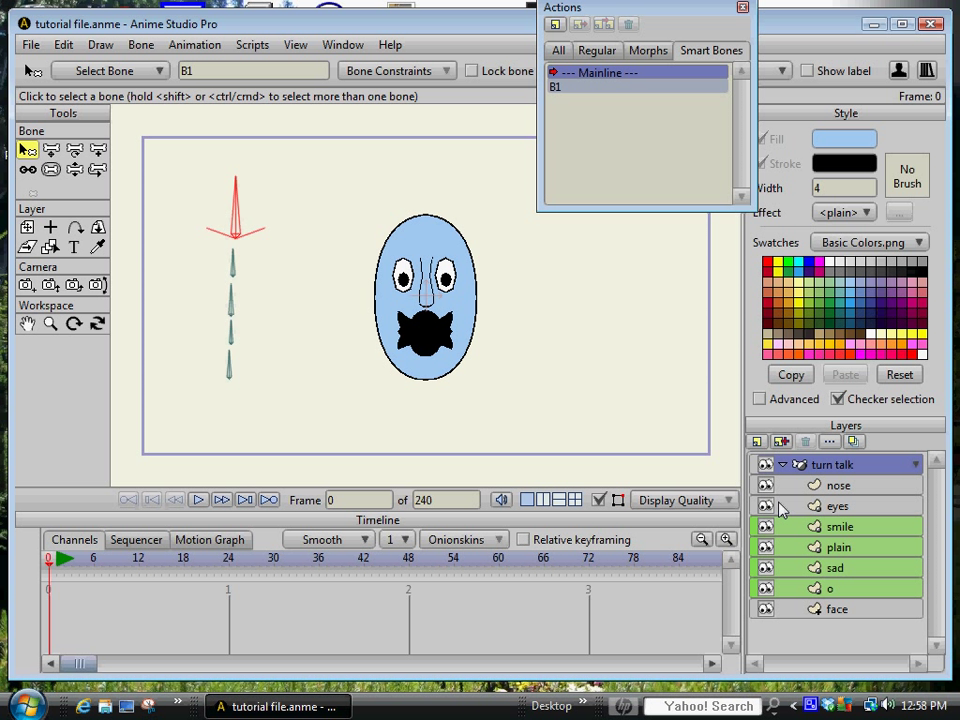
{"action": "mouse_move", "coordinate": [787, 523]}
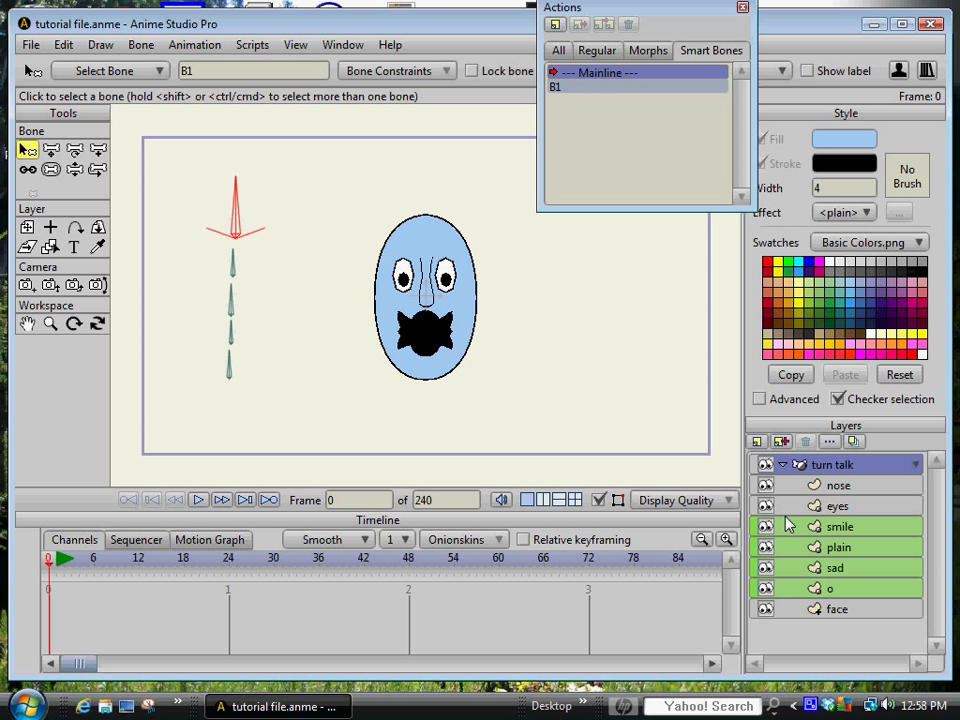
{"action": "mouse_move", "coordinate": [818, 475]}
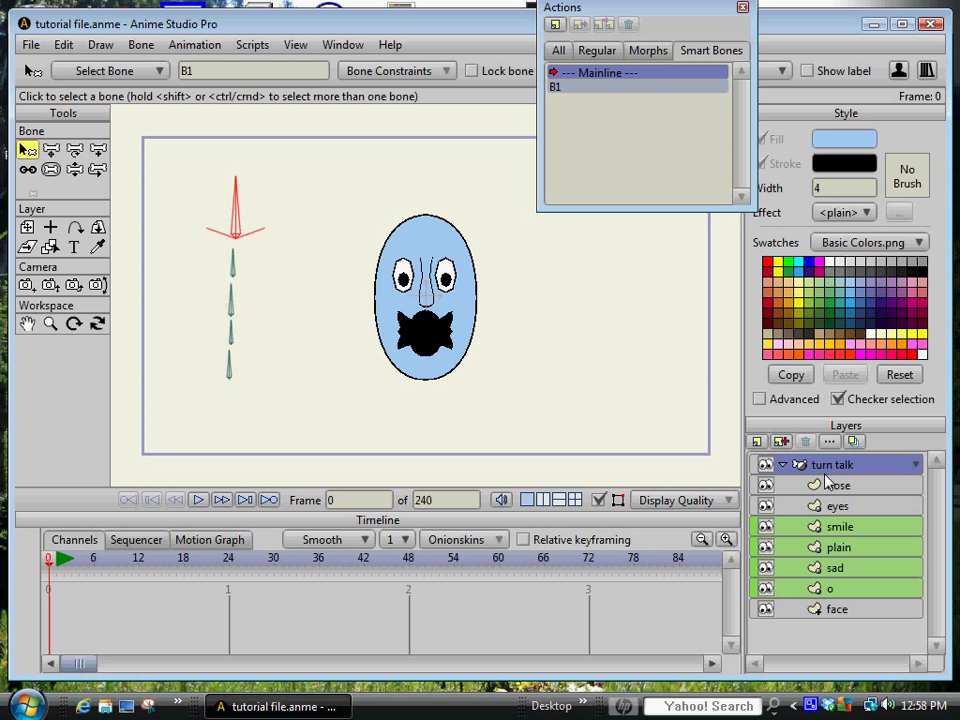
{"action": "mouse_move", "coordinate": [825, 485]}
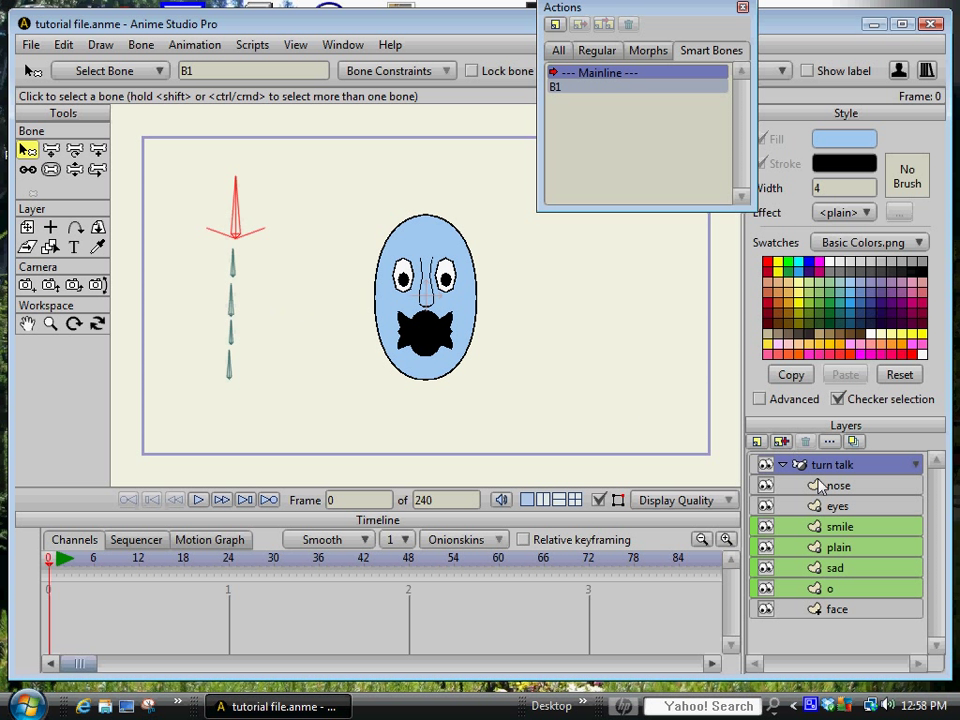
{"action": "mouse_move", "coordinate": [822, 470]}
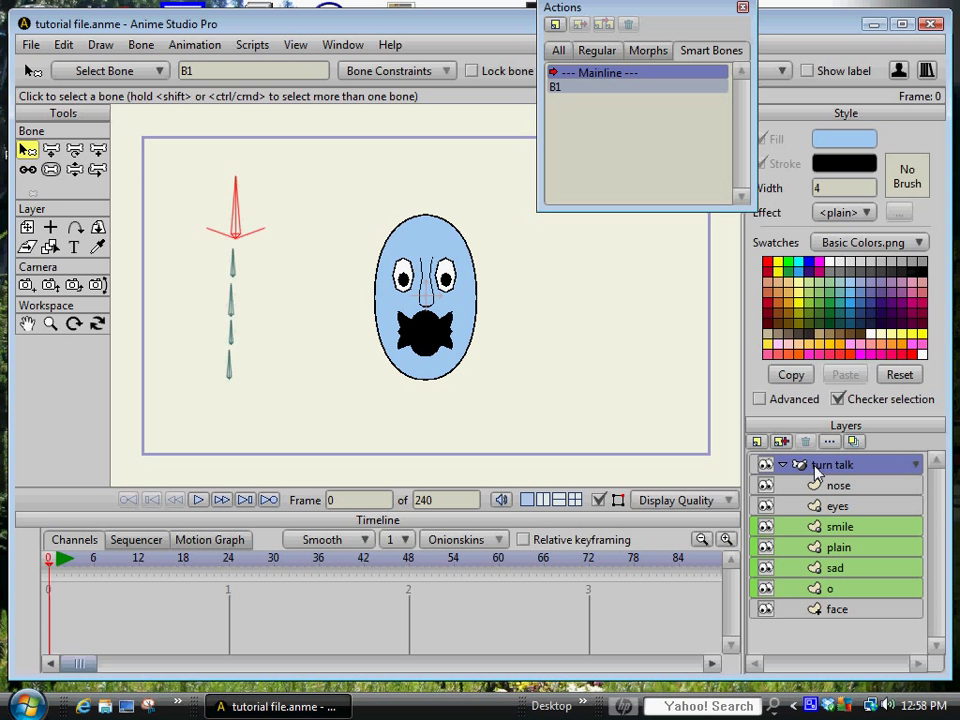
Check the turn talk group's Masking settings, then close the dialog
{"action": "double_click", "coordinate": [831, 463]}
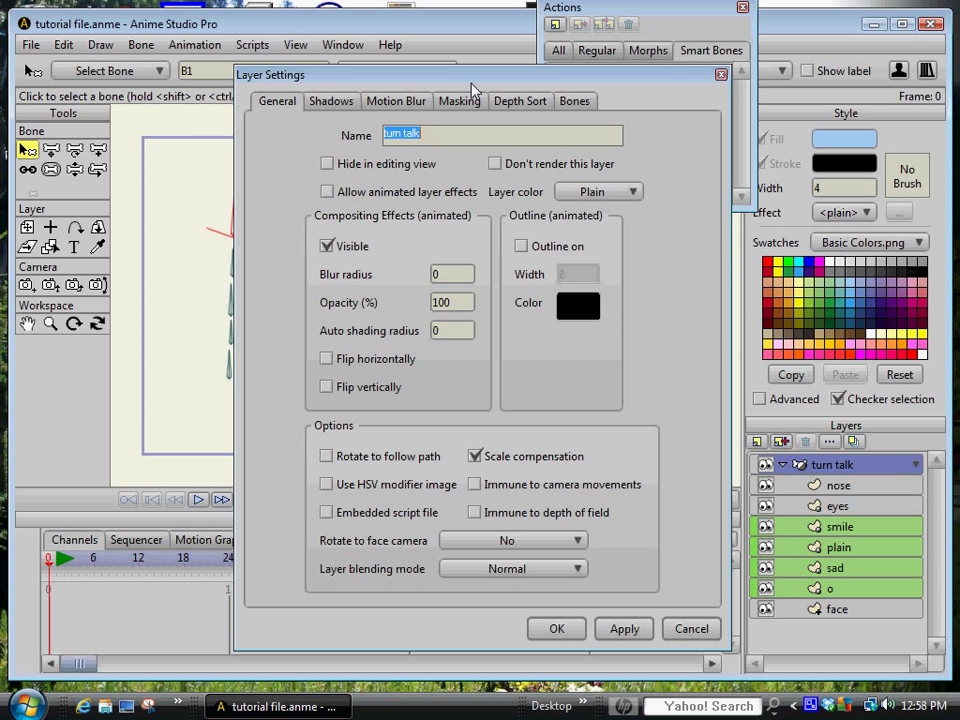
{"action": "left_click", "coordinate": [459, 100]}
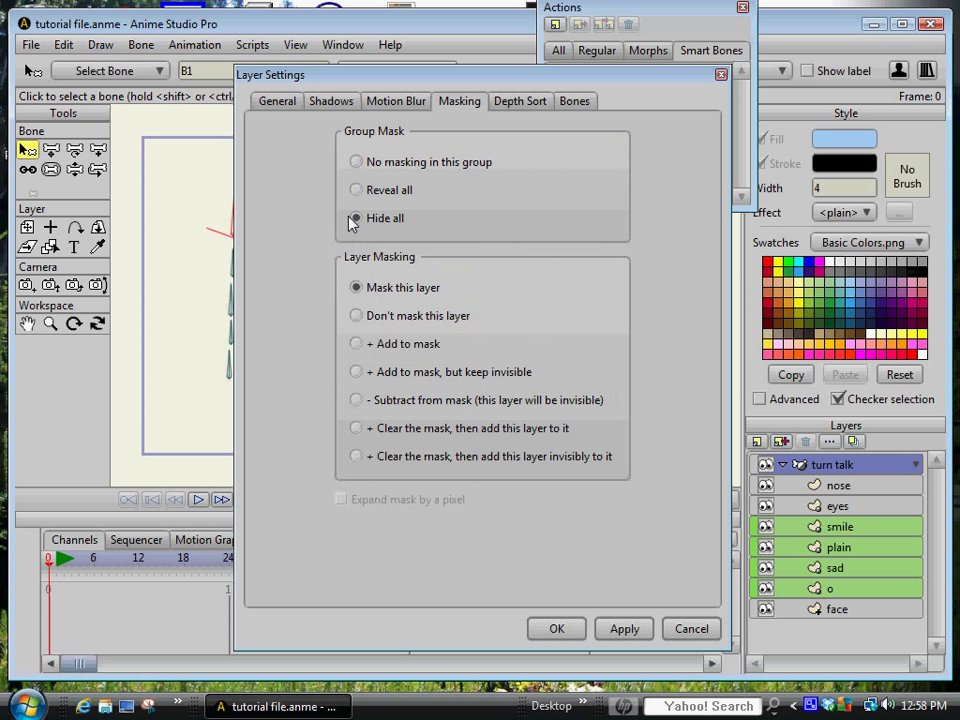
{"action": "left_click", "coordinate": [557, 628]}
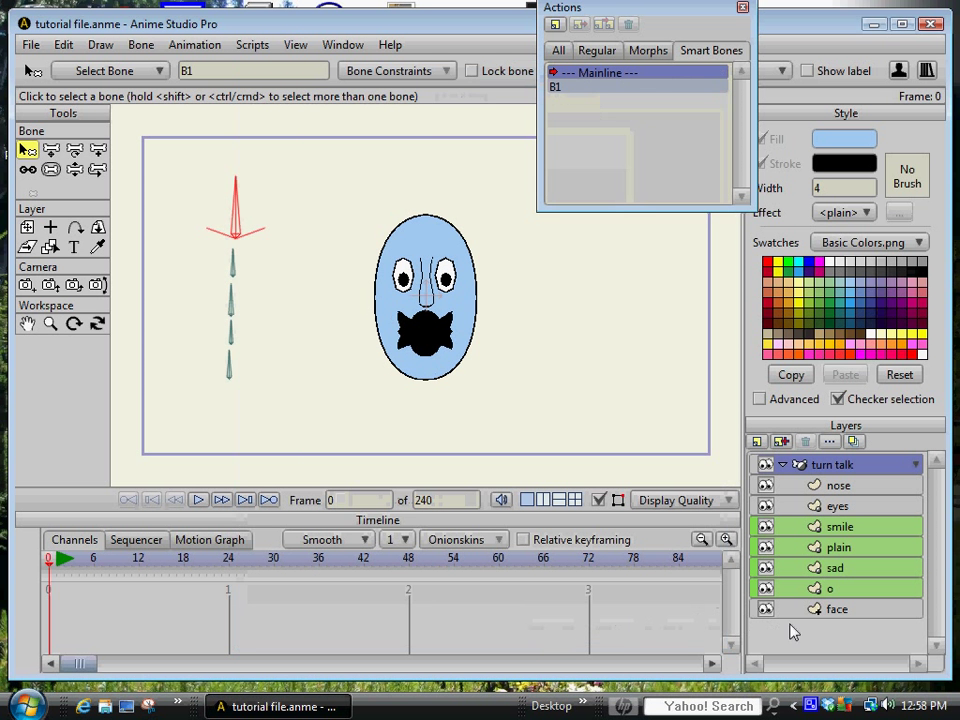
{"action": "left_click", "coordinate": [837, 608]}
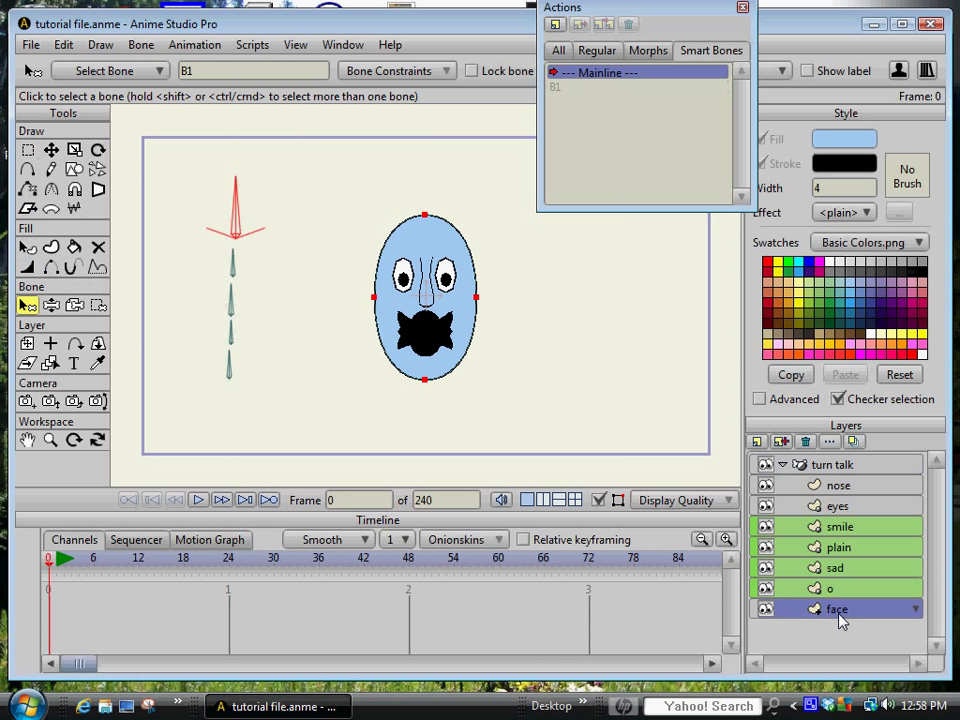
{"action": "double_click", "coordinate": [837, 609]}
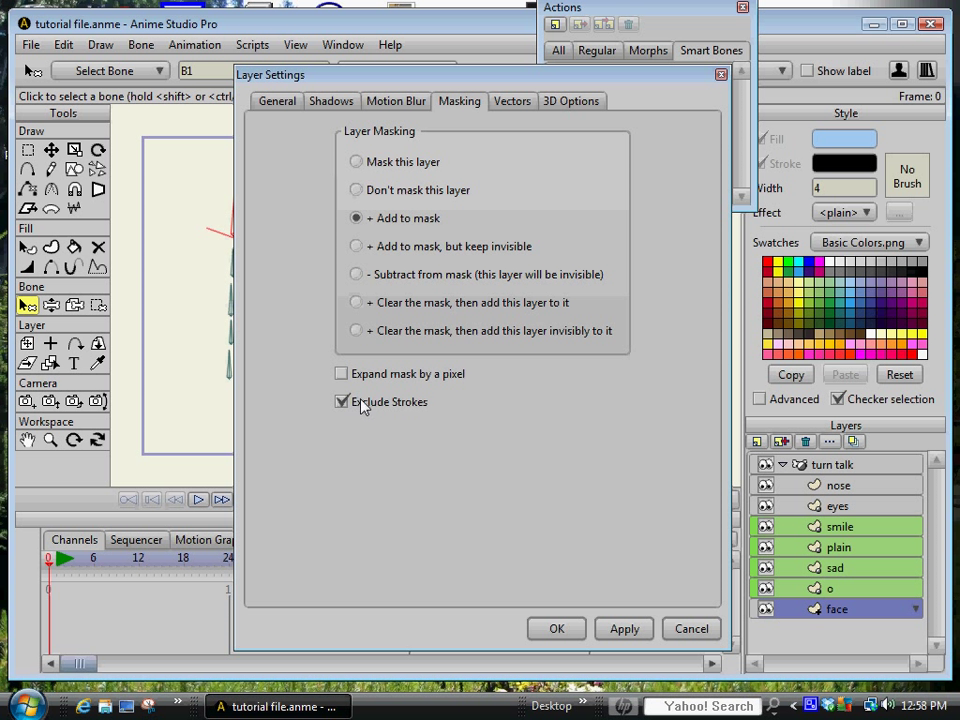
{"action": "left_click", "coordinate": [556, 628]}
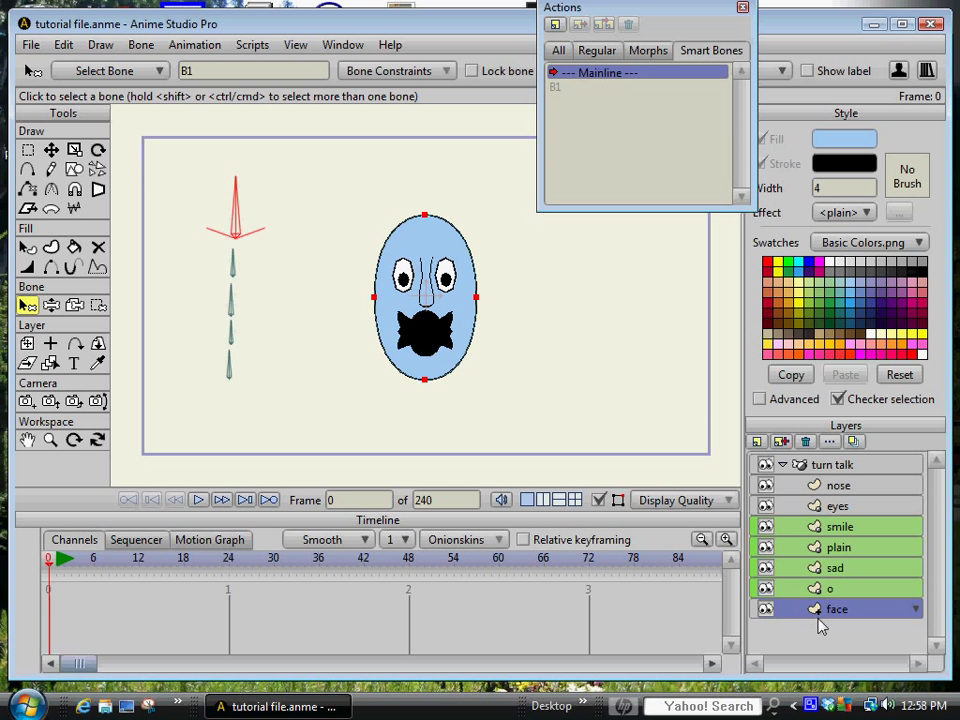
{"action": "mouse_move", "coordinate": [465, 282]}
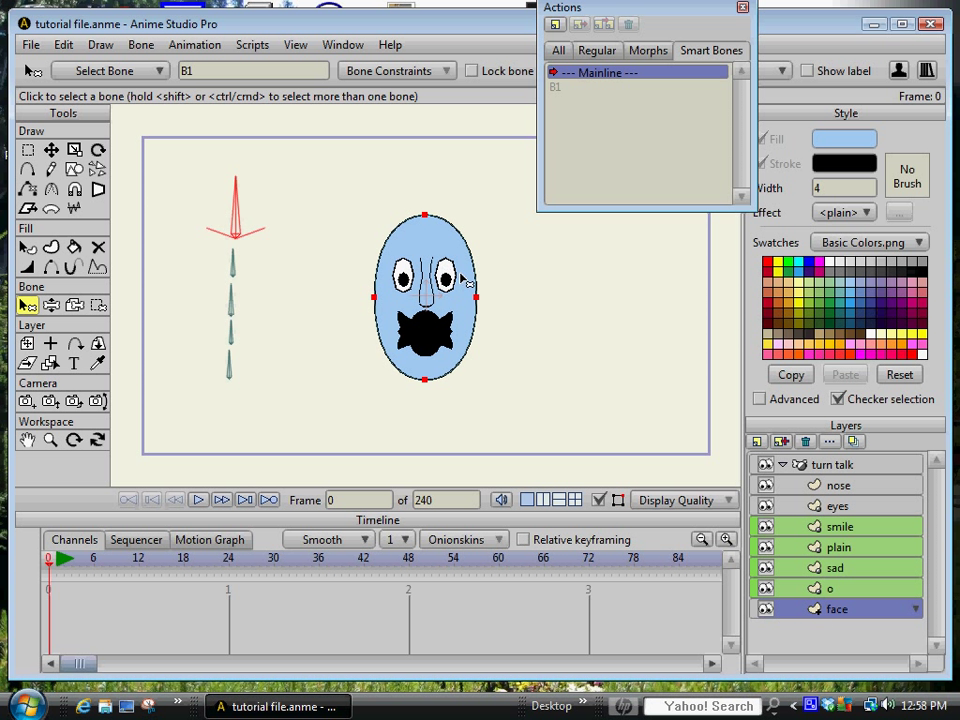
{"action": "mouse_move", "coordinate": [478, 280]}
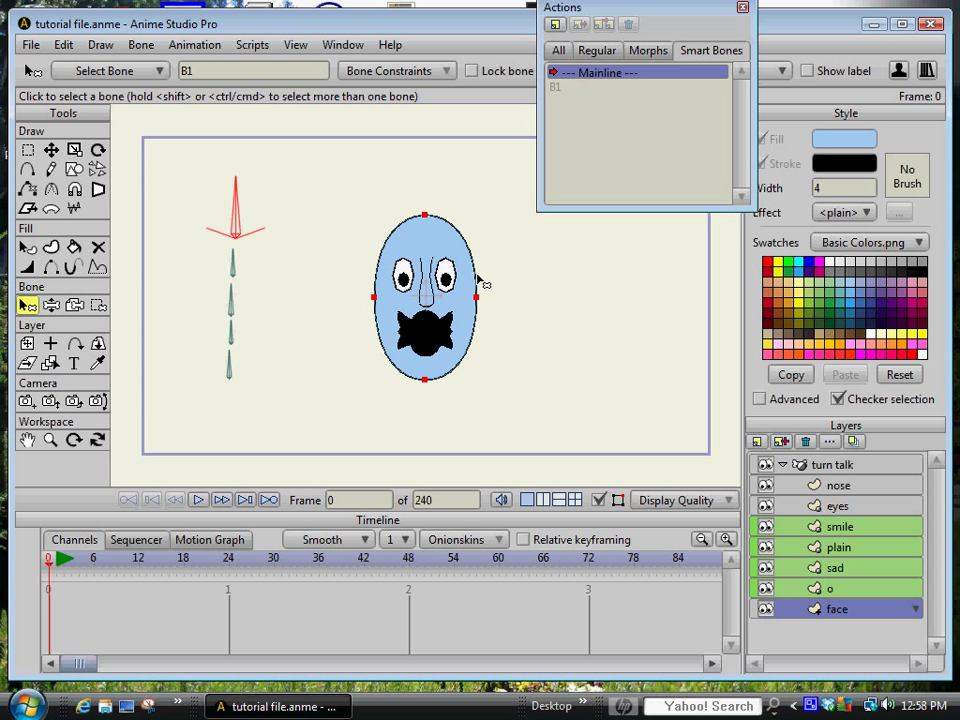
{"action": "mouse_move", "coordinate": [462, 283]}
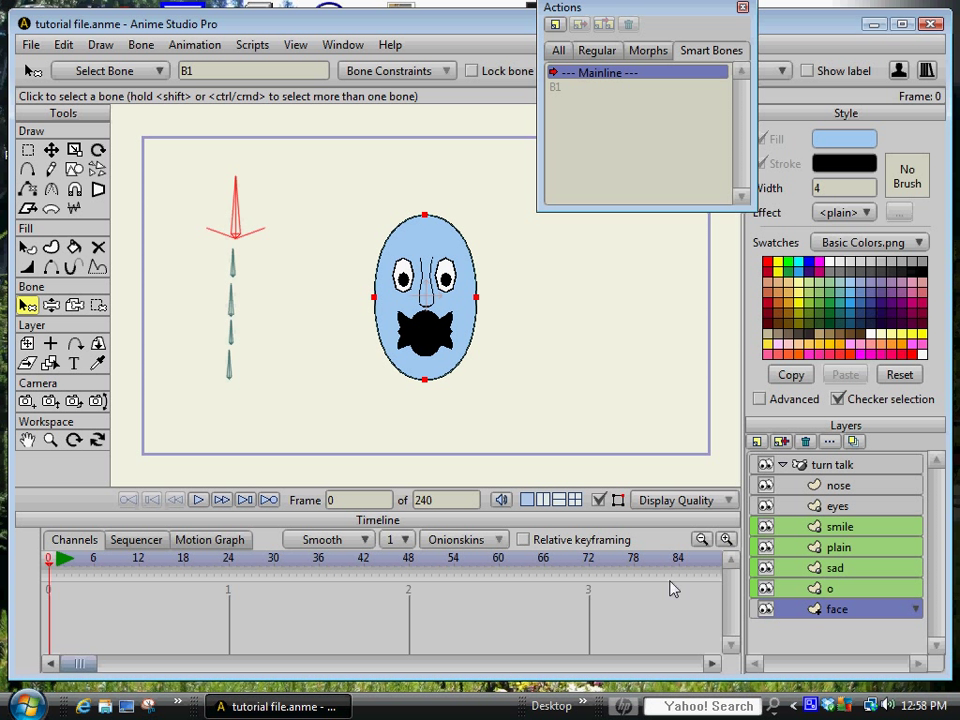
{"action": "mouse_move", "coordinate": [769, 640]}
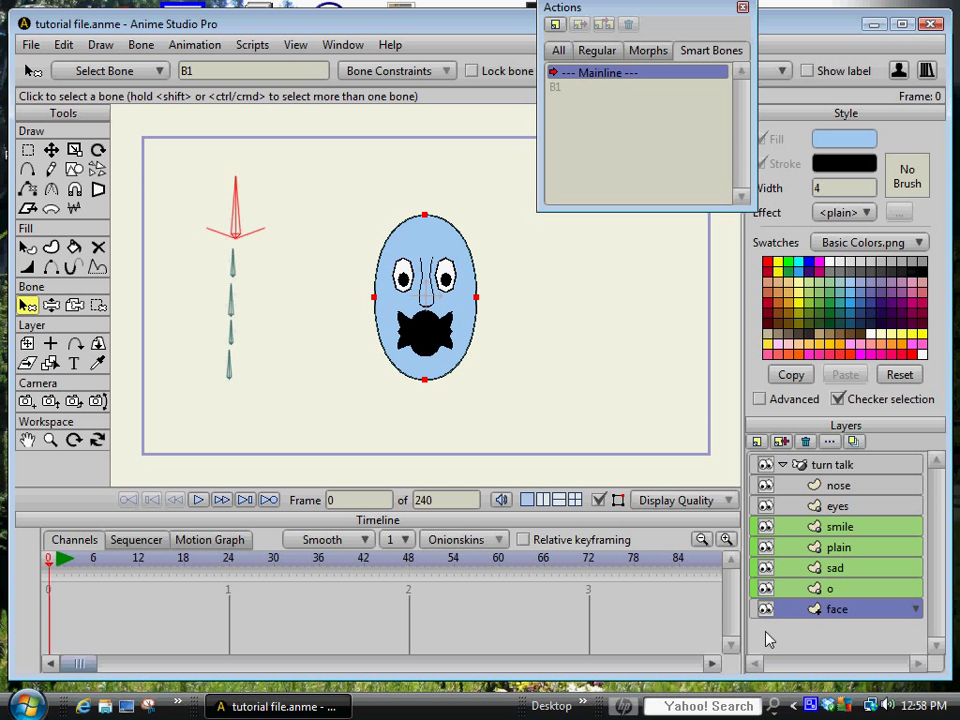
{"action": "mouse_move", "coordinate": [830, 575]}
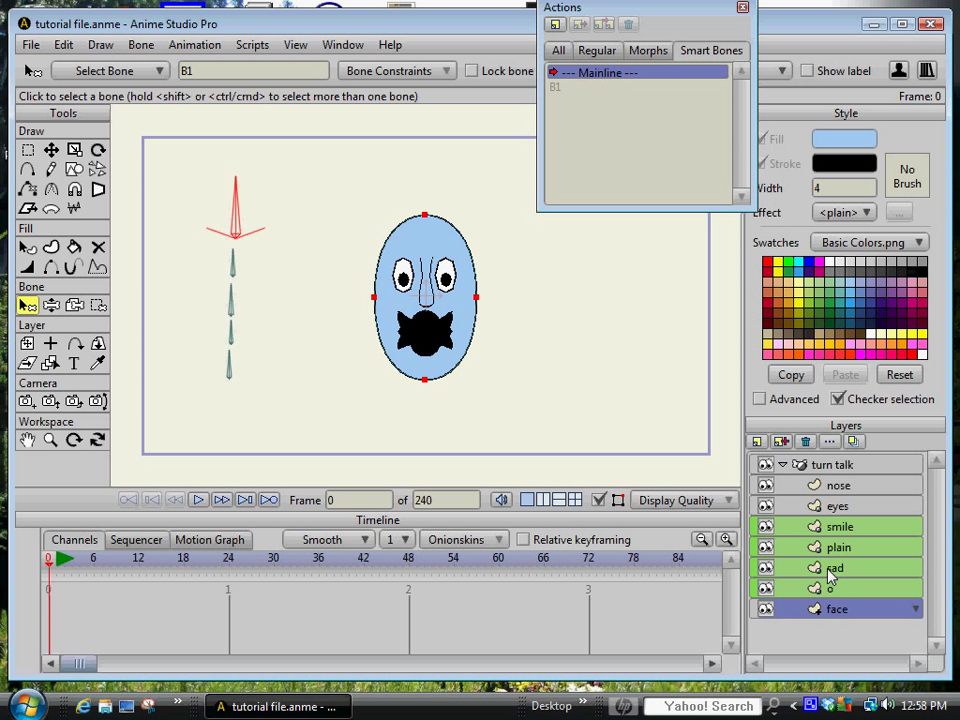
{"action": "left_click", "coordinate": [836, 609]}
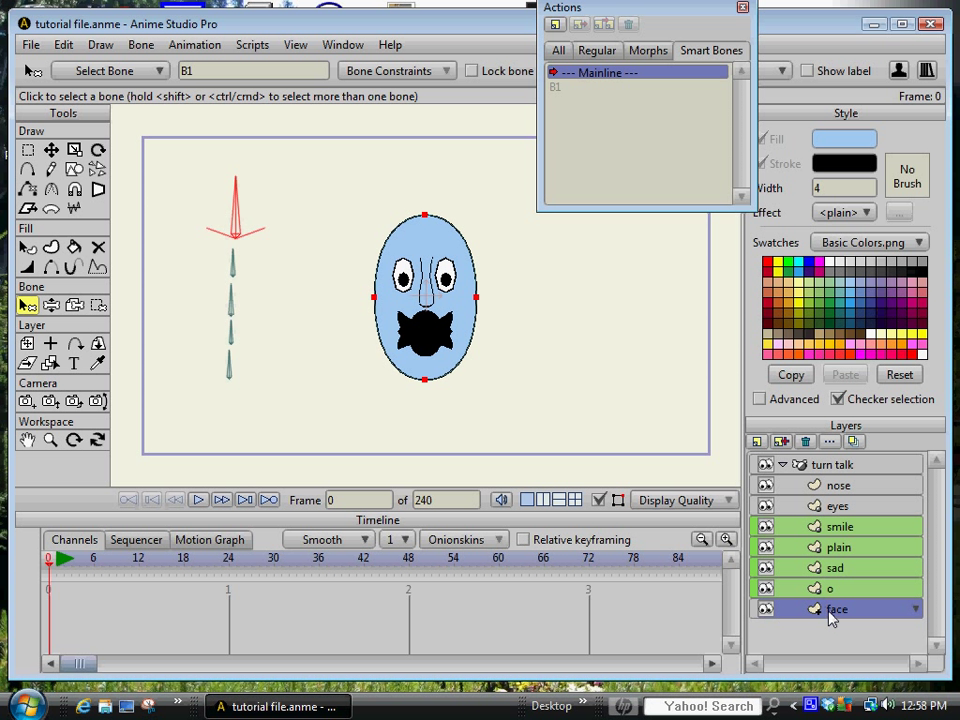
{"action": "mouse_move", "coordinate": [765, 588]}
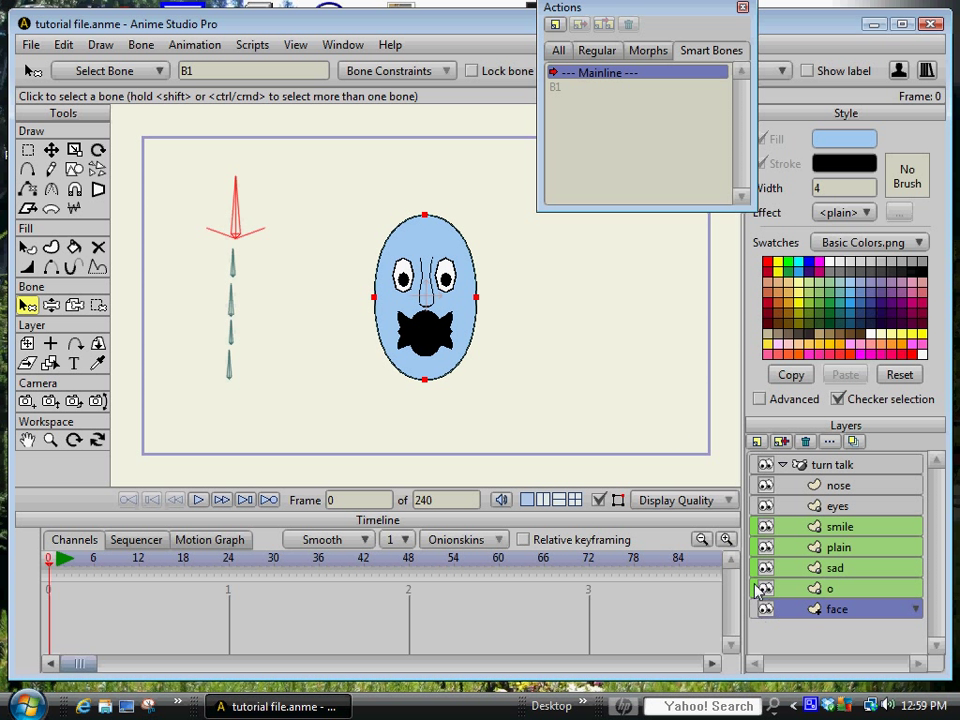
{"action": "mouse_move", "coordinate": [545, 449]}
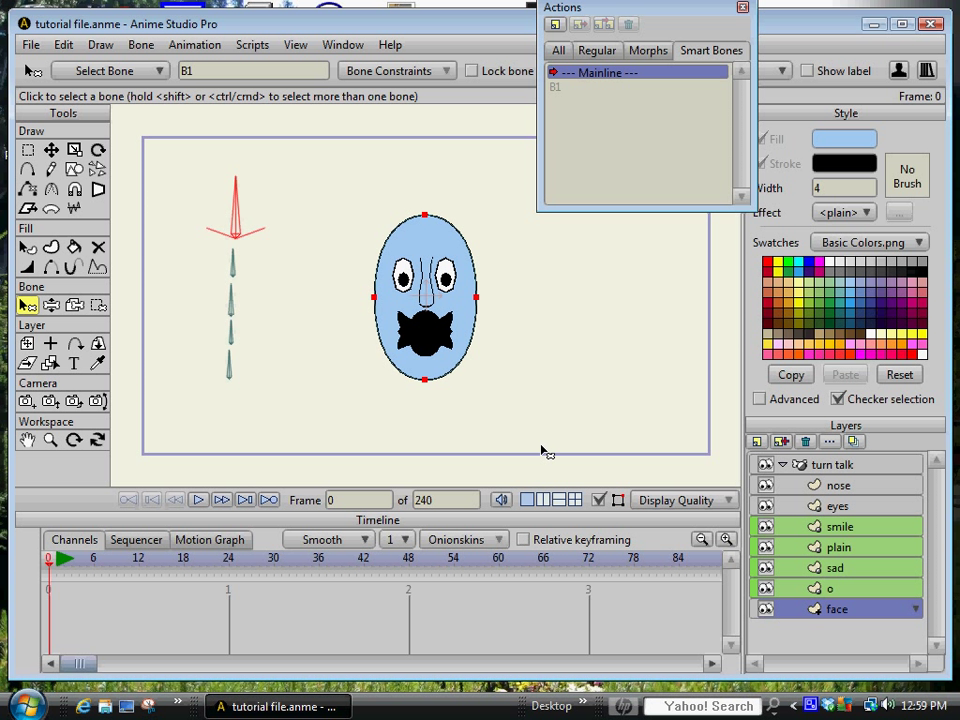
{"action": "mouse_move", "coordinate": [282, 256]}
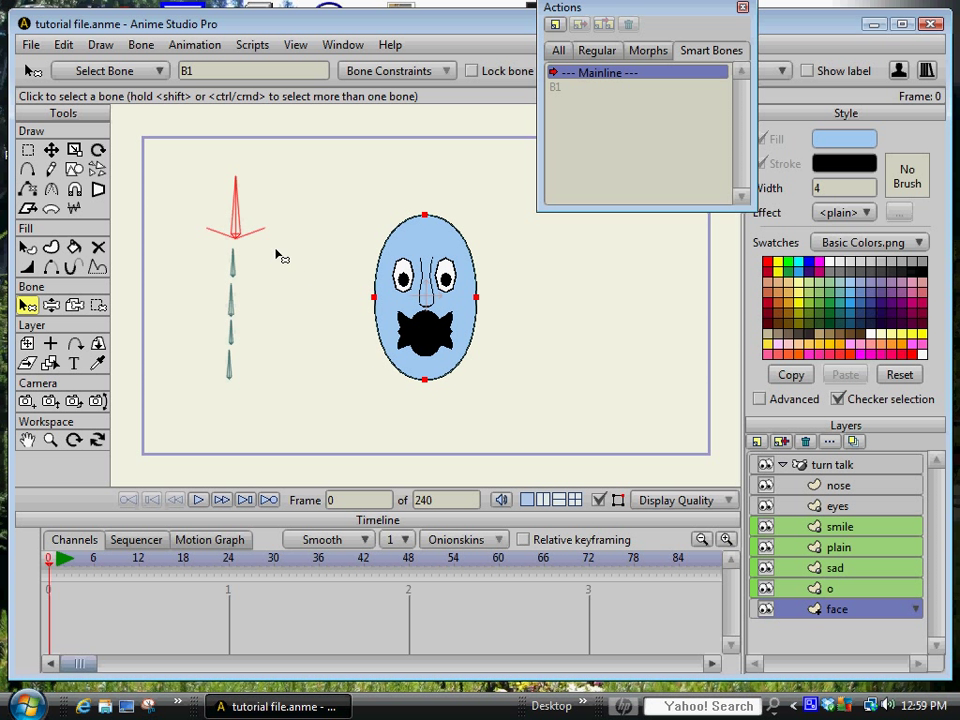
{"action": "mouse_move", "coordinate": [232, 222]}
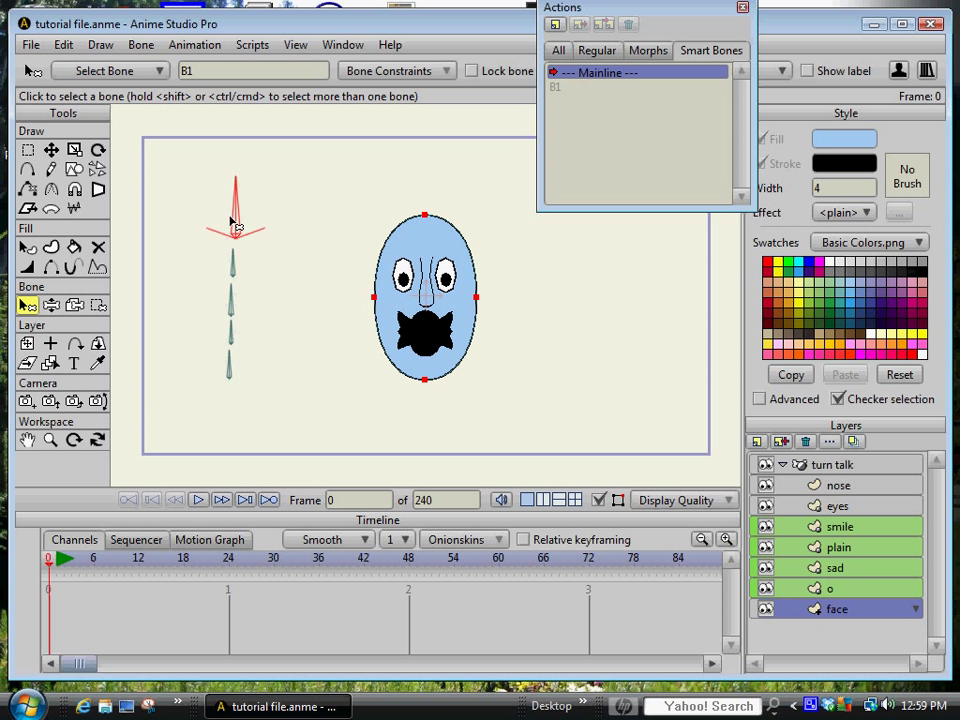
{"action": "mouse_move", "coordinate": [240, 220]}
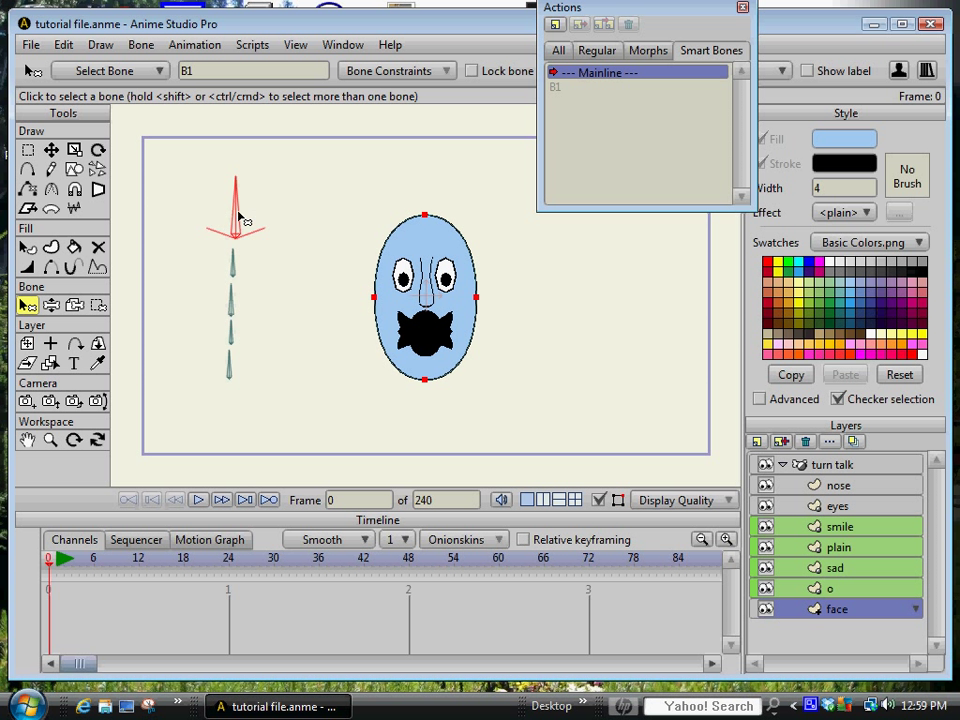
{"action": "mouse_move", "coordinate": [237, 216]}
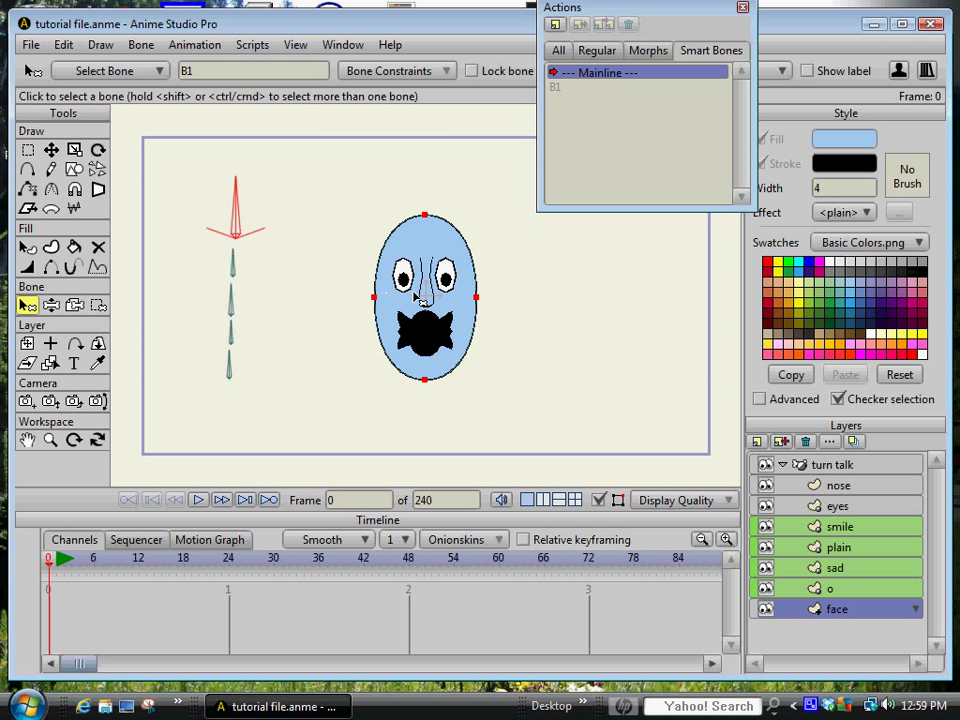
{"action": "mouse_move", "coordinate": [353, 270]}
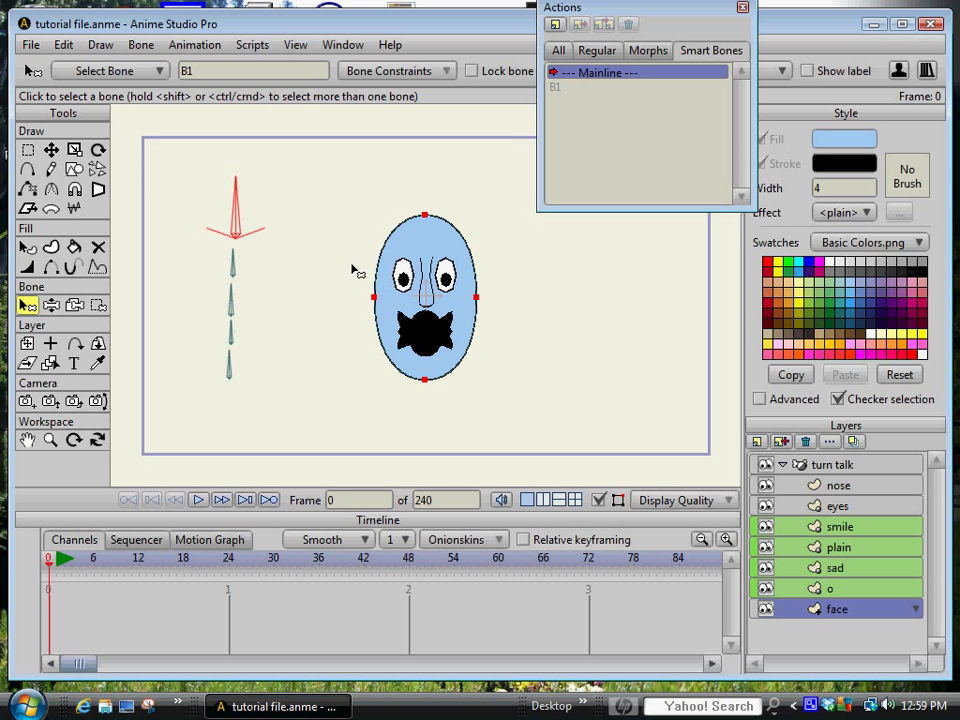
{"action": "mouse_move", "coordinate": [228, 390]}
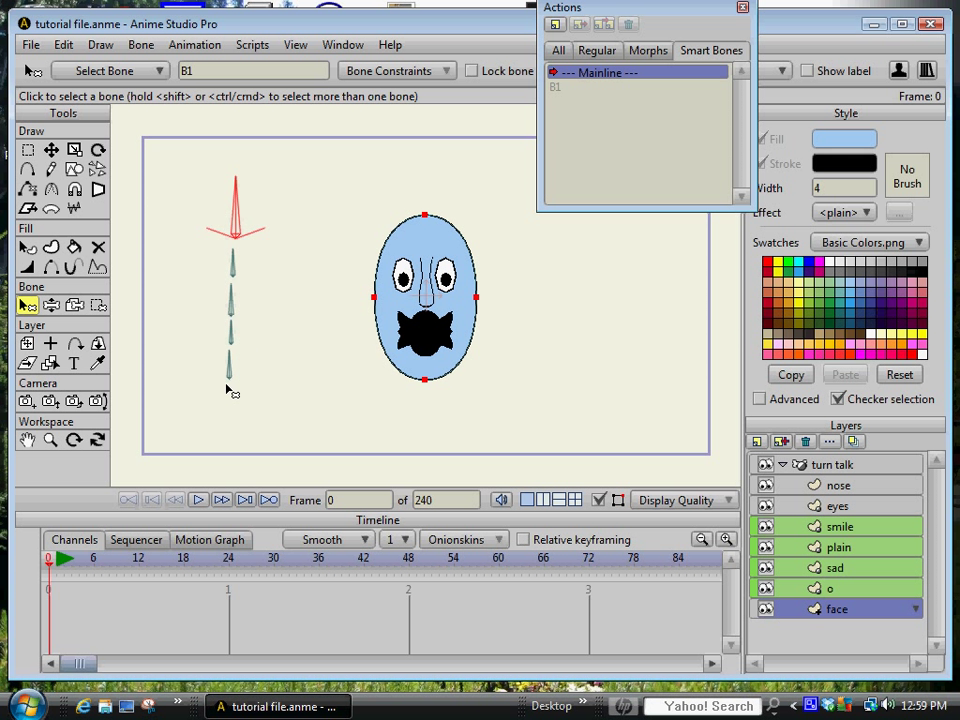
{"action": "mouse_move", "coordinate": [233, 378]}
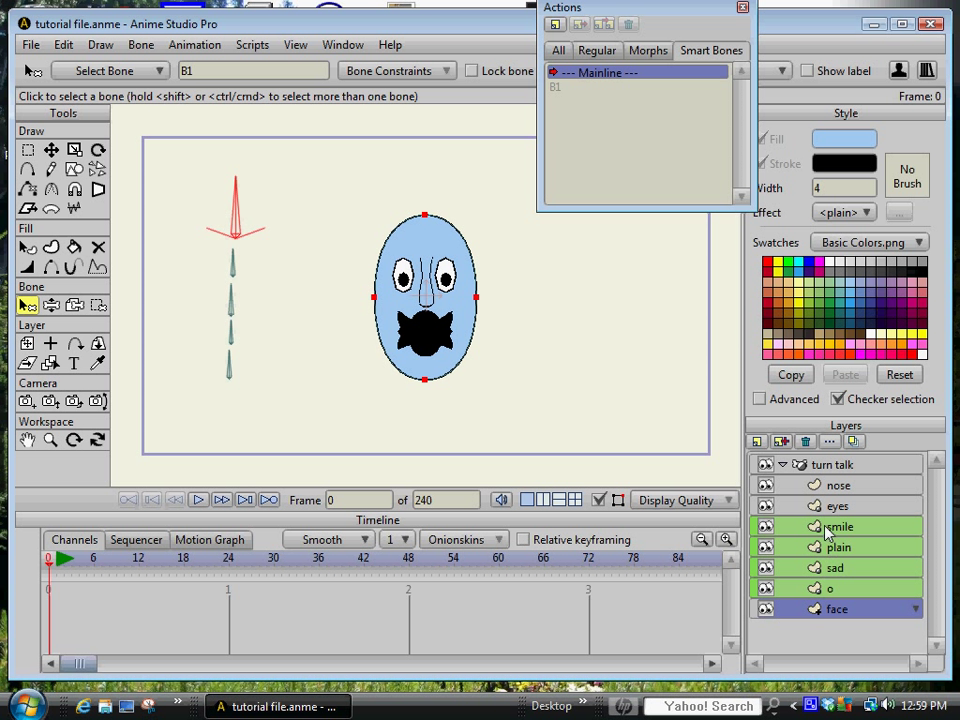
{"action": "left_click", "coordinate": [838, 608]}
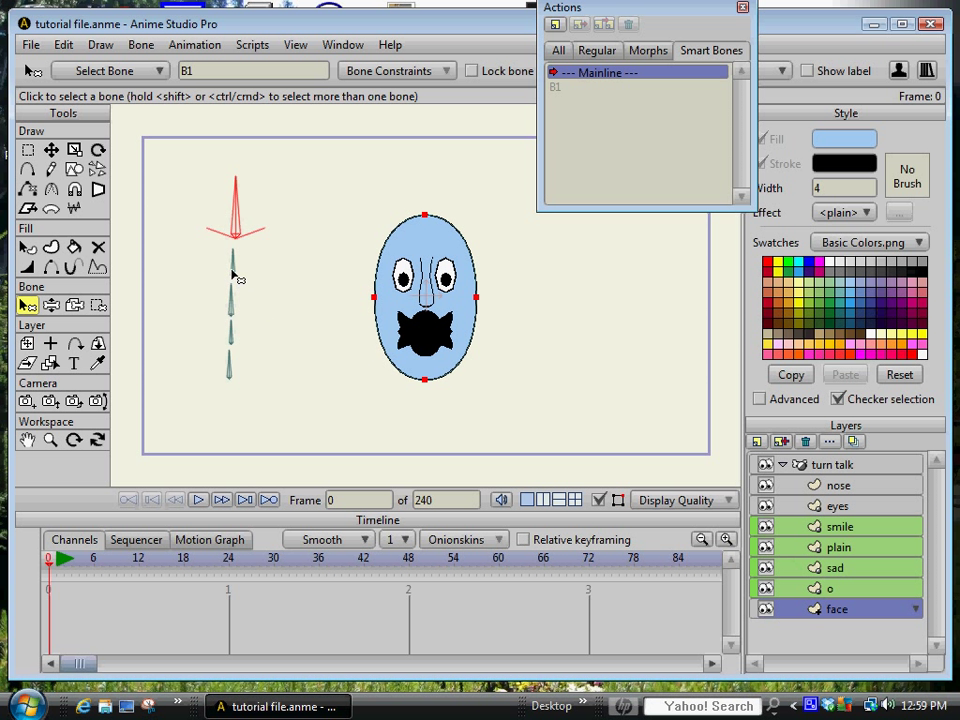
{"action": "mouse_move", "coordinate": [240, 390]}
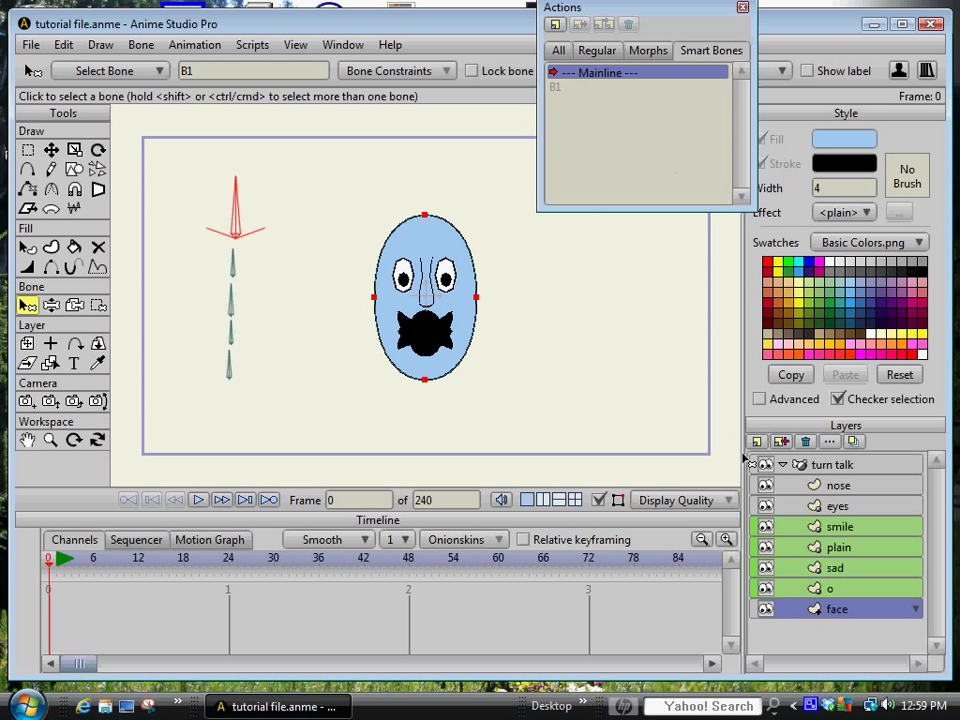
{"action": "mouse_move", "coordinate": [573, 10]}
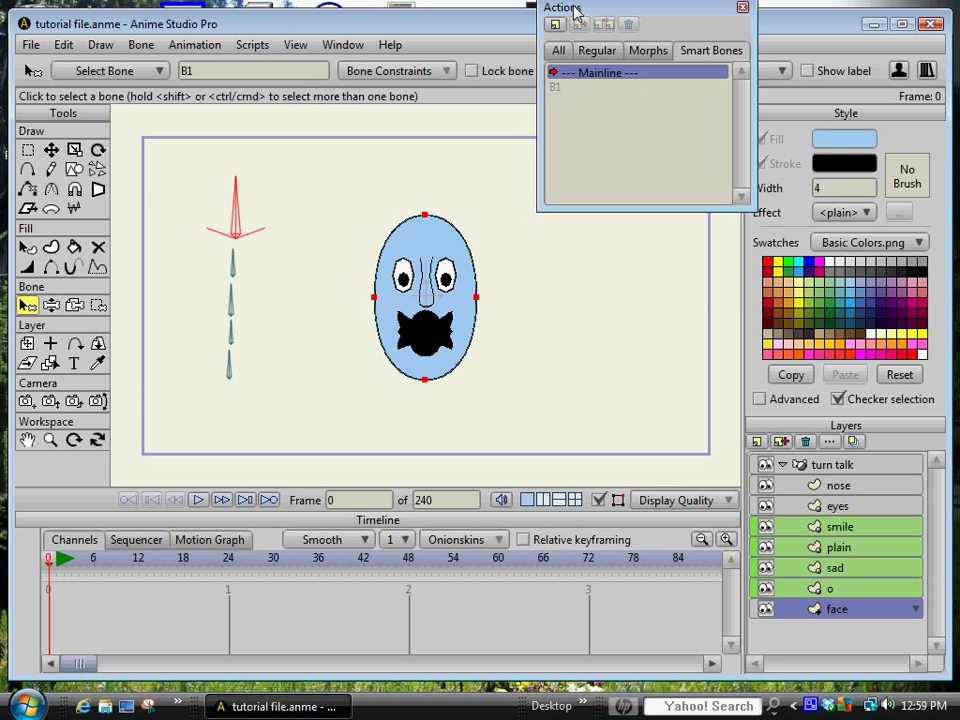
Reposition the actions list and scrub the head turn through frames 9, 23 and 24
{"action": "left_click_drag", "start_coordinate": [565, 8], "coordinate": [573, 76]}
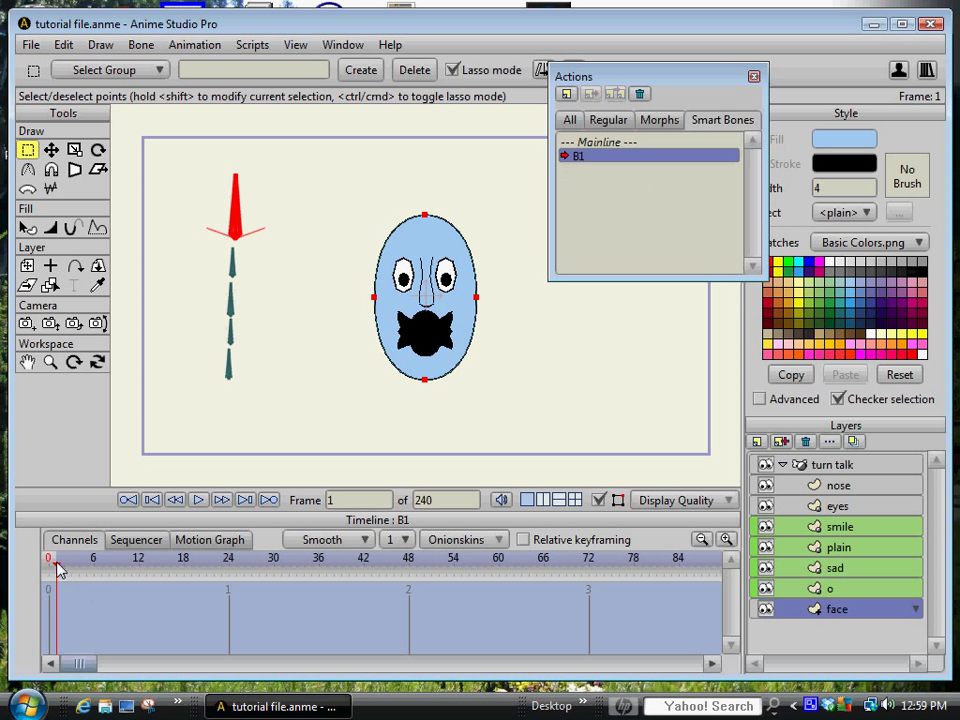
{"action": "left_click", "coordinate": [119, 558]}
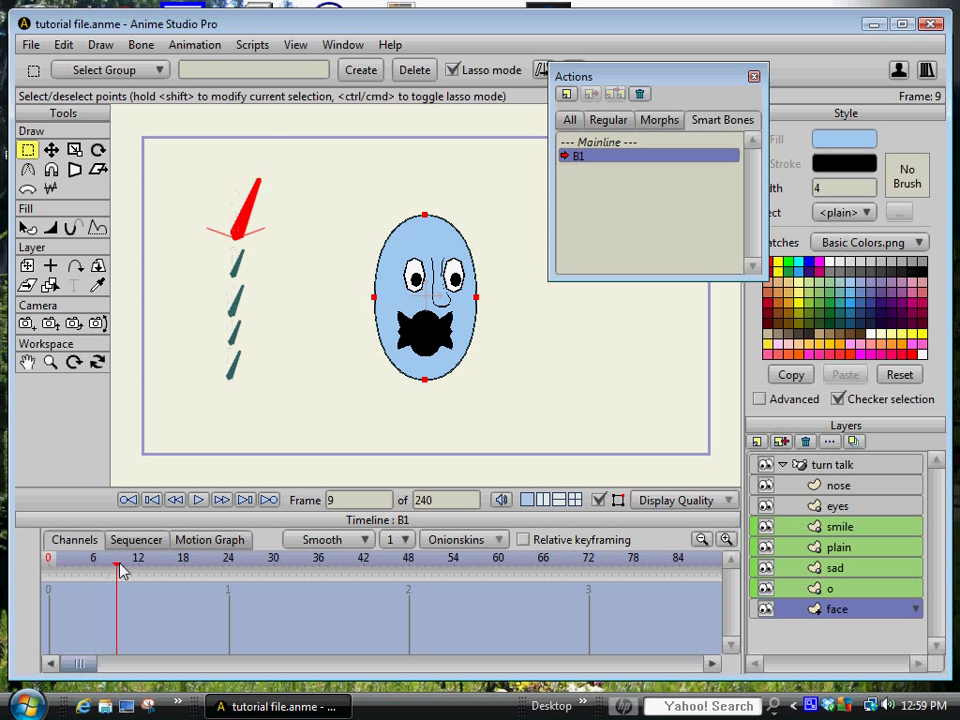
{"action": "left_click", "coordinate": [224, 558]}
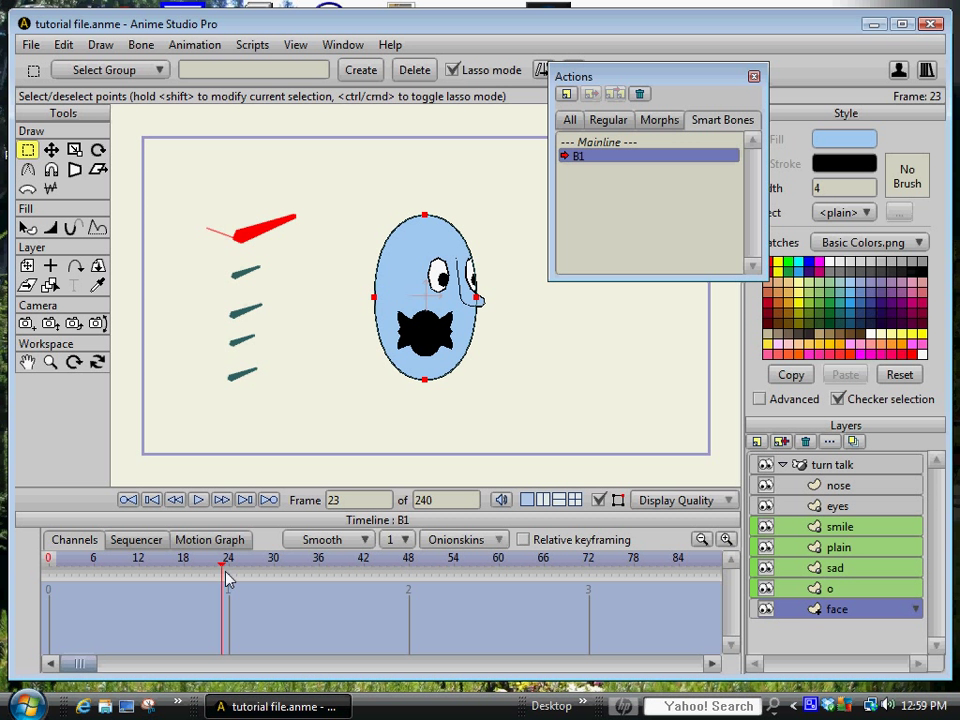
{"action": "left_click", "coordinate": [228, 558]}
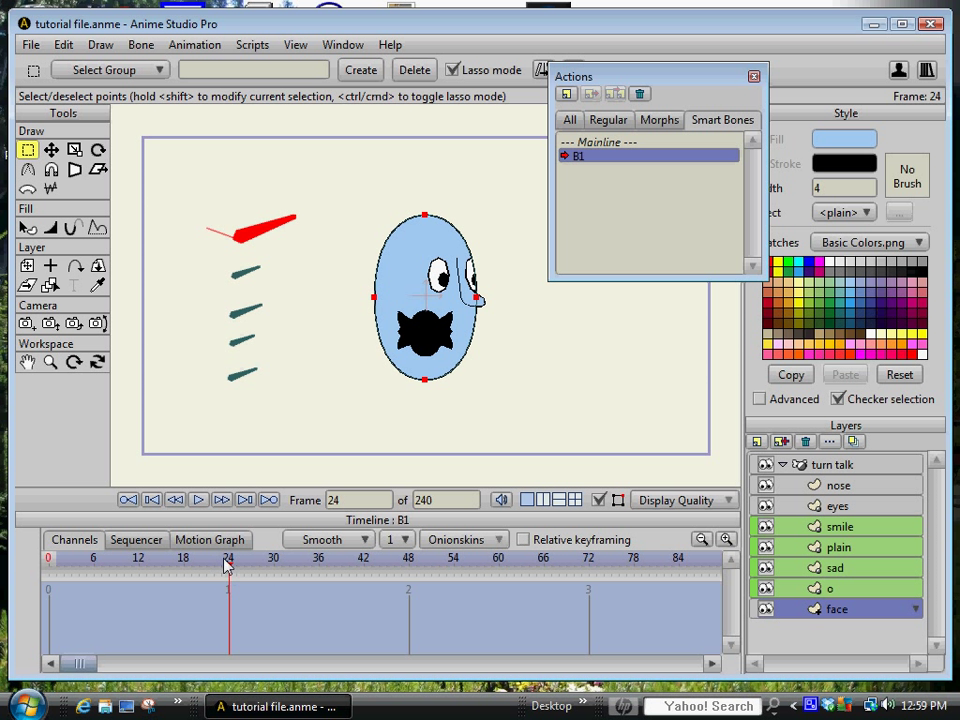
{"action": "mouse_move", "coordinate": [270, 415]}
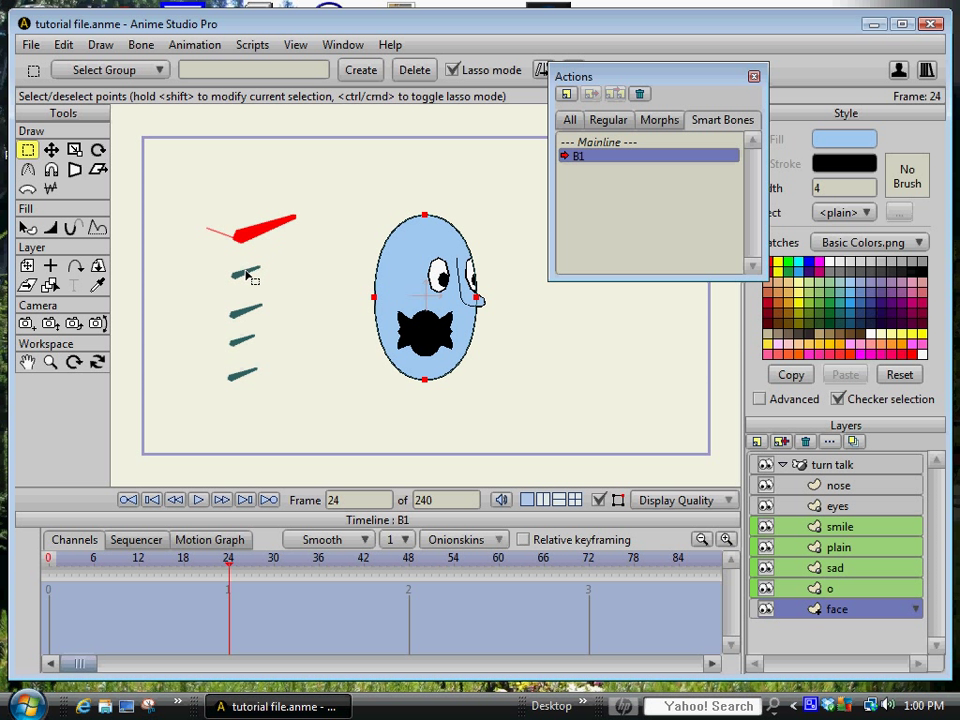
{"action": "mouse_move", "coordinate": [250, 384]}
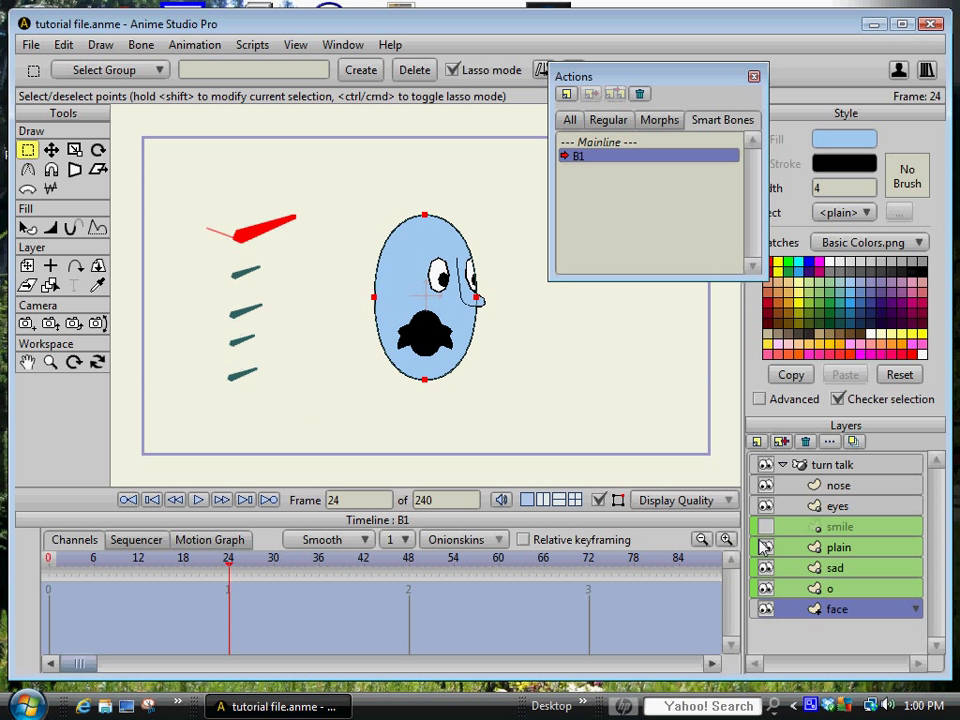
Hide the plain mouth layer and scrub again from frame 4 to frame 24
{"action": "left_click", "coordinate": [765, 588]}
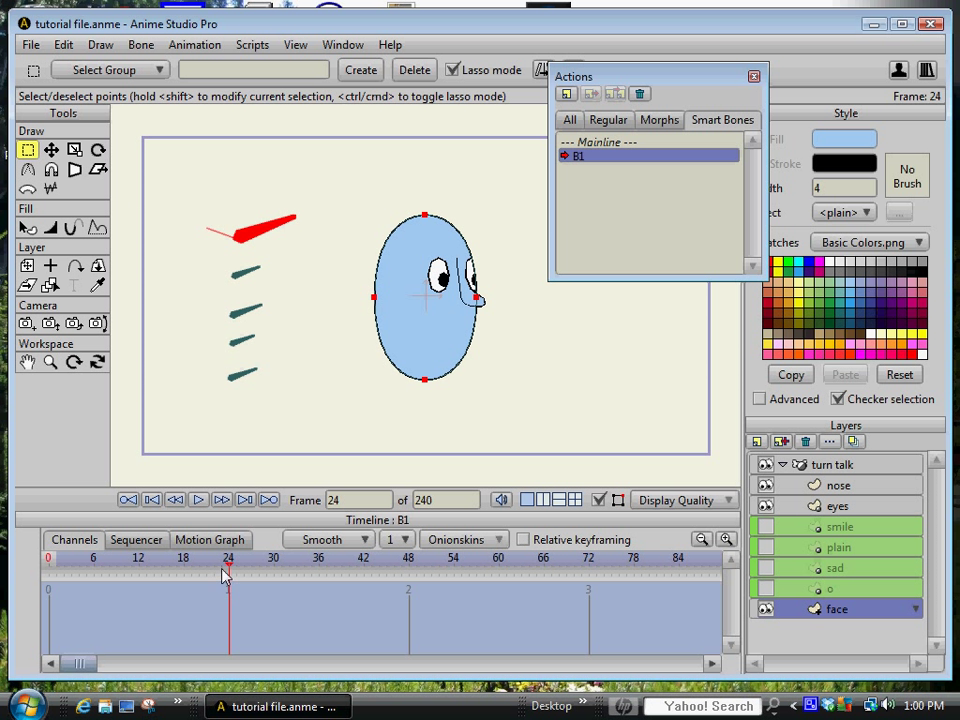
{"action": "left_click", "coordinate": [85, 558]}
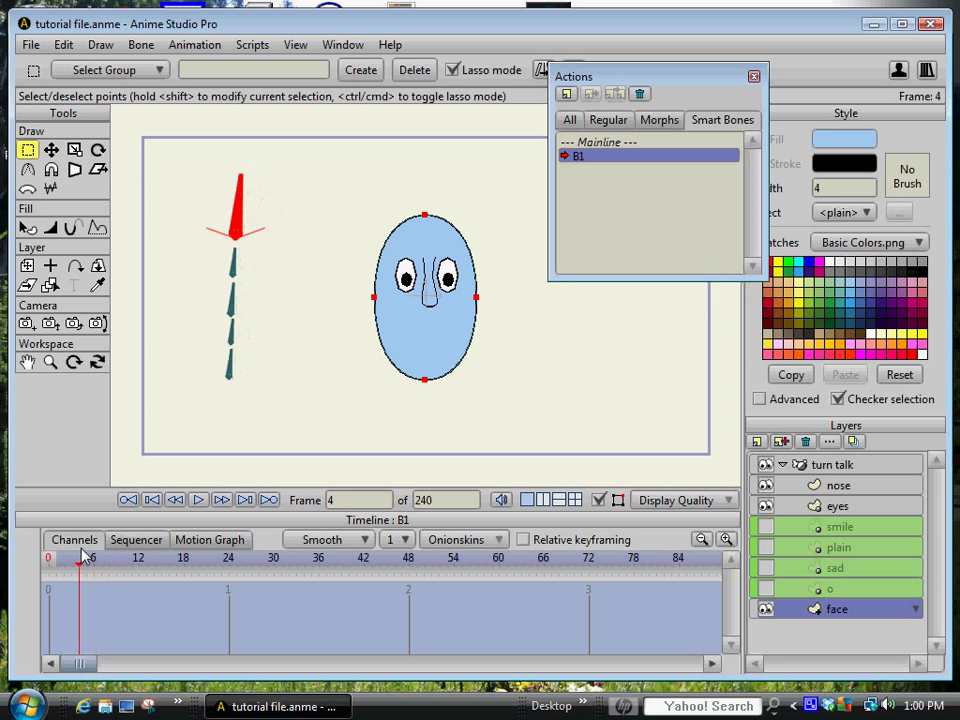
{"action": "left_click", "coordinate": [223, 558]}
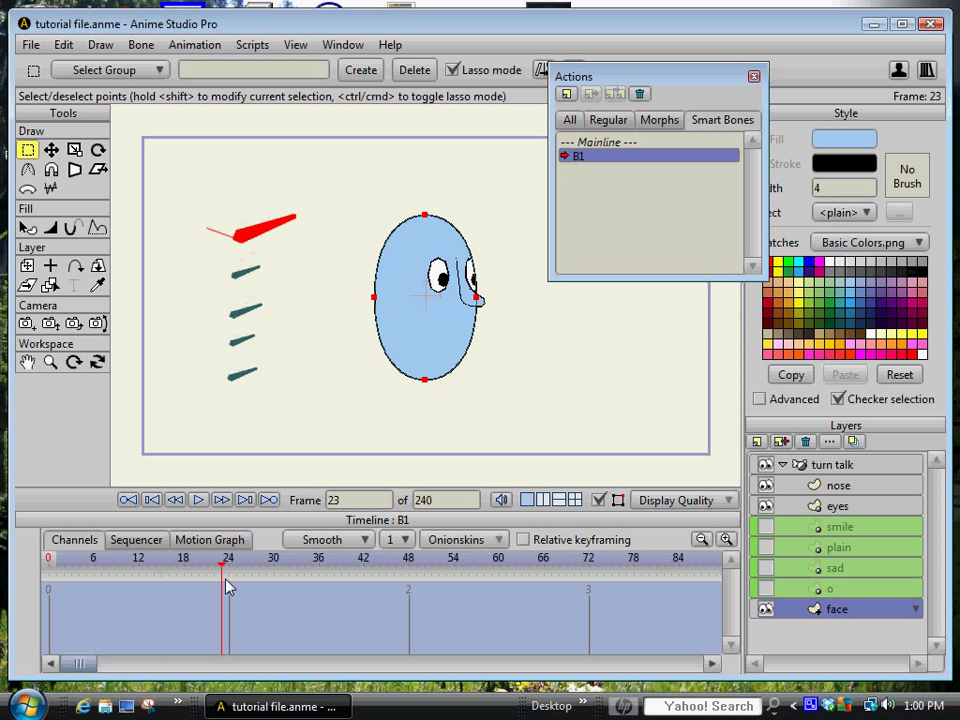
{"action": "left_click", "coordinate": [221, 499]}
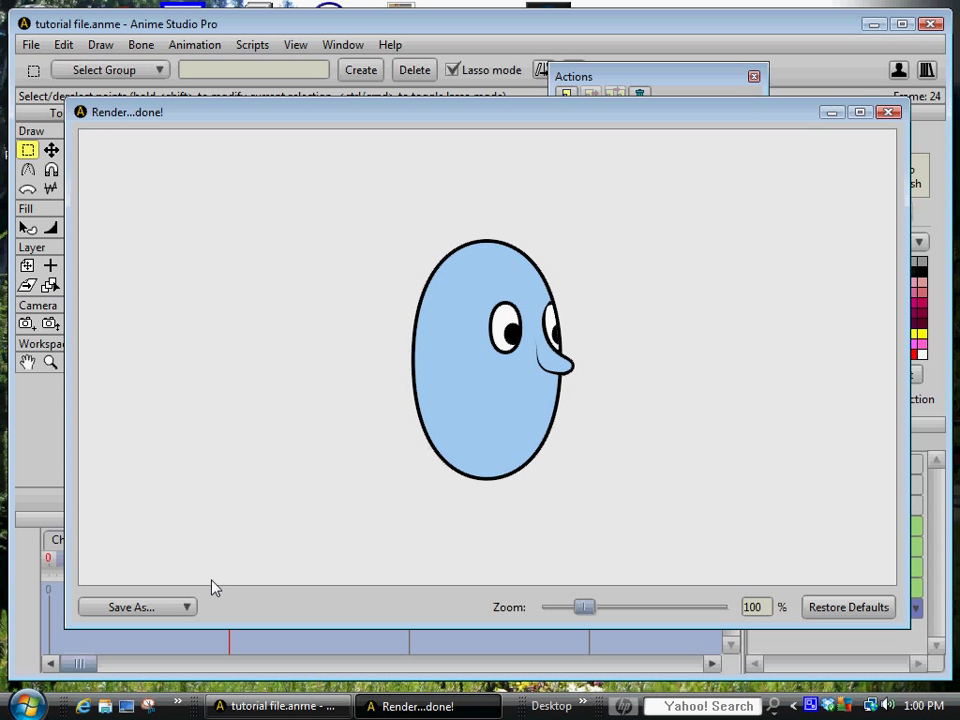
{"action": "mouse_move", "coordinate": [533, 338]}
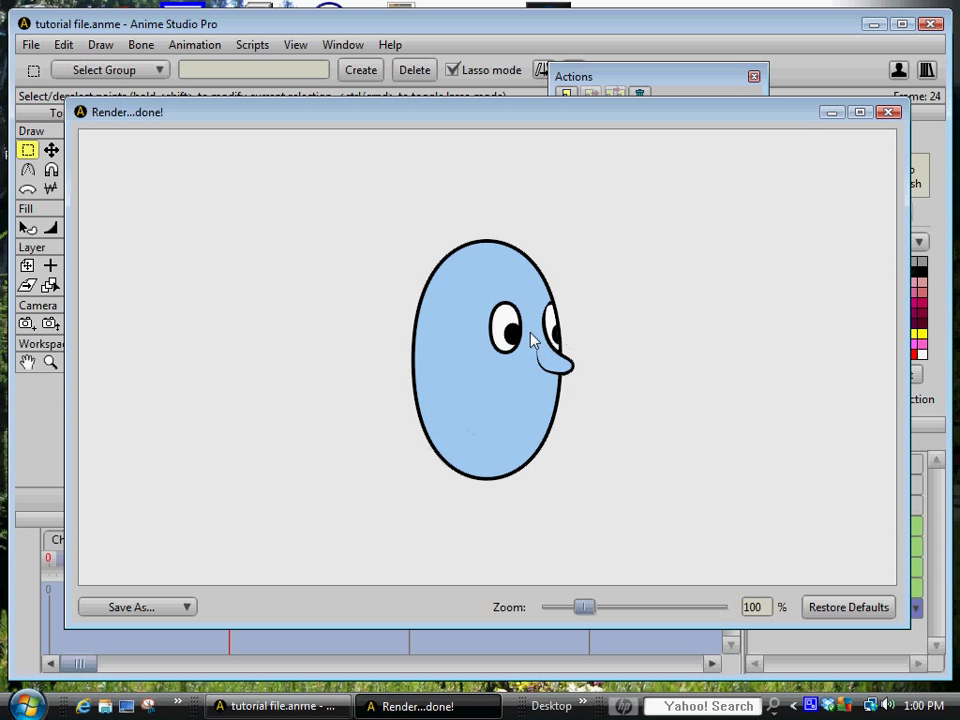
{"action": "mouse_move", "coordinate": [857, 134]}
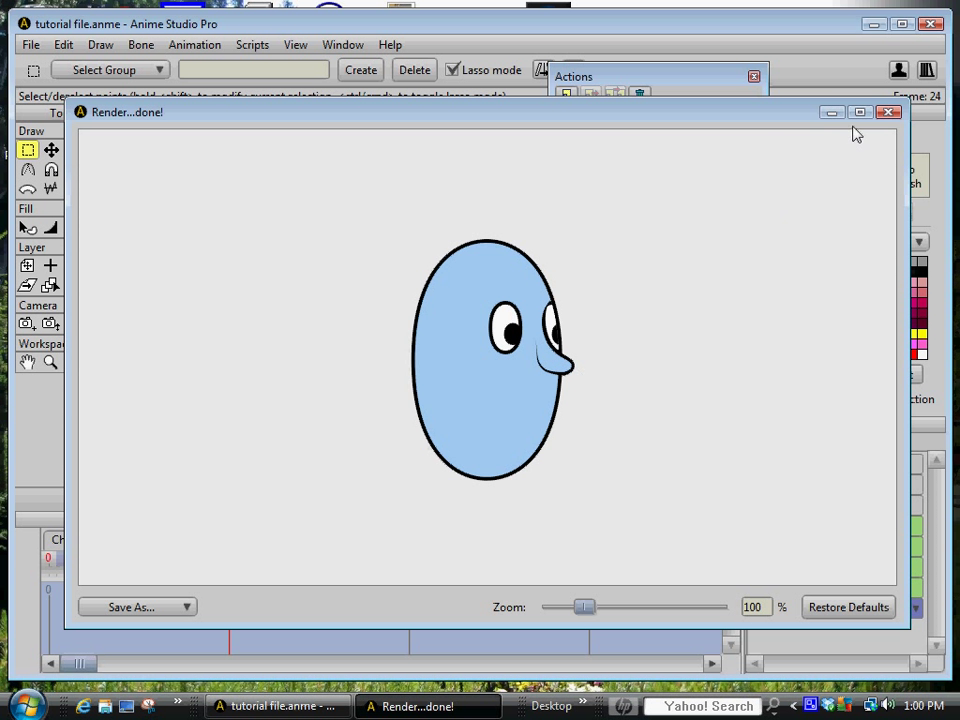
Close the frame 24 render, return to frame 1, and close that render too
{"action": "left_click", "coordinate": [888, 112]}
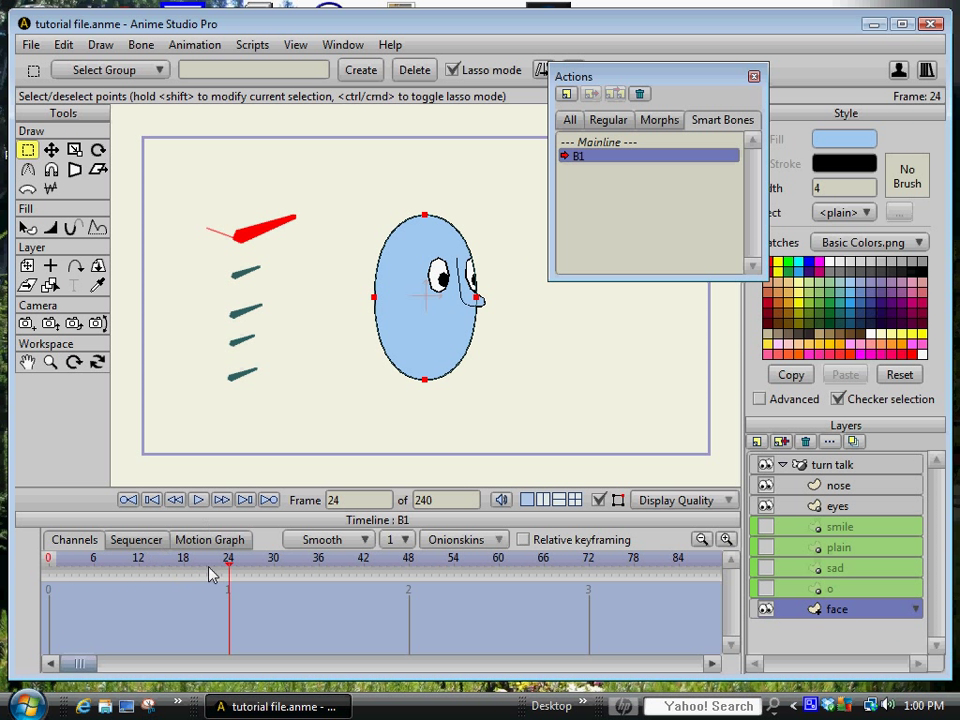
{"action": "left_click", "coordinate": [48, 558]}
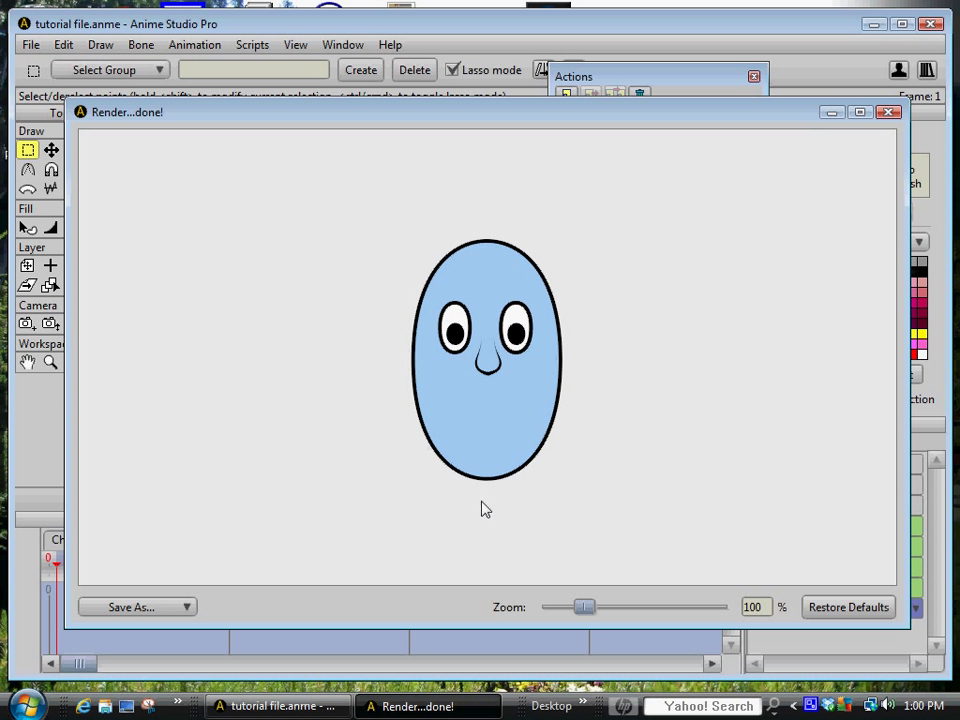
{"action": "mouse_move", "coordinate": [478, 330]}
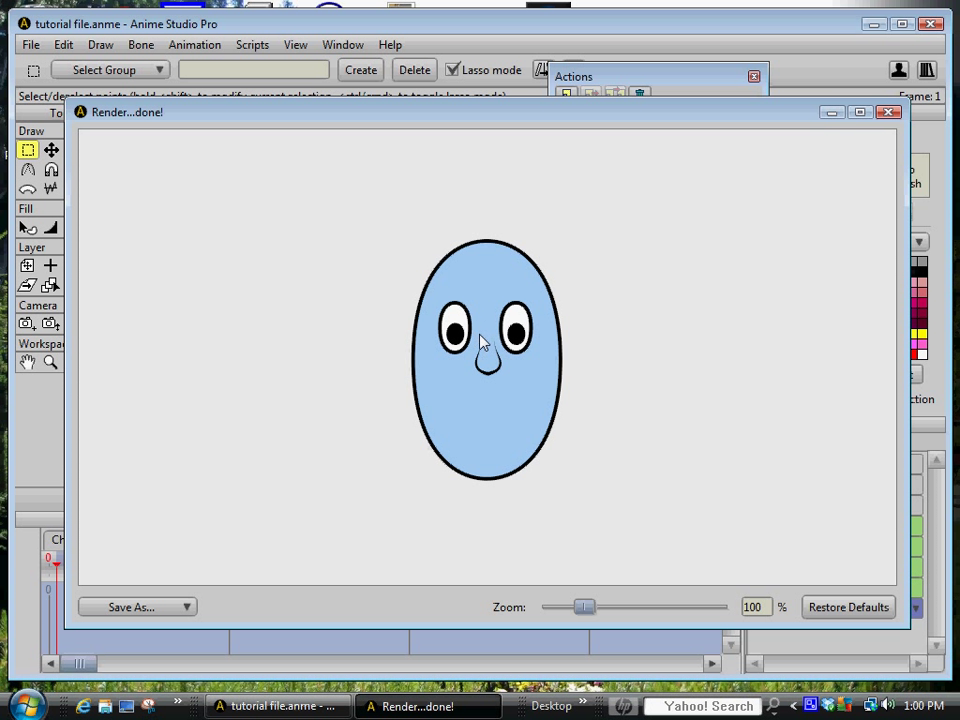
{"action": "mouse_move", "coordinate": [565, 362]}
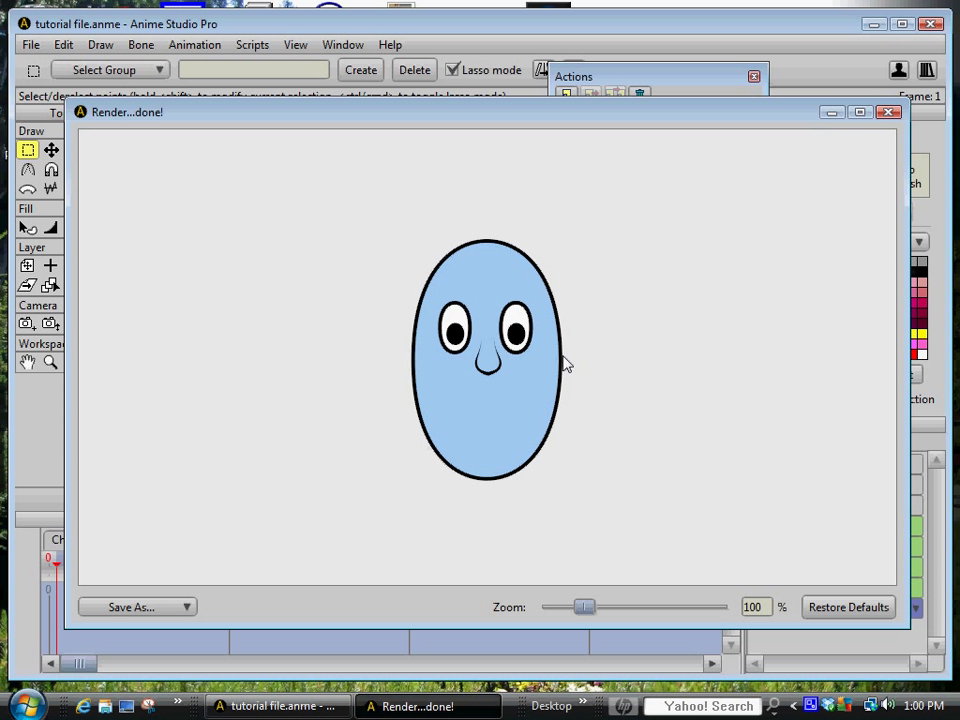
{"action": "mouse_move", "coordinate": [558, 372]}
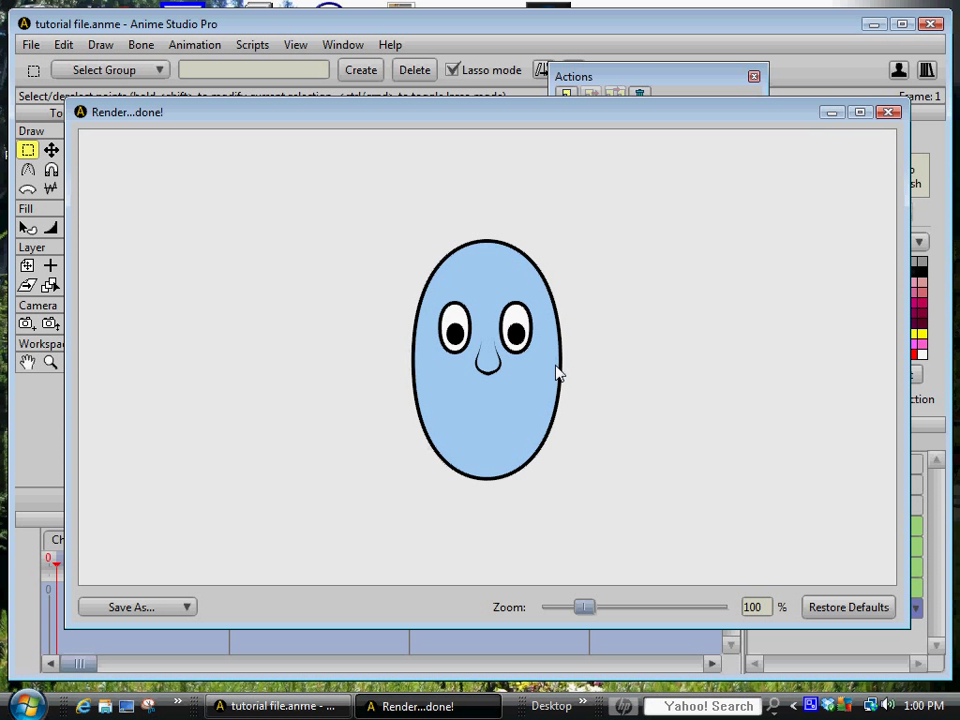
{"action": "mouse_move", "coordinate": [490, 368]}
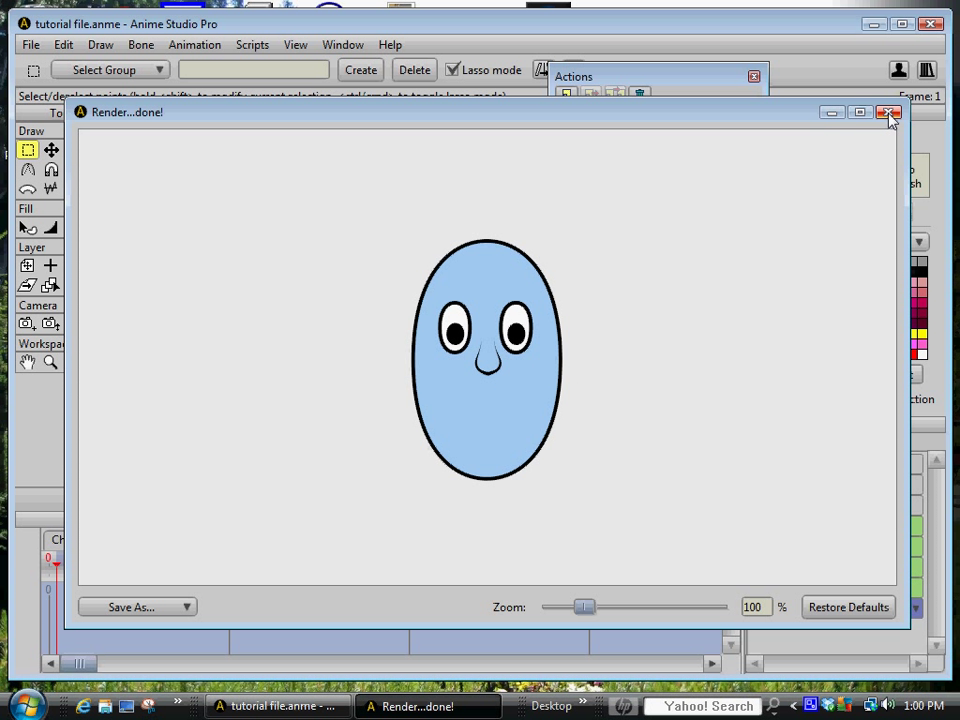
{"action": "mouse_move", "coordinate": [895, 142]}
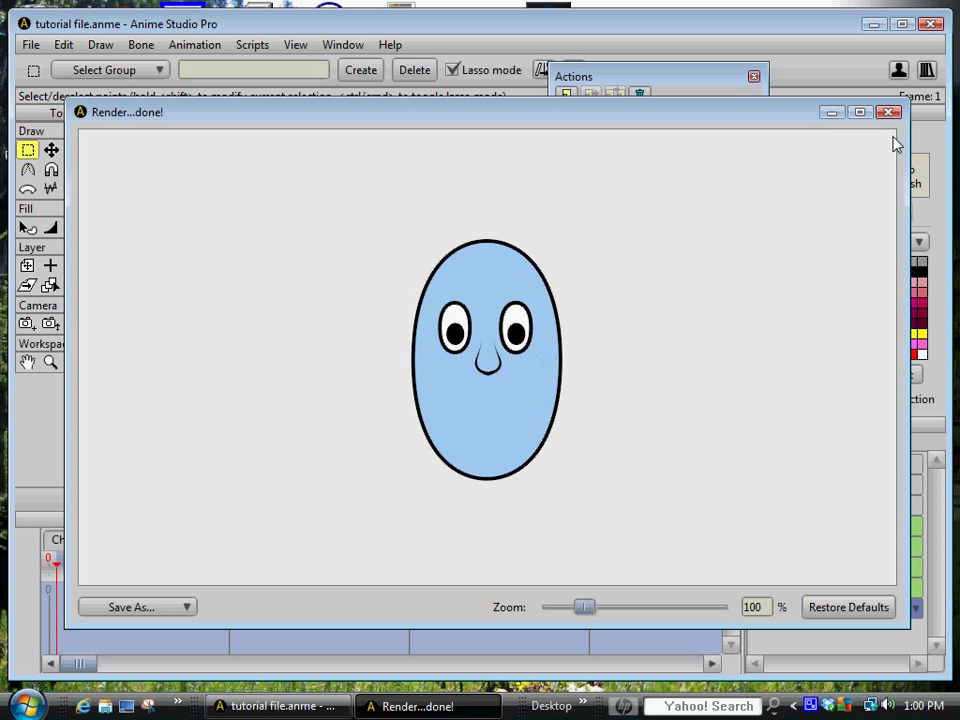
{"action": "left_click", "coordinate": [888, 112]}
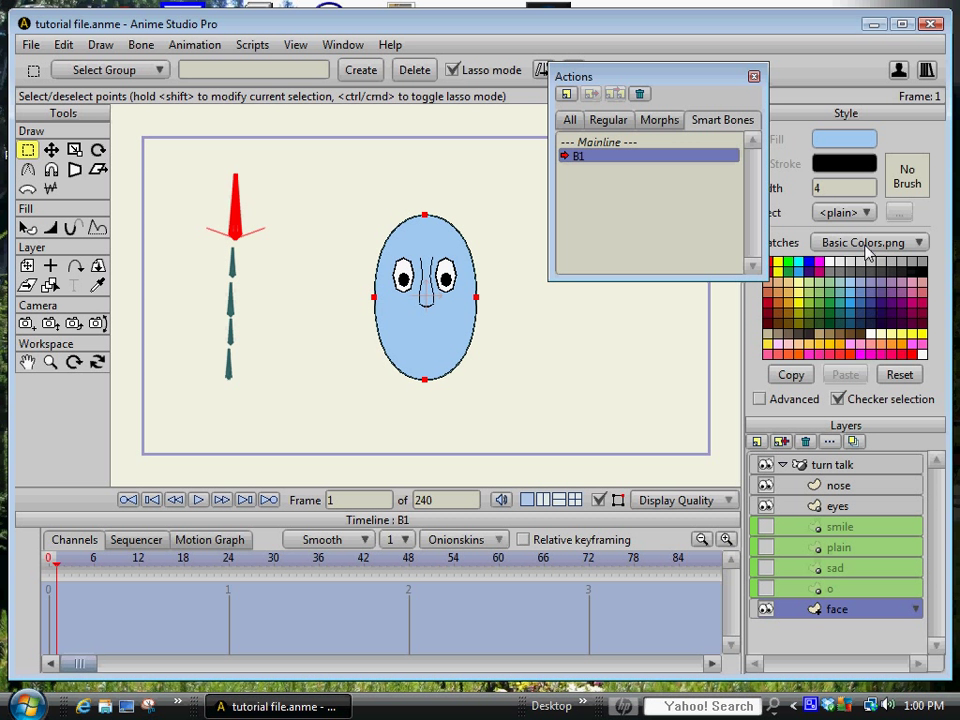
{"action": "mouse_move", "coordinate": [763, 548]}
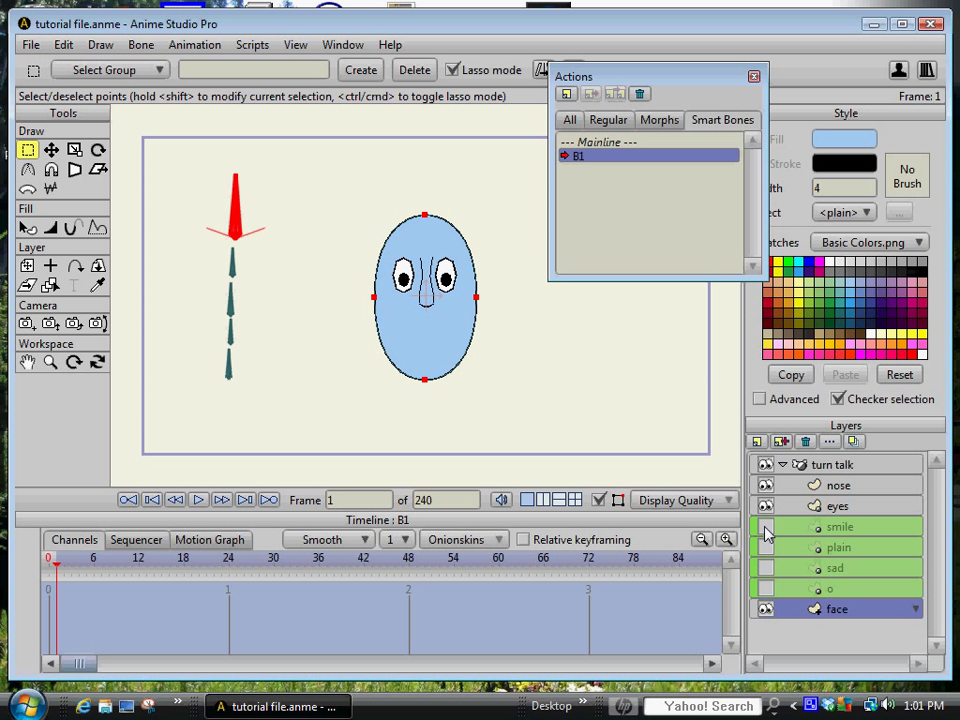
Show the smile mouth layer and create a new action named 'smile'
{"action": "left_click", "coordinate": [765, 527]}
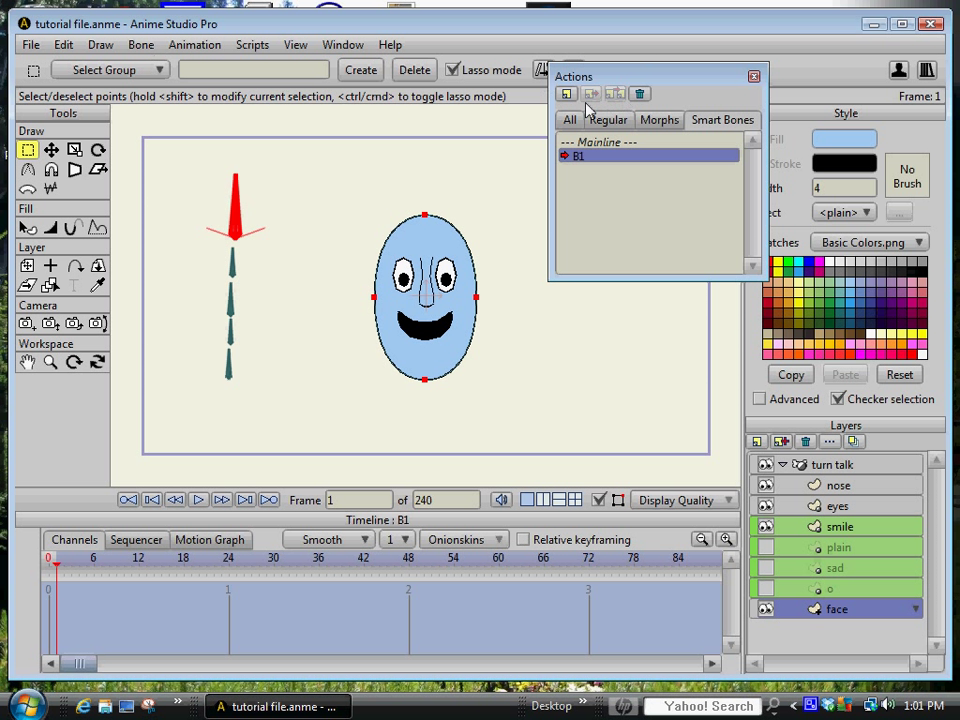
{"action": "left_click", "coordinate": [565, 93]}
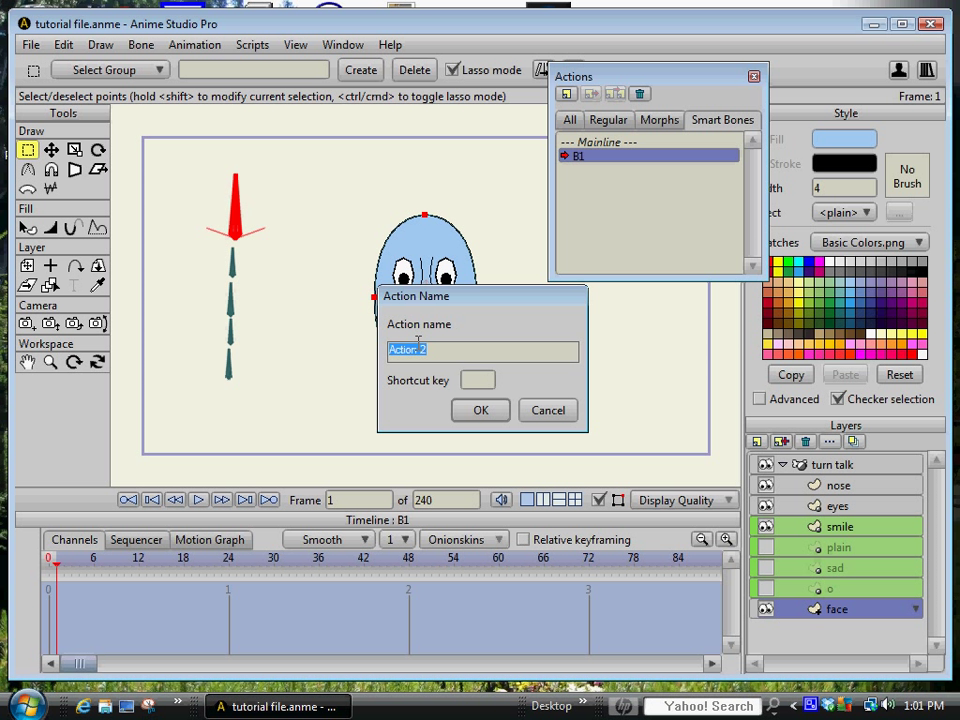
{"action": "type", "text": "smil"}
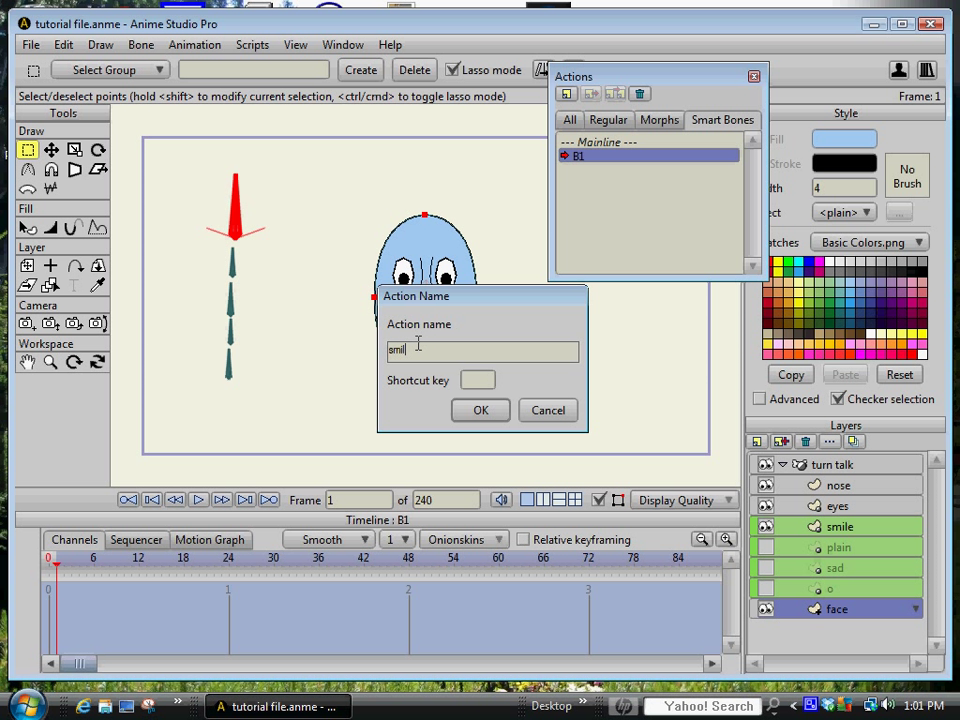
{"action": "type", "text": "e"}
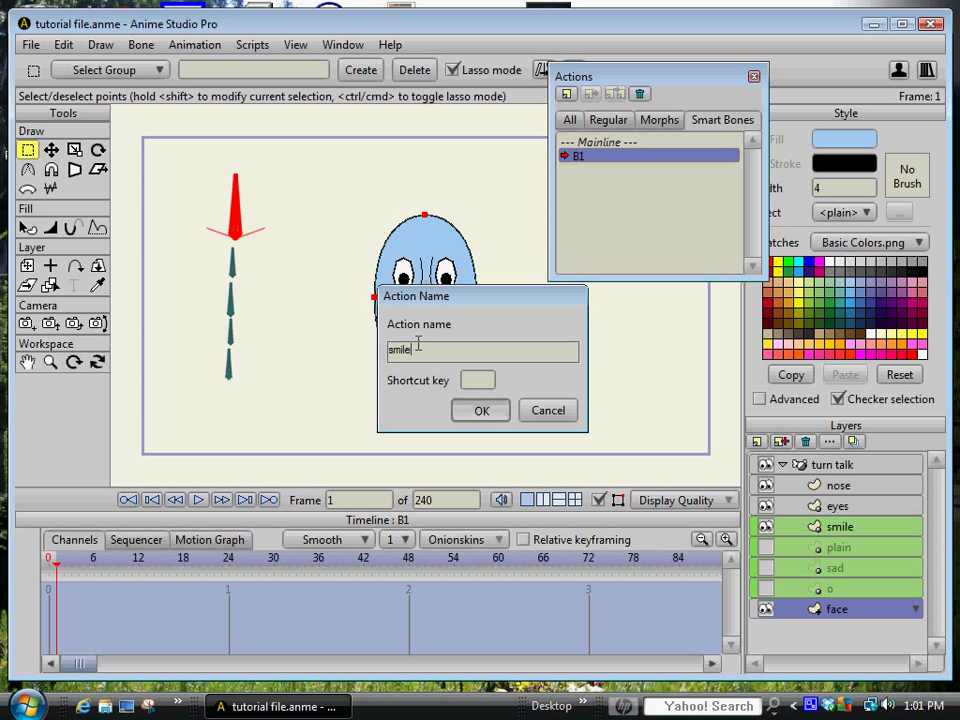
{"action": "left_click", "coordinate": [480, 410]}
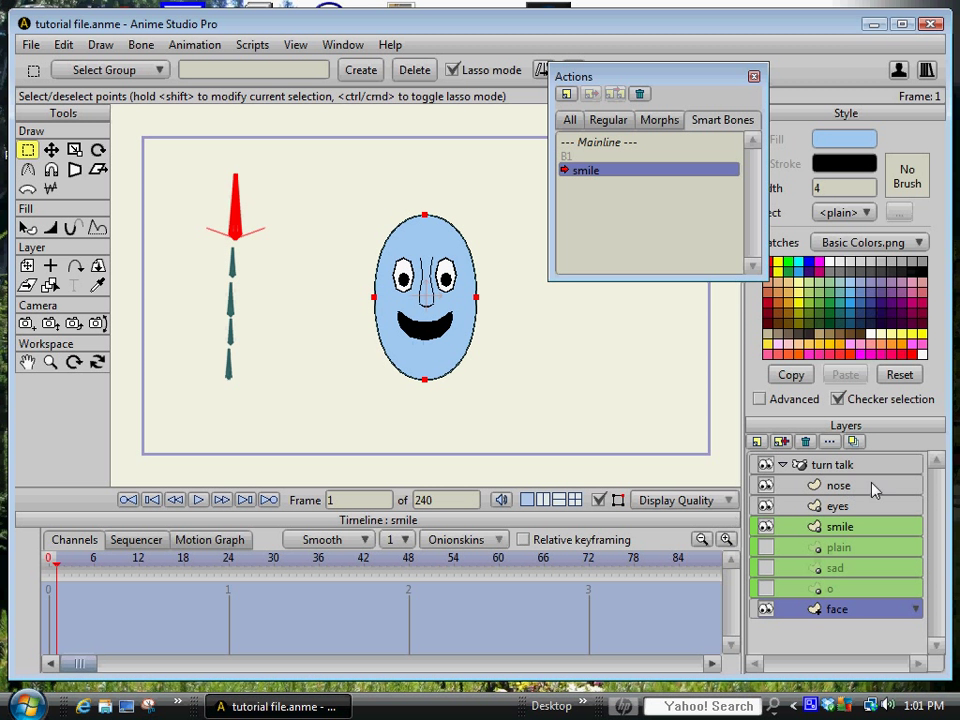
{"action": "mouse_move", "coordinate": [612, 108]}
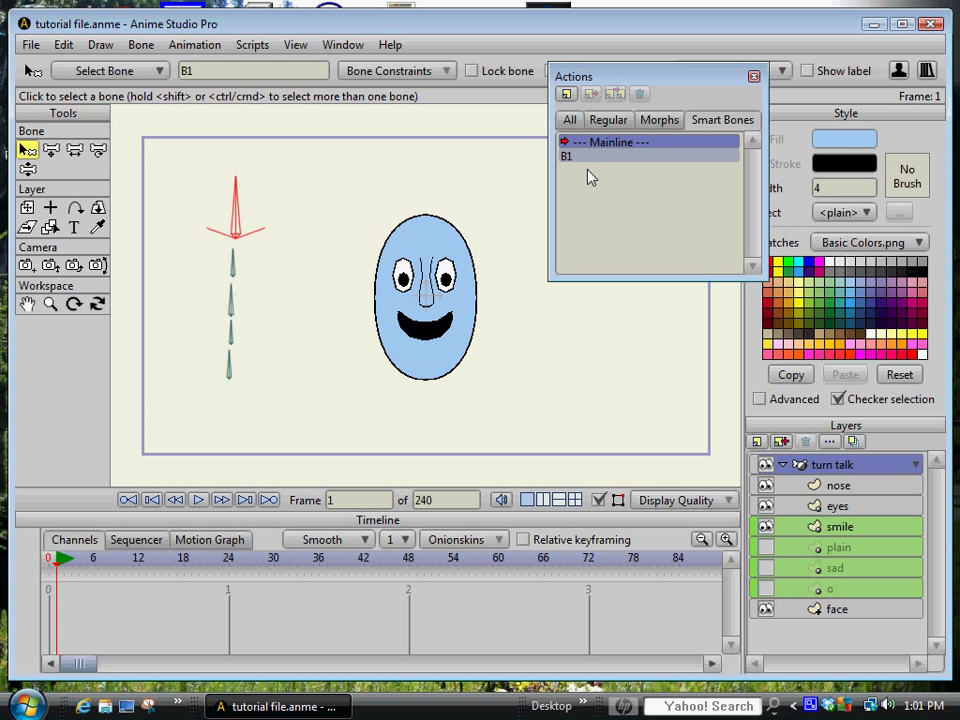
Add action 'smil', go to frame 24, and select the smile layer for point editing
{"action": "left_click", "coordinate": [566, 93]}
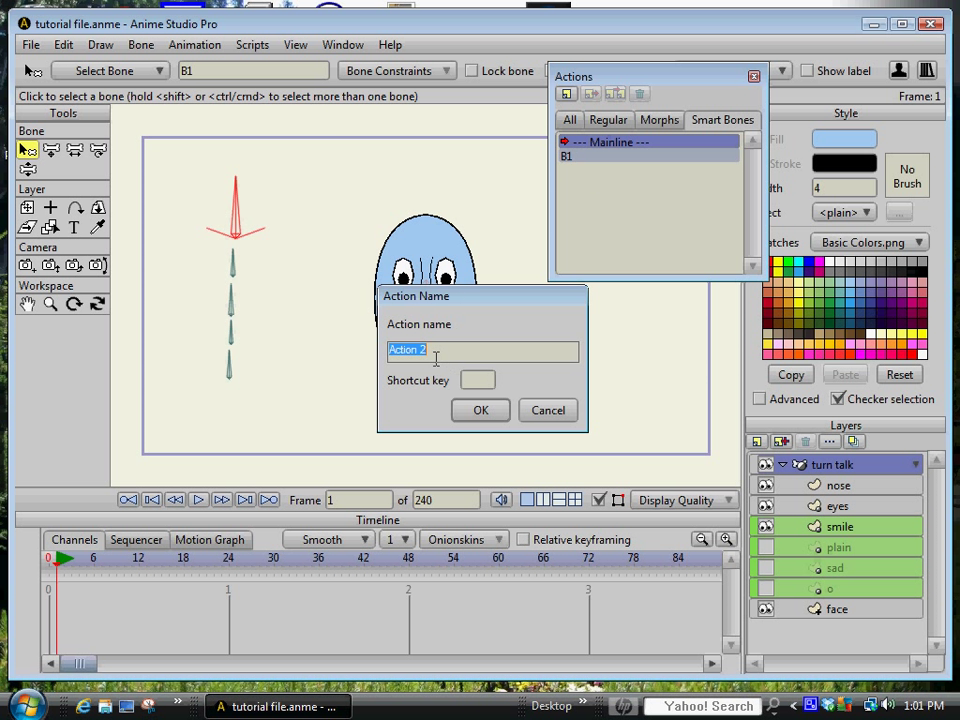
{"action": "type", "text": "smil"}
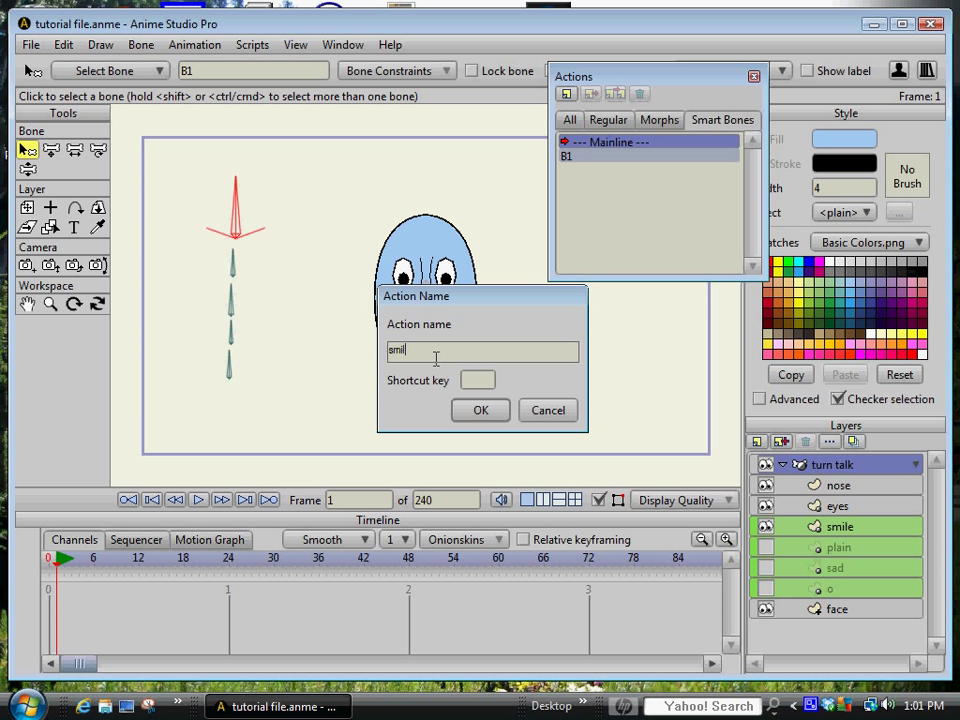
{"action": "left_click", "coordinate": [480, 410]}
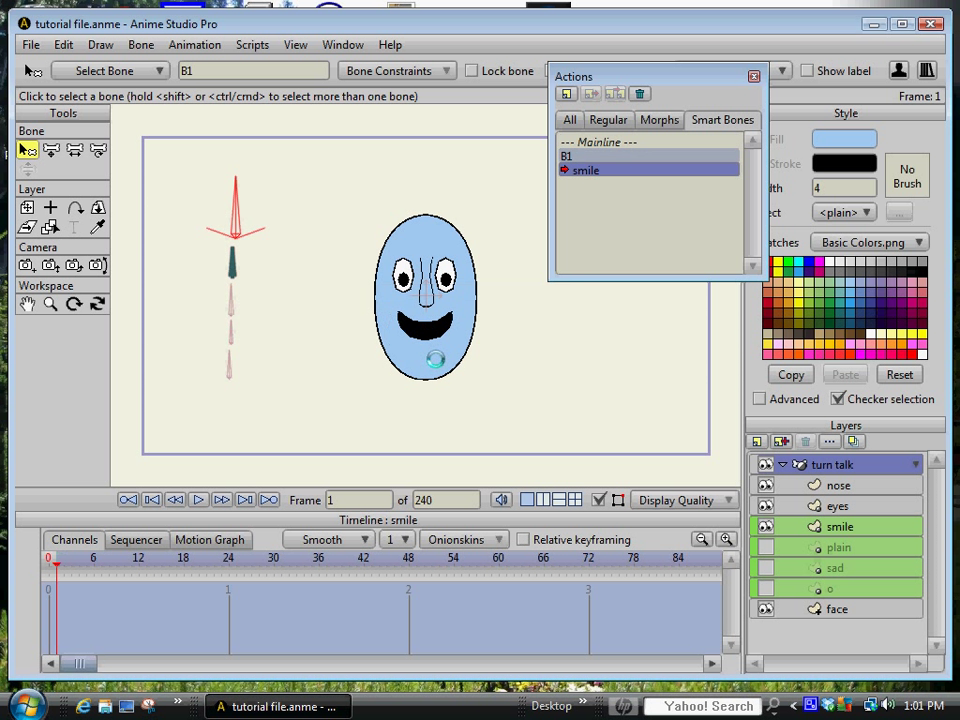
{"action": "left_click", "coordinate": [60, 570]}
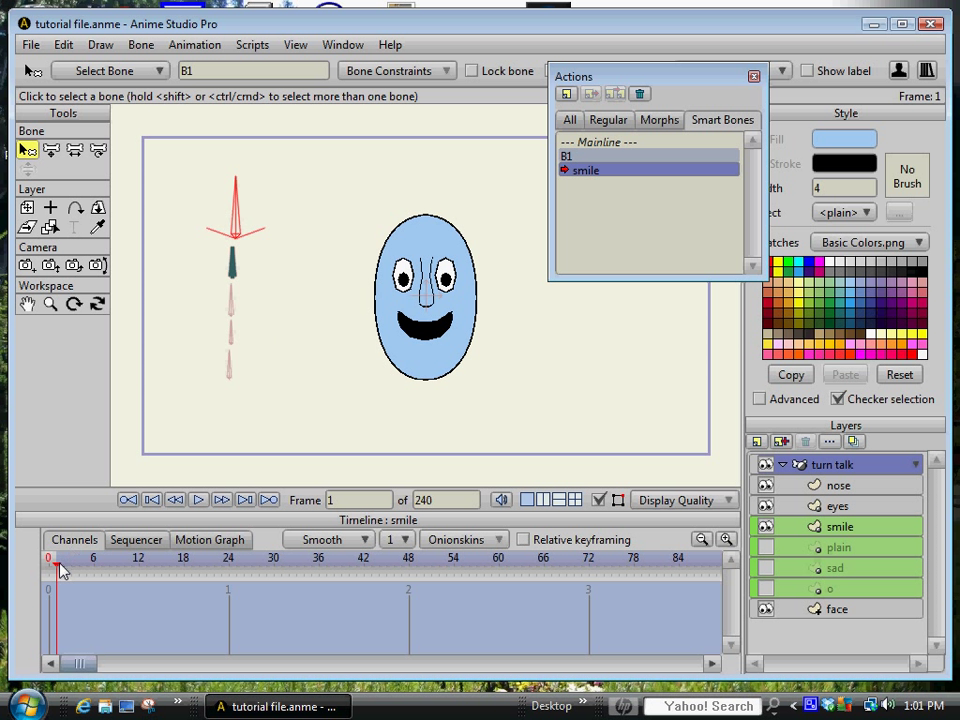
{"action": "left_click", "coordinate": [228, 558]}
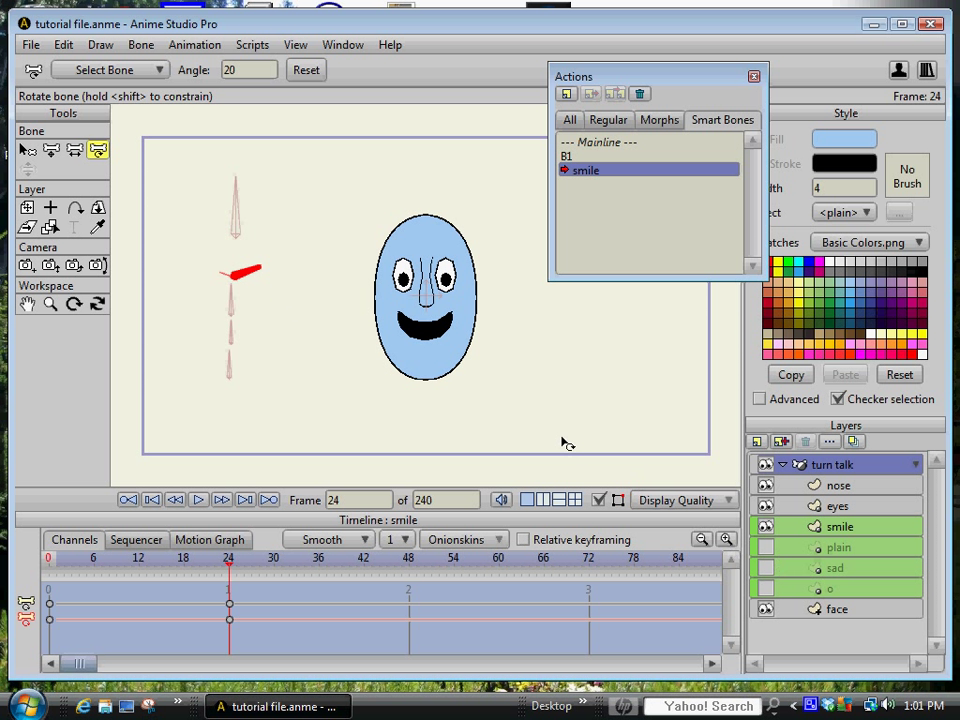
{"action": "left_click", "coordinate": [838, 526]}
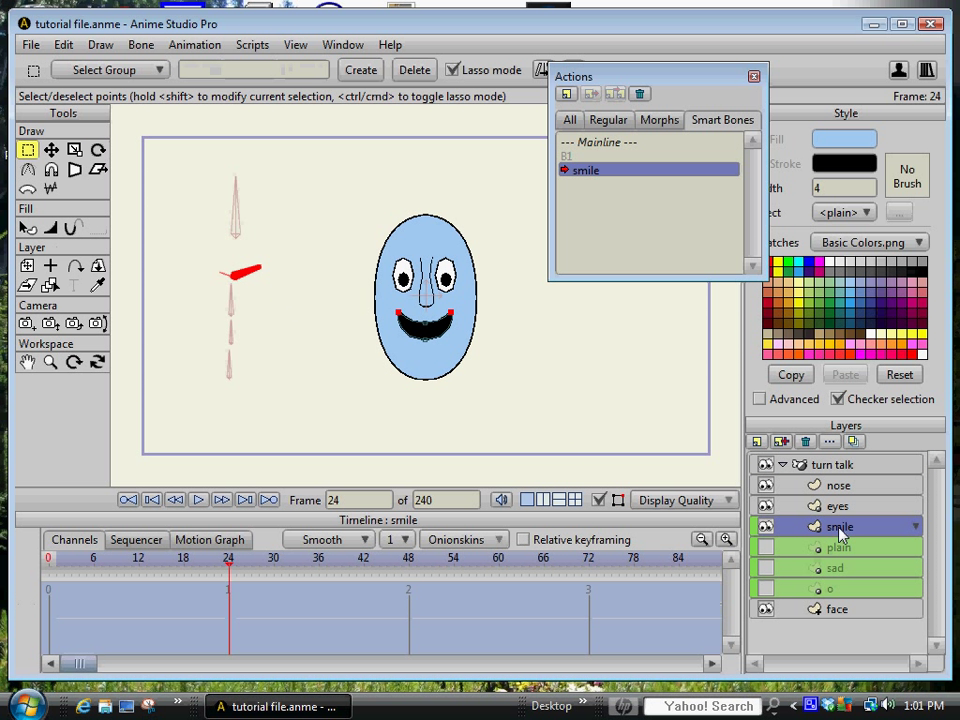
{"action": "mouse_move", "coordinate": [52, 168]}
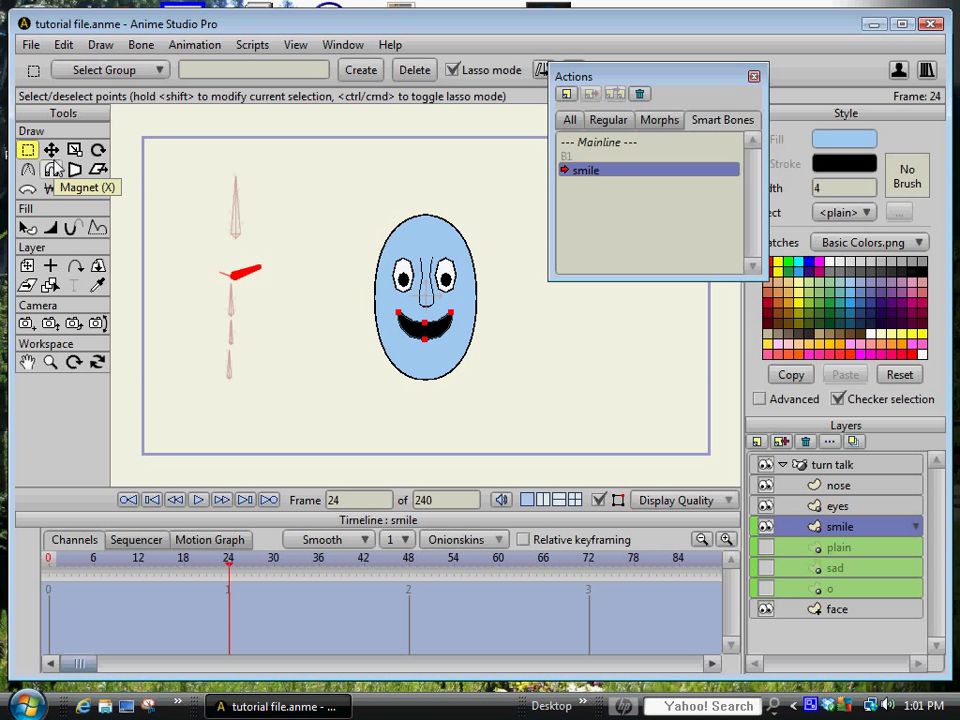
{"action": "left_click", "coordinate": [51, 150]}
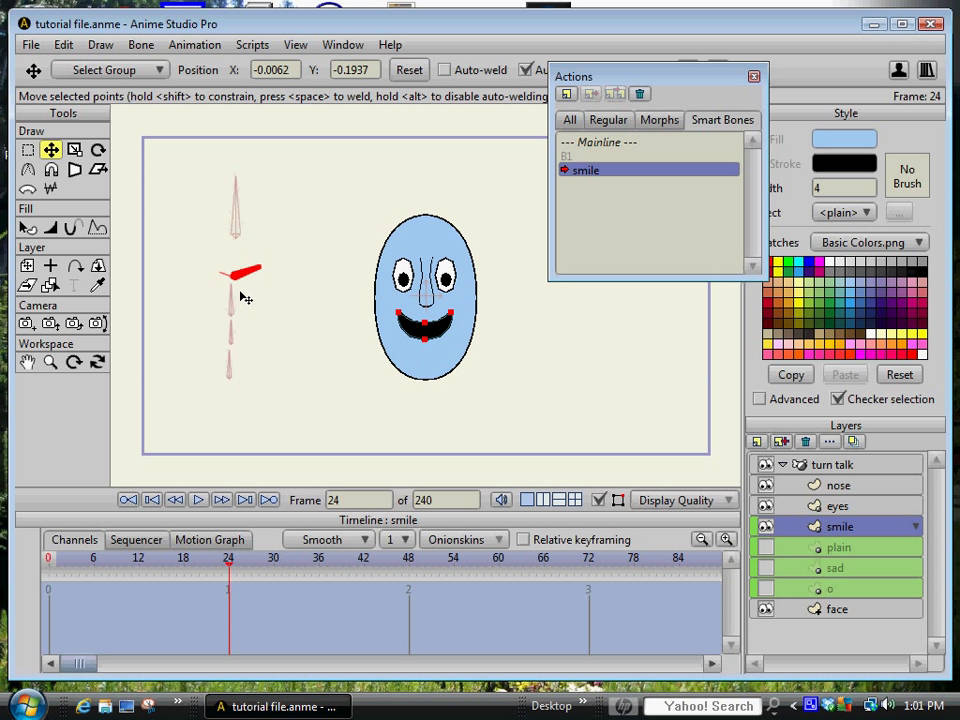
{"action": "mouse_move", "coordinate": [348, 335]}
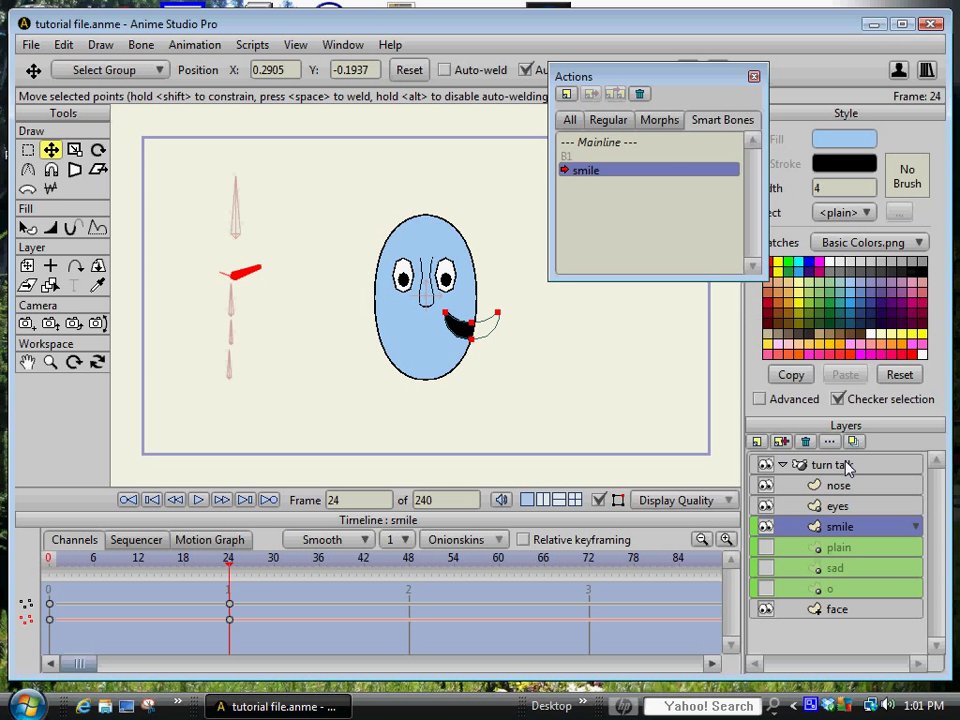
Create a new action named 'plain'
{"action": "left_click", "coordinate": [566, 93]}
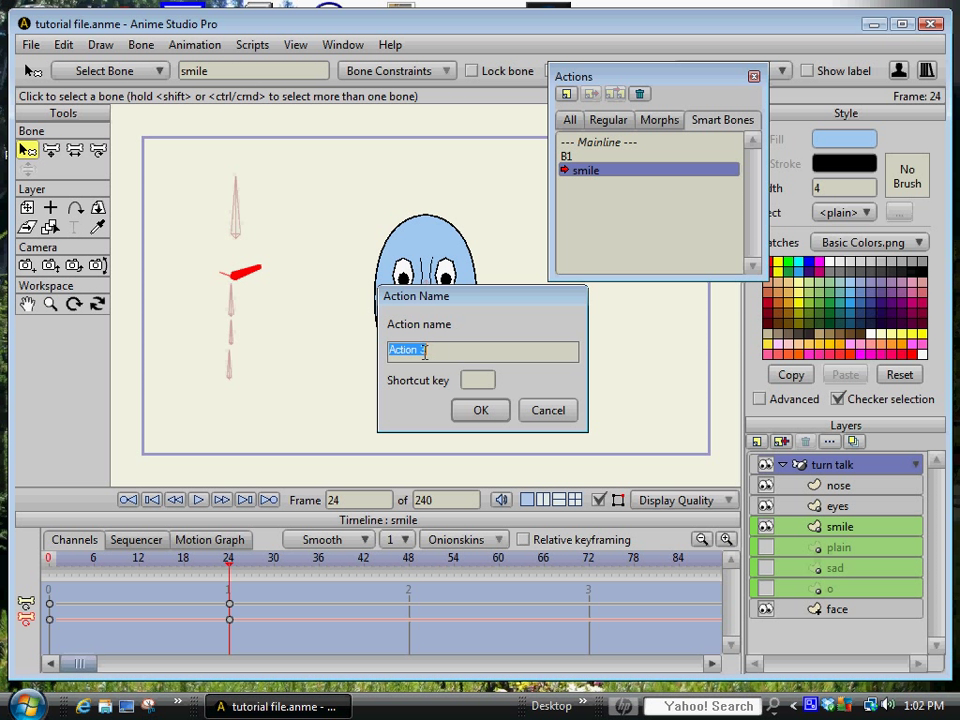
{"action": "type", "text": "p"}
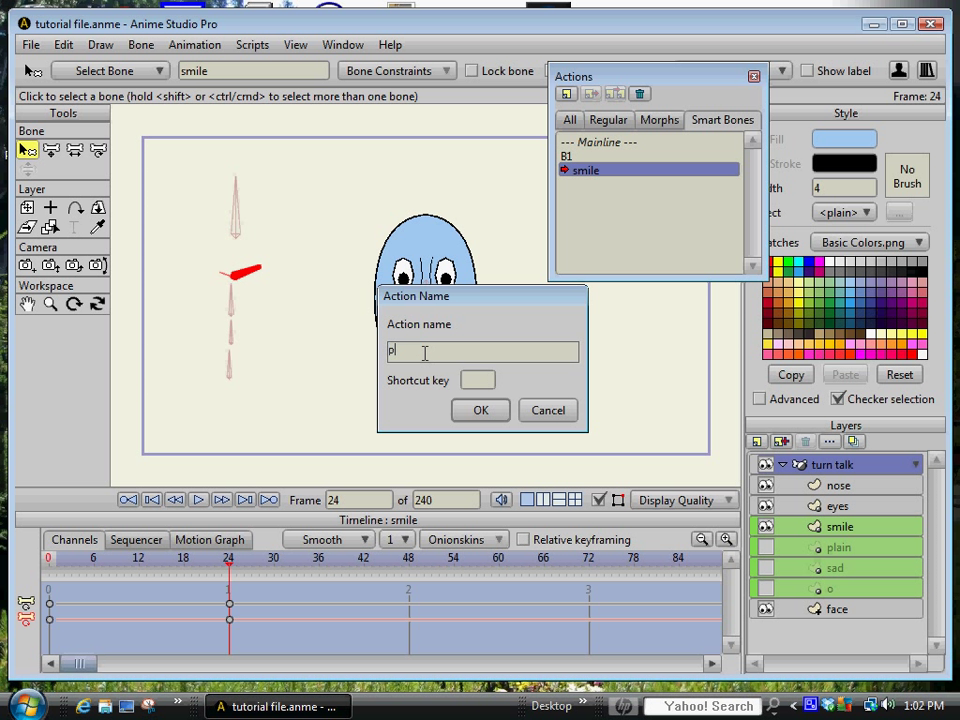
{"action": "type", "text": "lain"}
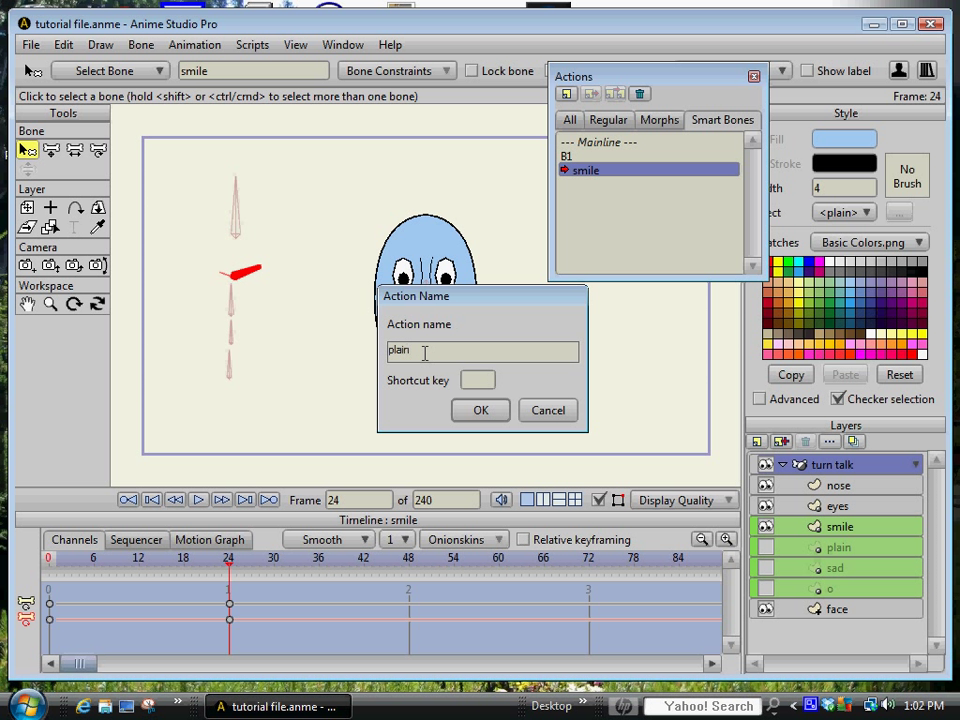
{"action": "left_click", "coordinate": [480, 410]}
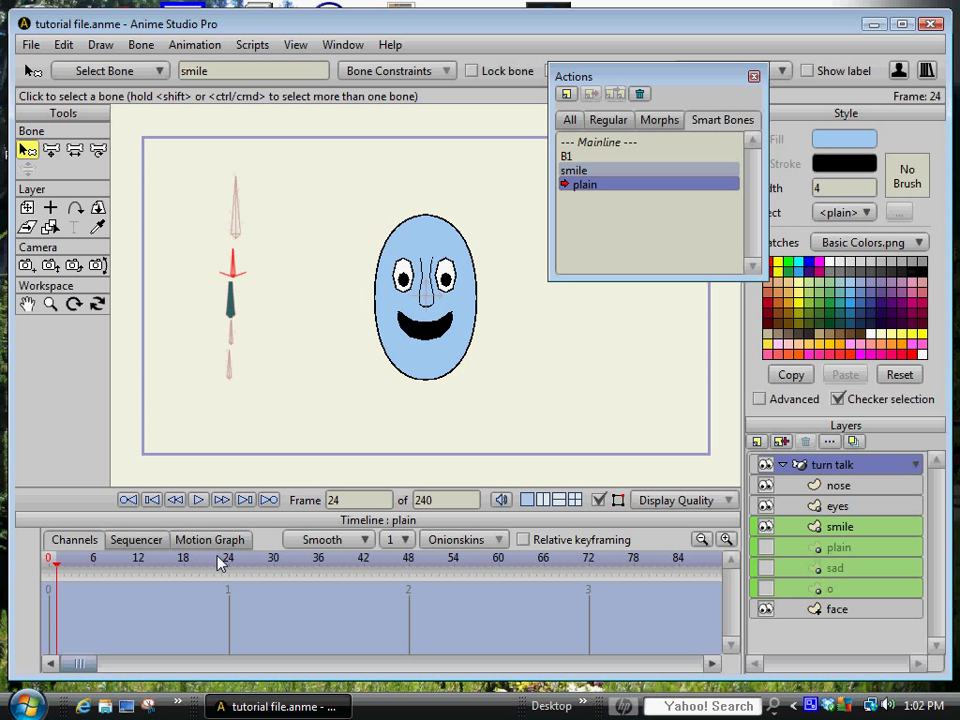
At frame 24, show the plain mouth layer and hide the smile layer
{"action": "left_click", "coordinate": [228, 560]}
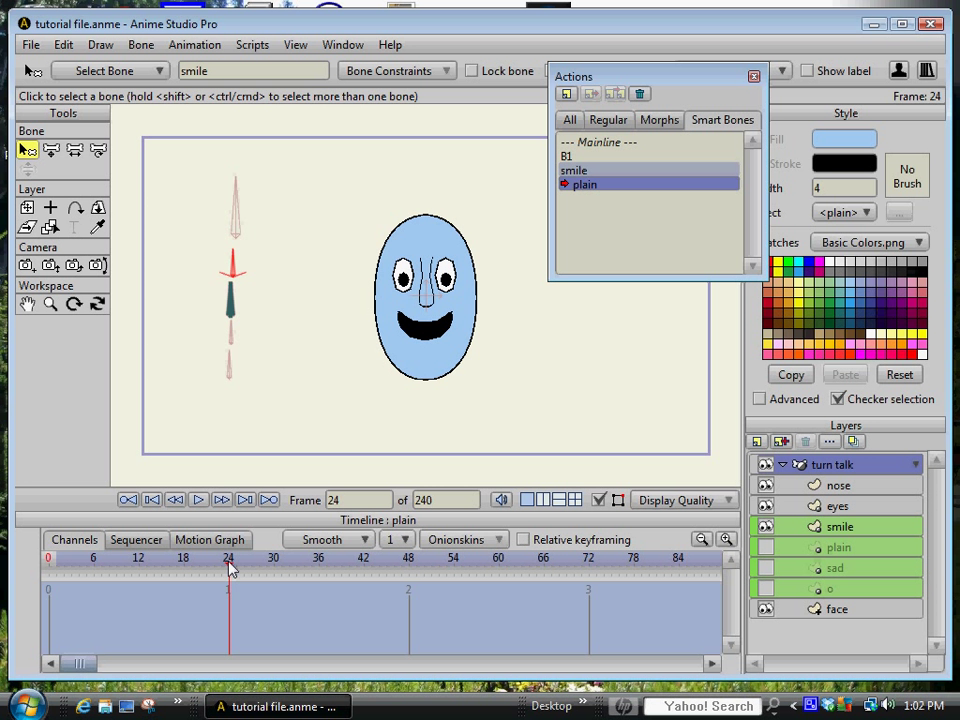
{"action": "left_click", "coordinate": [98, 150]}
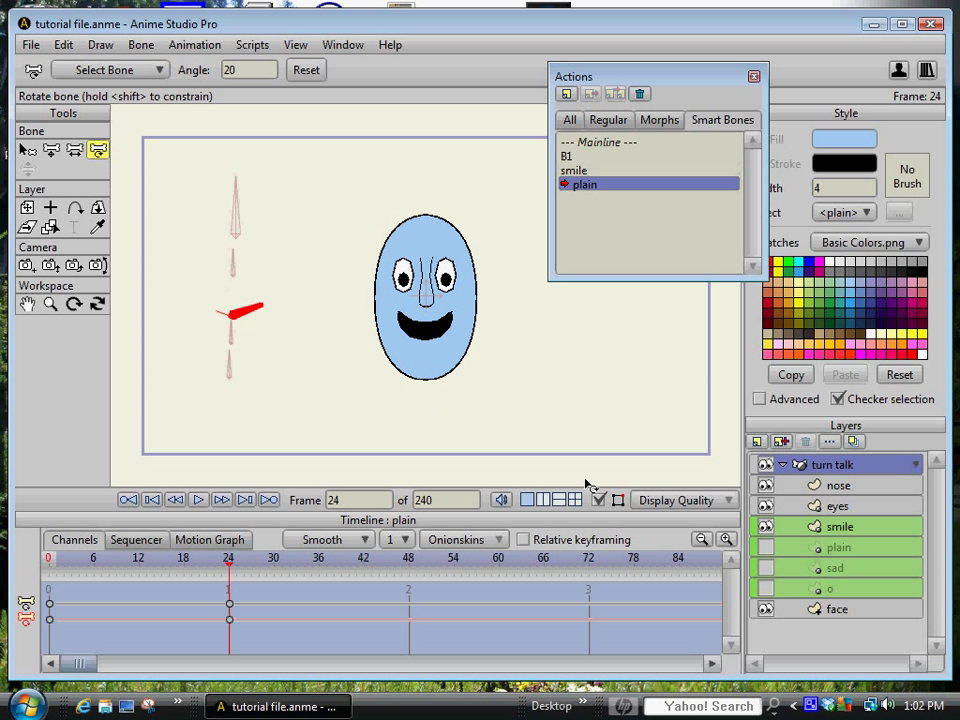
{"action": "left_click", "coordinate": [765, 547]}
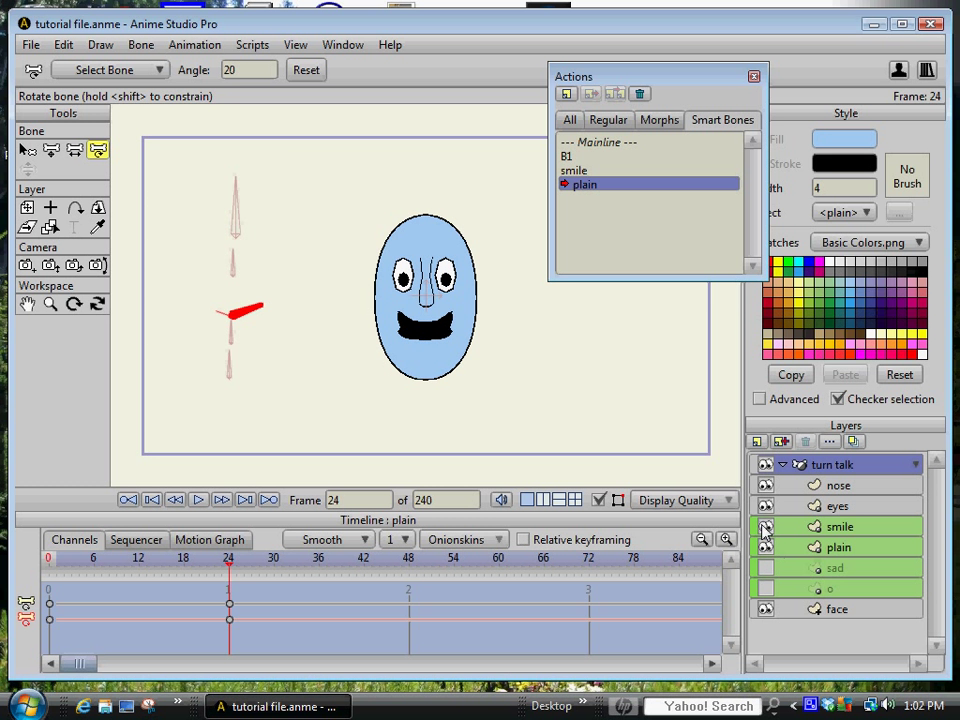
{"action": "left_click", "coordinate": [838, 547]}
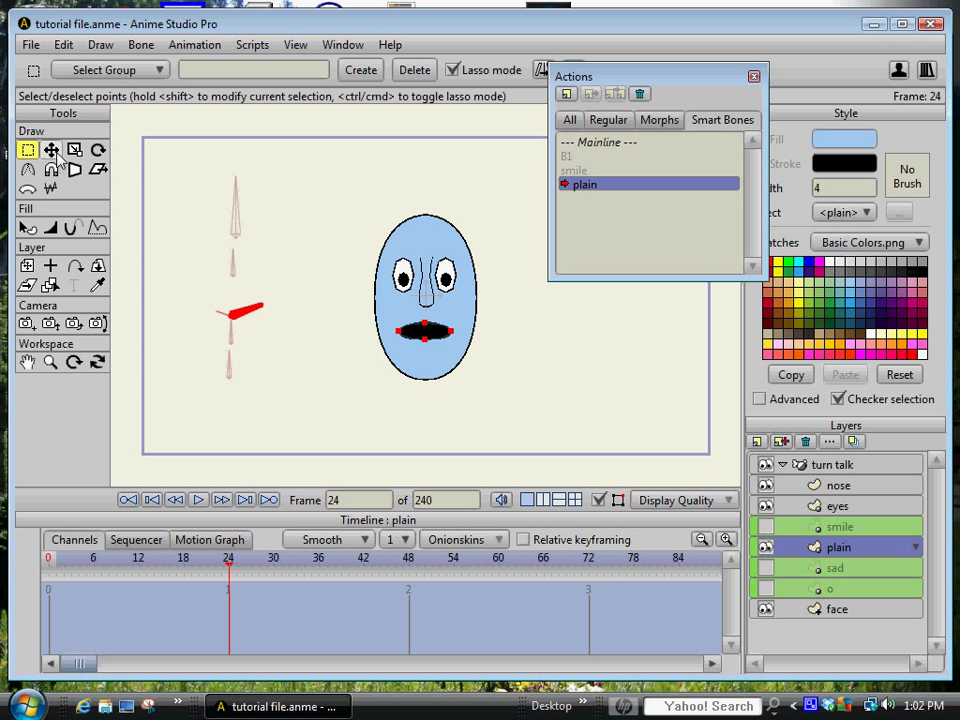
{"action": "left_click", "coordinate": [51, 149]}
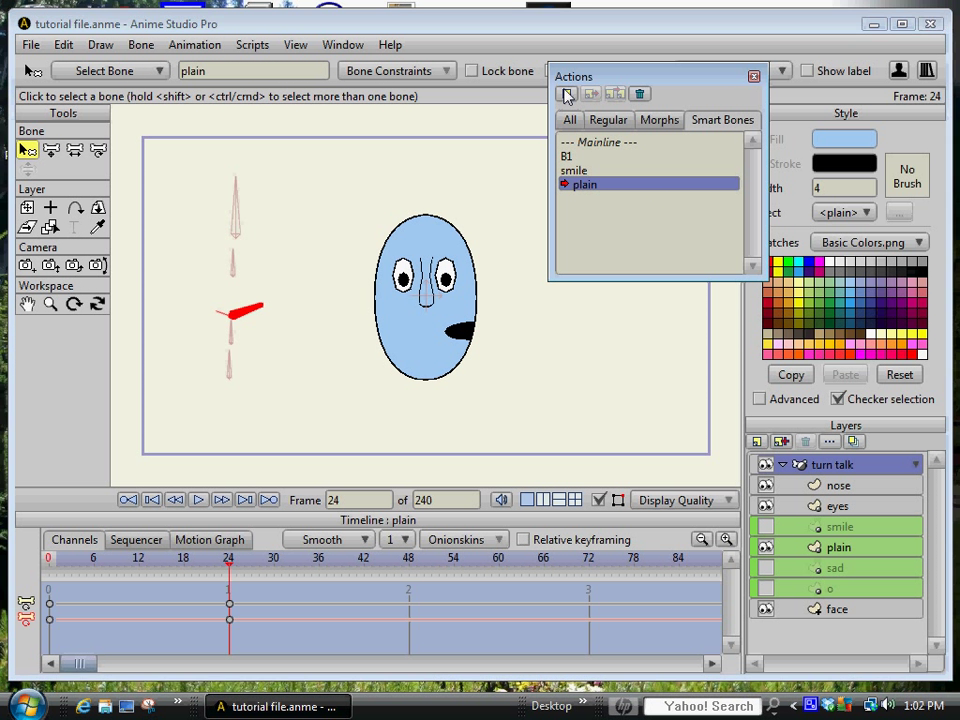
Create the 'sad' action and rotate the control bone to drive it
{"action": "left_click", "coordinate": [566, 93]}
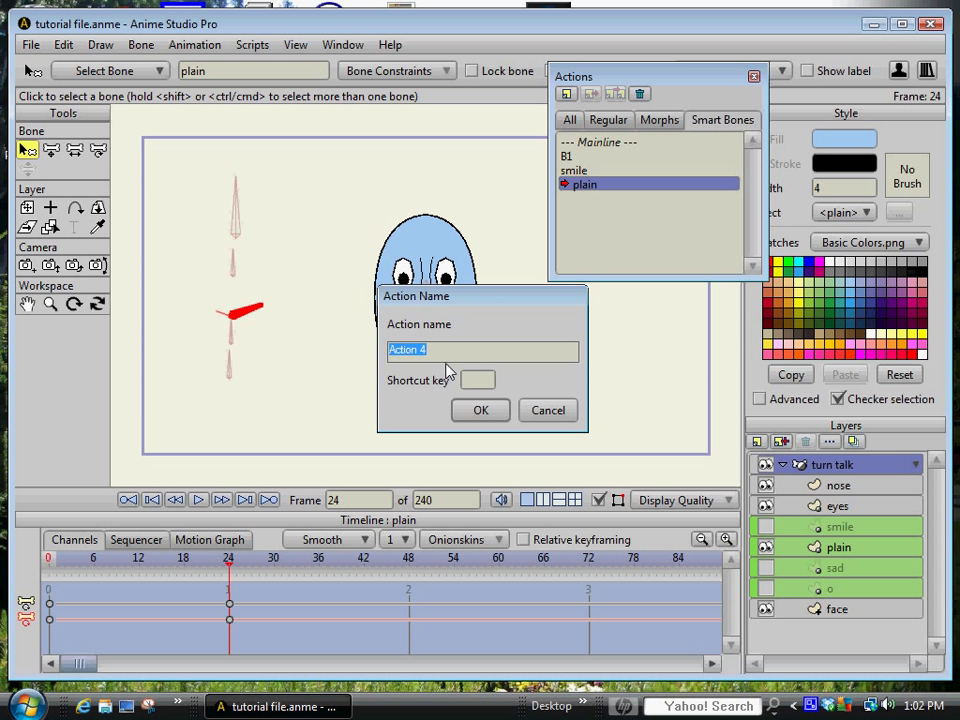
{"action": "type", "text": "sa"}
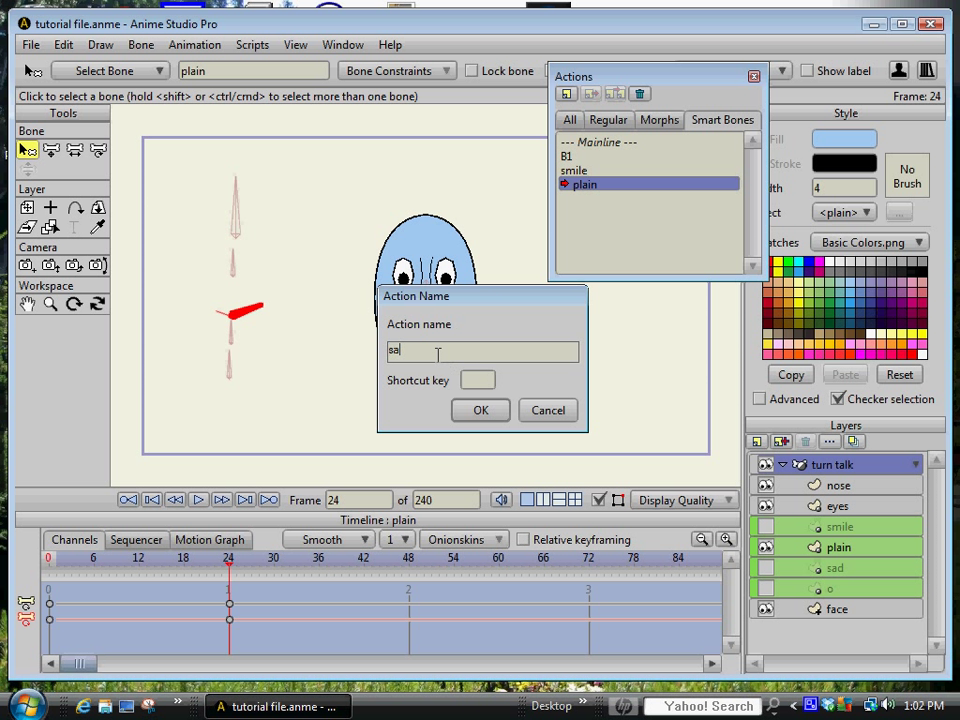
{"action": "left_click", "coordinate": [480, 410]}
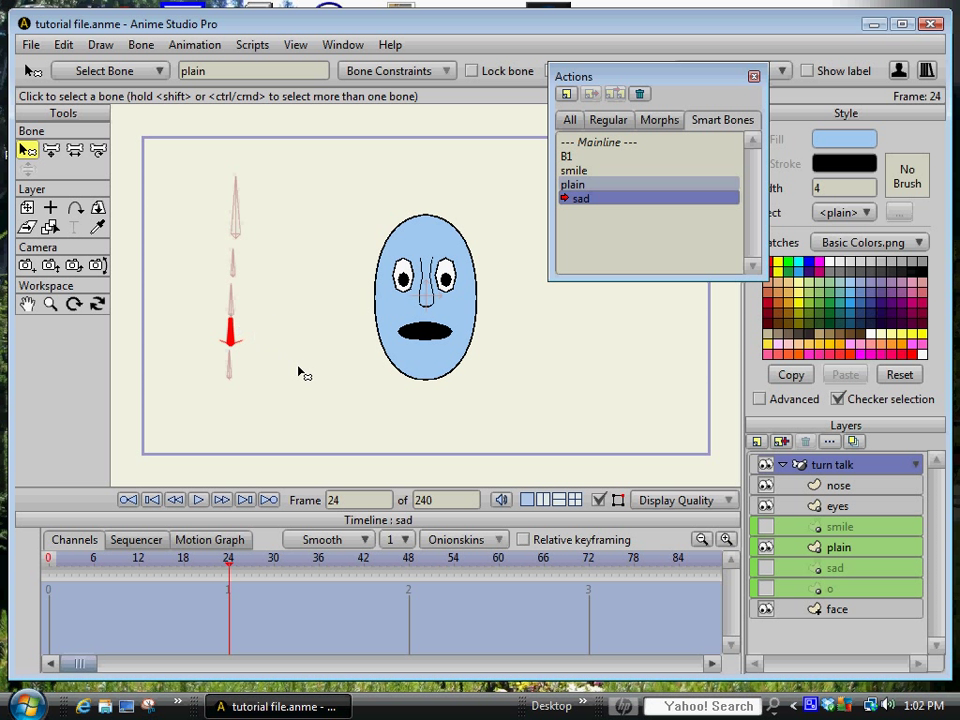
{"action": "left_click", "coordinate": [98, 150]}
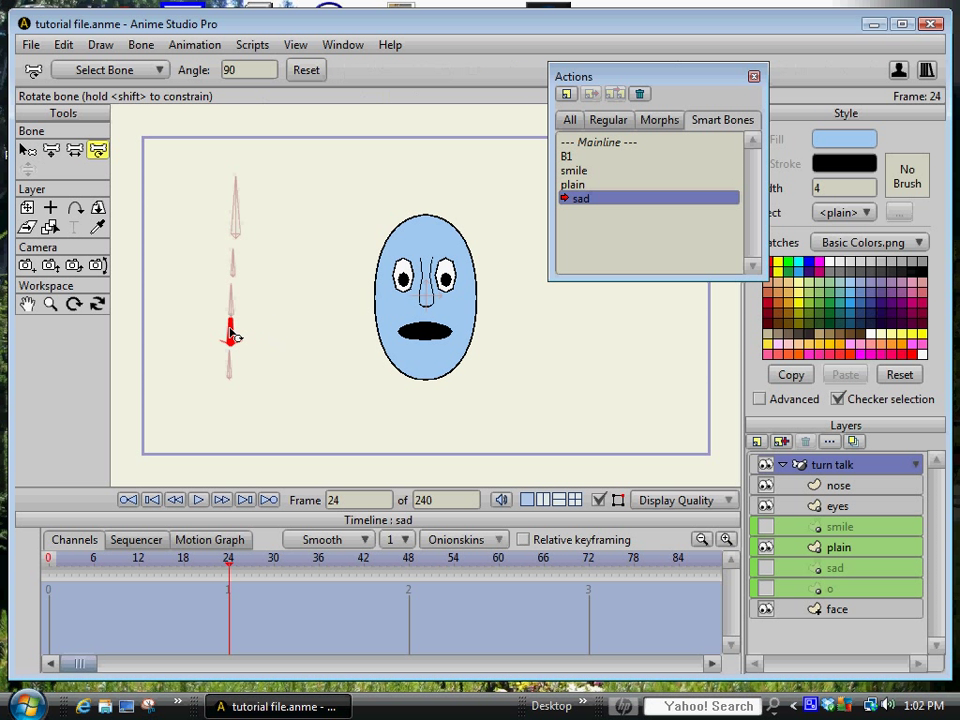
{"action": "left_click_drag", "start_coordinate": [232, 338], "coordinate": [245, 342]}
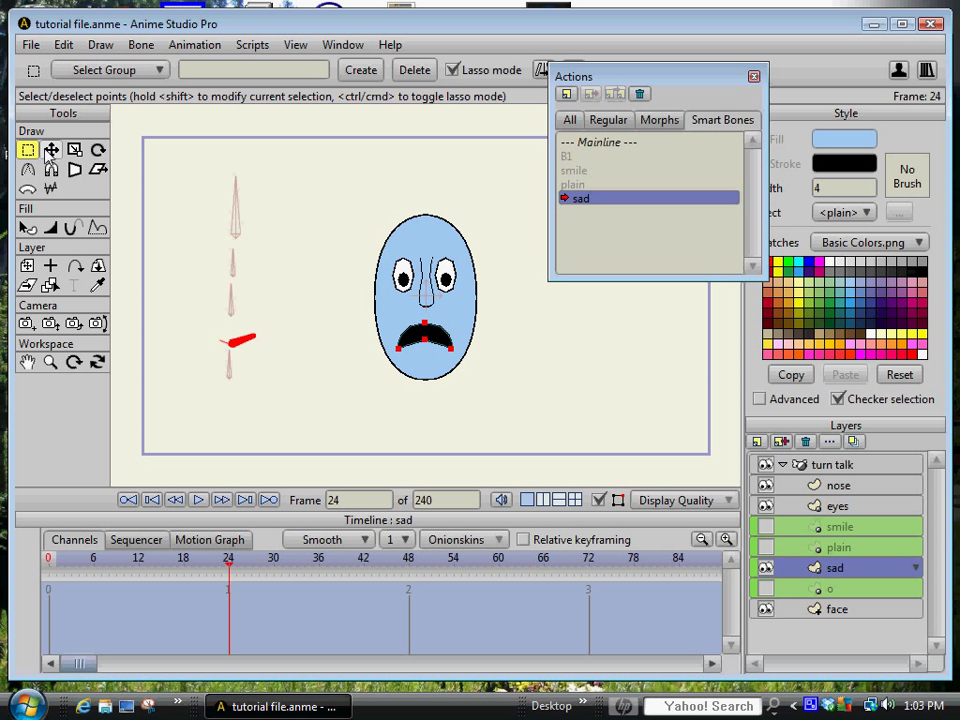
Shift the sad mouth right and select the turn talk layer for a new action
{"action": "left_click", "coordinate": [51, 150]}
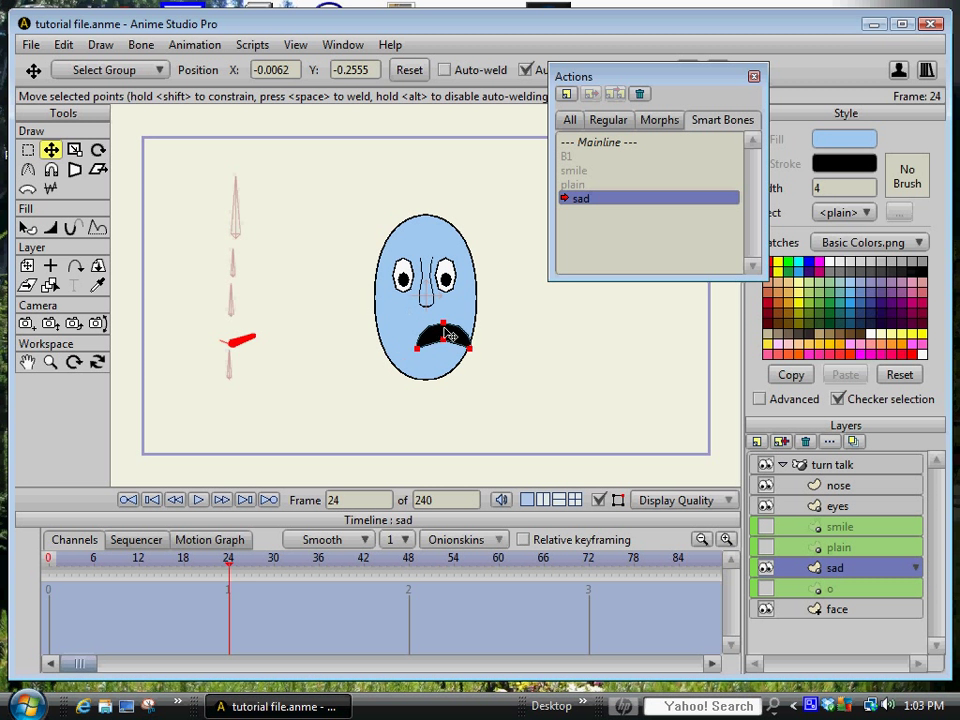
{"action": "left_click_drag", "start_coordinate": [450, 333], "coordinate": [478, 343]}
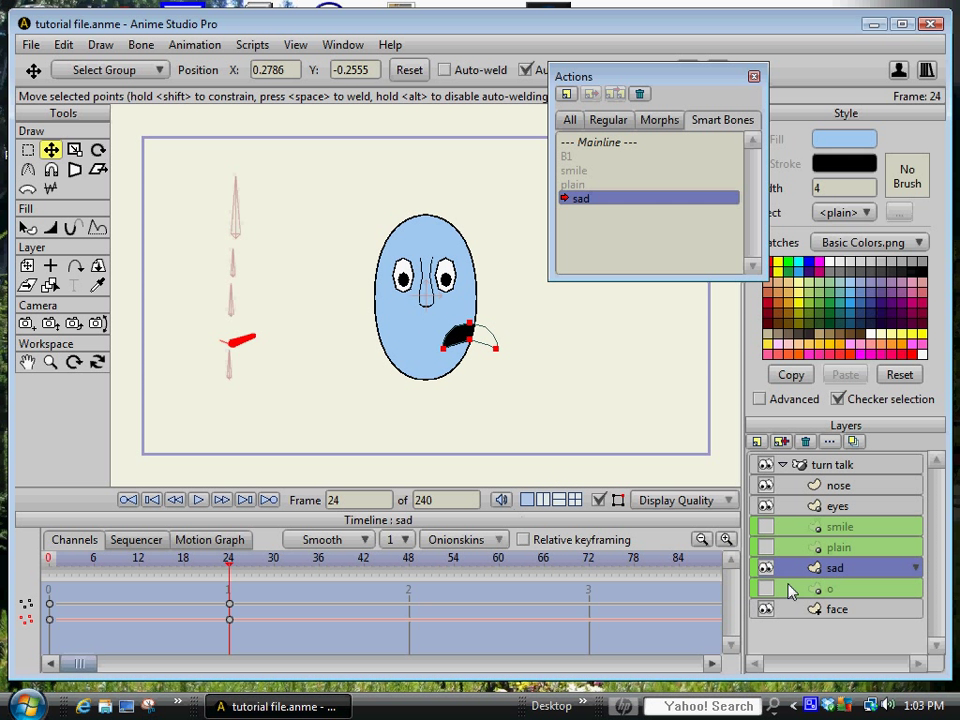
{"action": "left_click", "coordinate": [836, 464]}
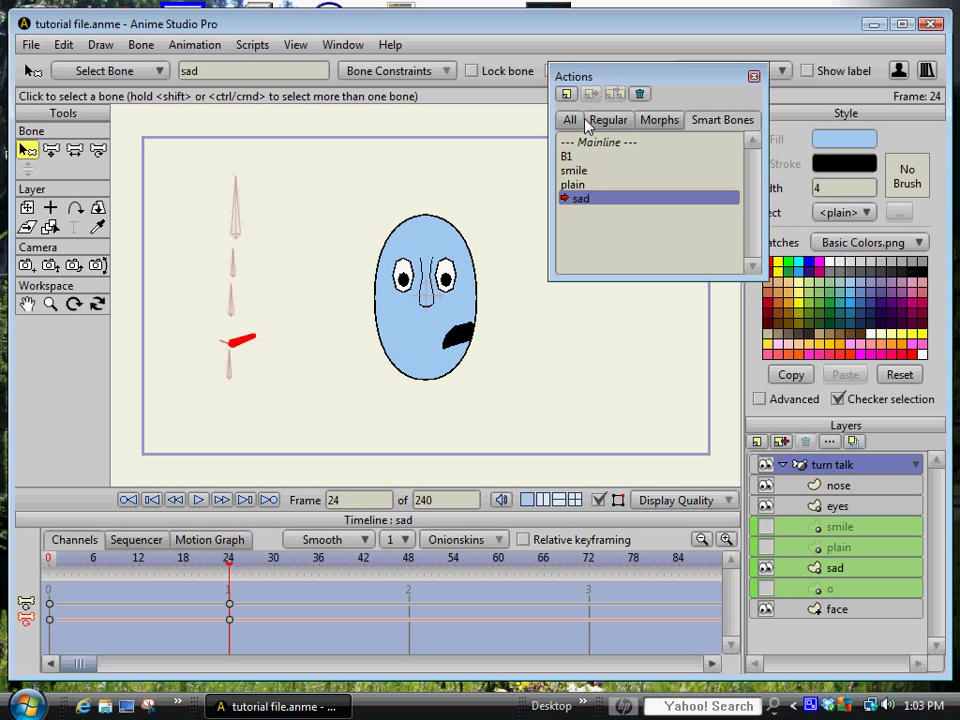
{"action": "left_click", "coordinate": [566, 93]}
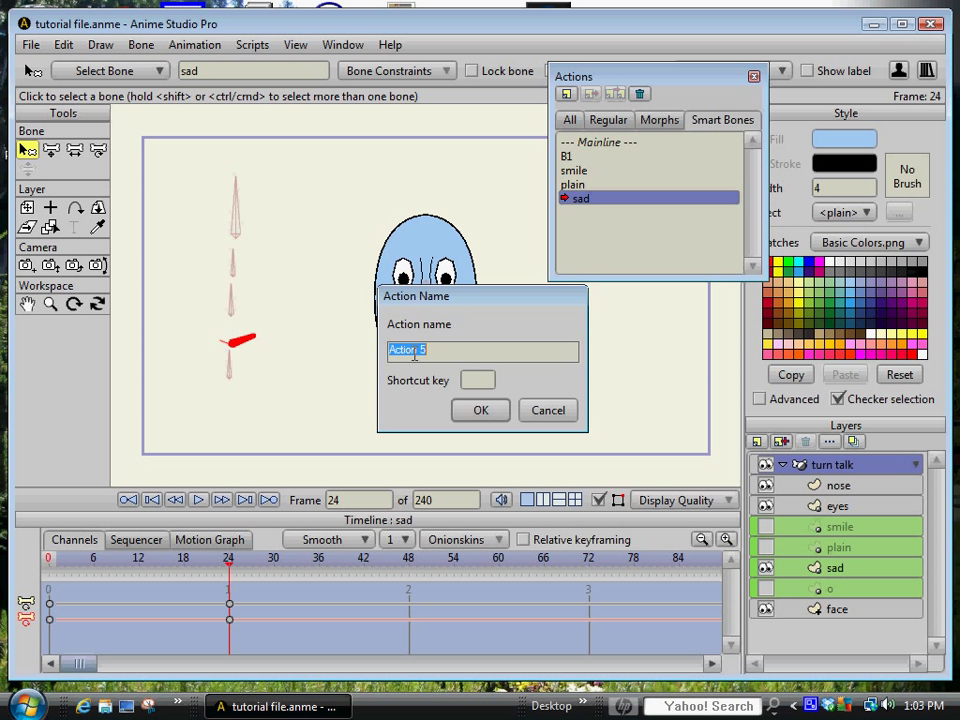
Confirm the 'o' action, show the o mouth layer, and shift the o mouth right
{"action": "left_click", "coordinate": [480, 410]}
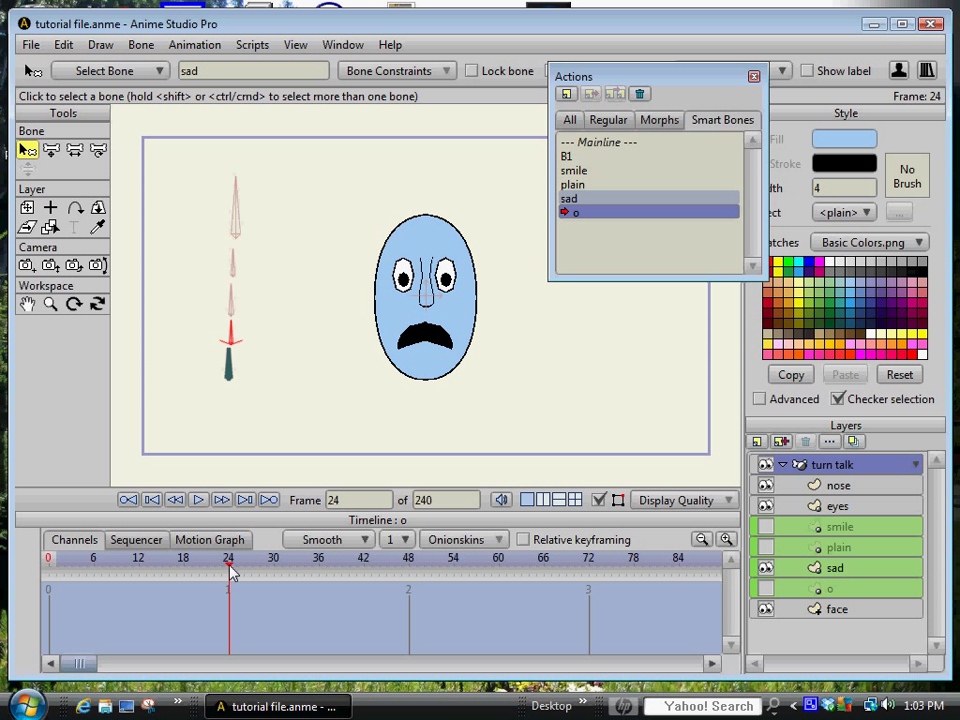
{"action": "left_click", "coordinate": [98, 150]}
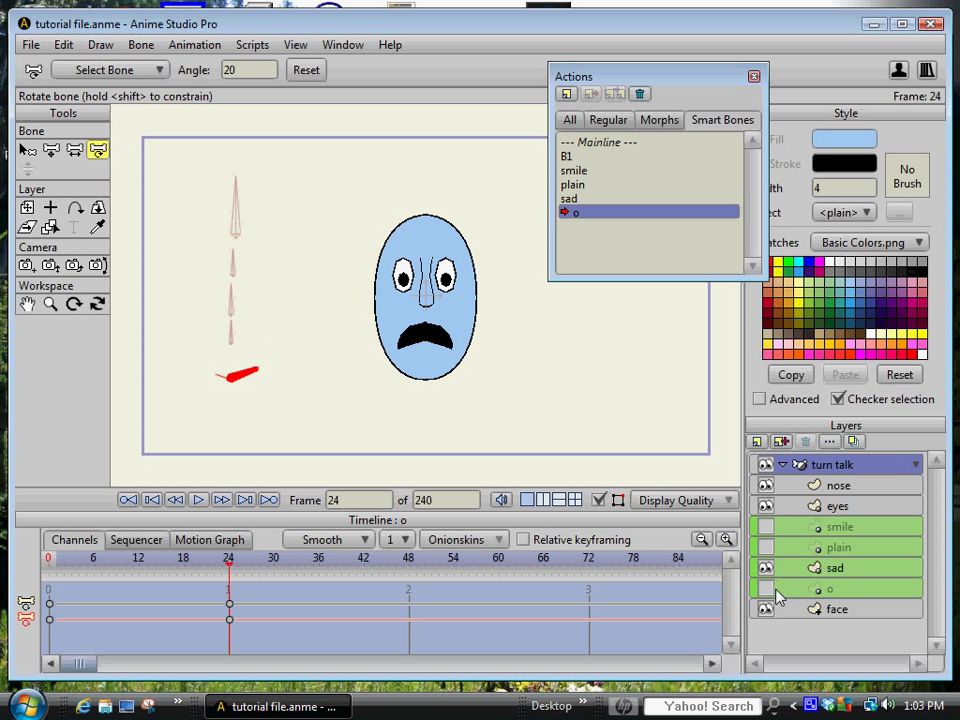
{"action": "left_click", "coordinate": [829, 588]}
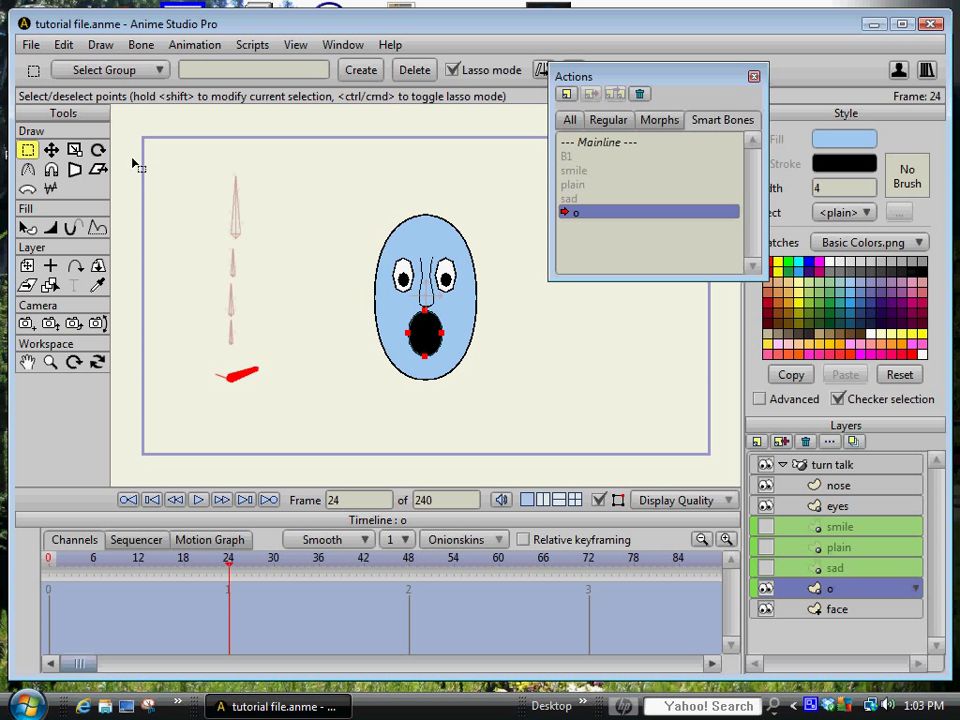
{"action": "left_click", "coordinate": [51, 150]}
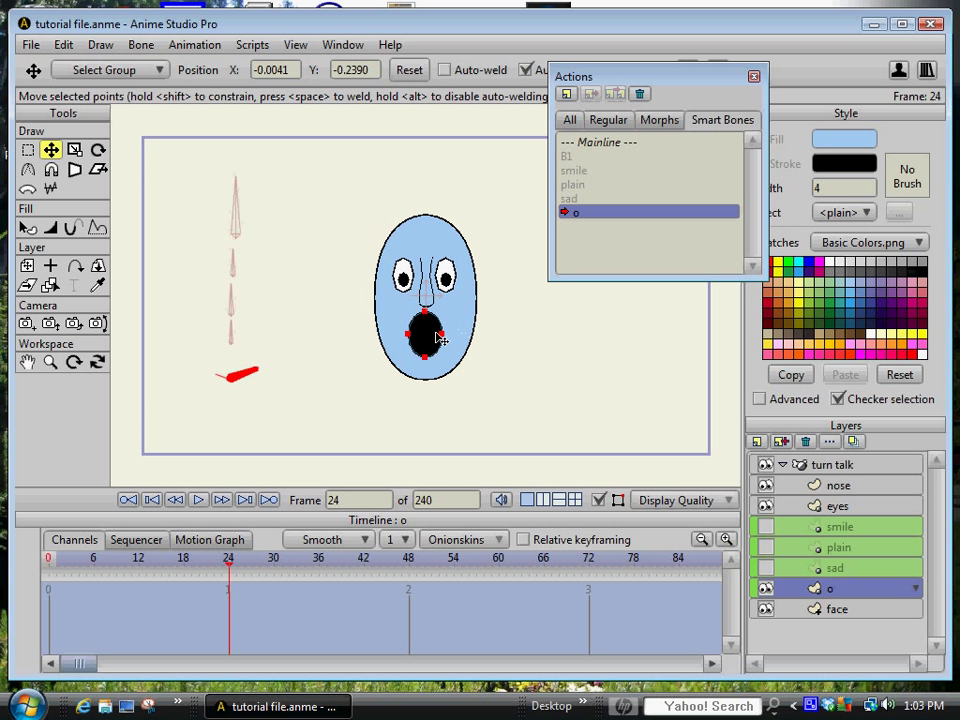
{"action": "left_click_drag", "start_coordinate": [430, 335], "coordinate": [470, 335]}
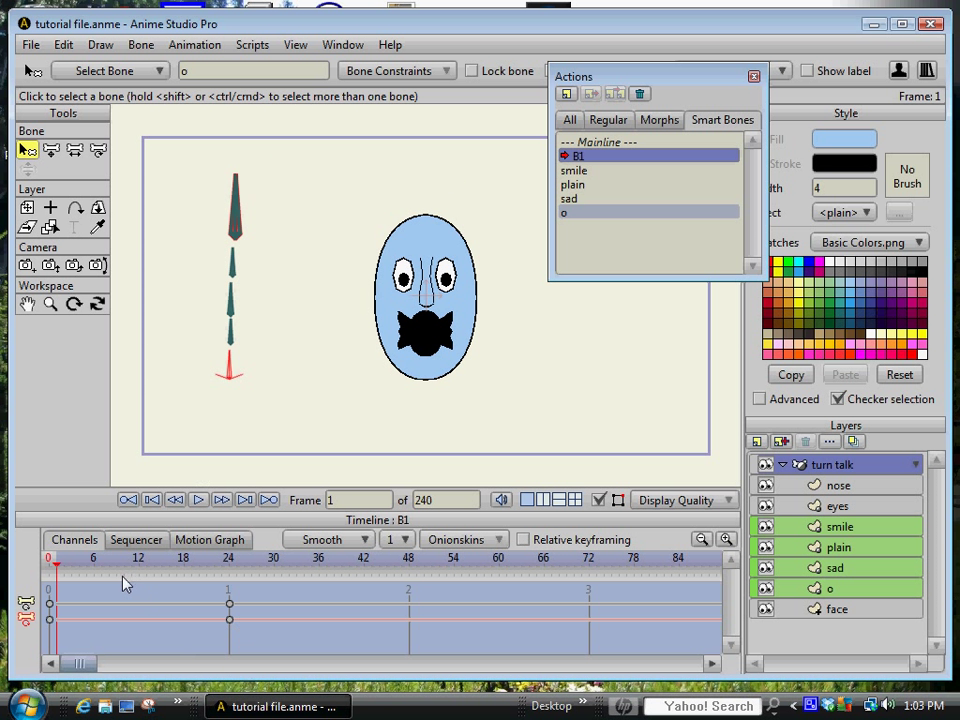
At frame 24, select the smile, plain, sad and o mouth layers in turn for adjustment
{"action": "left_click", "coordinate": [57, 570]}
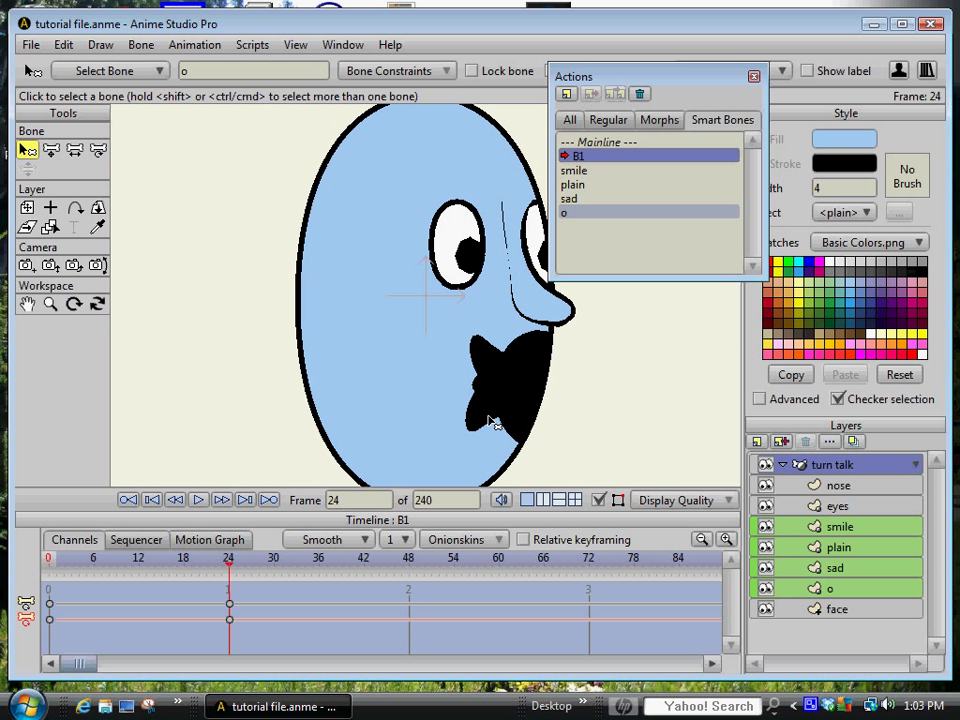
{"action": "mouse_move", "coordinate": [485, 413]}
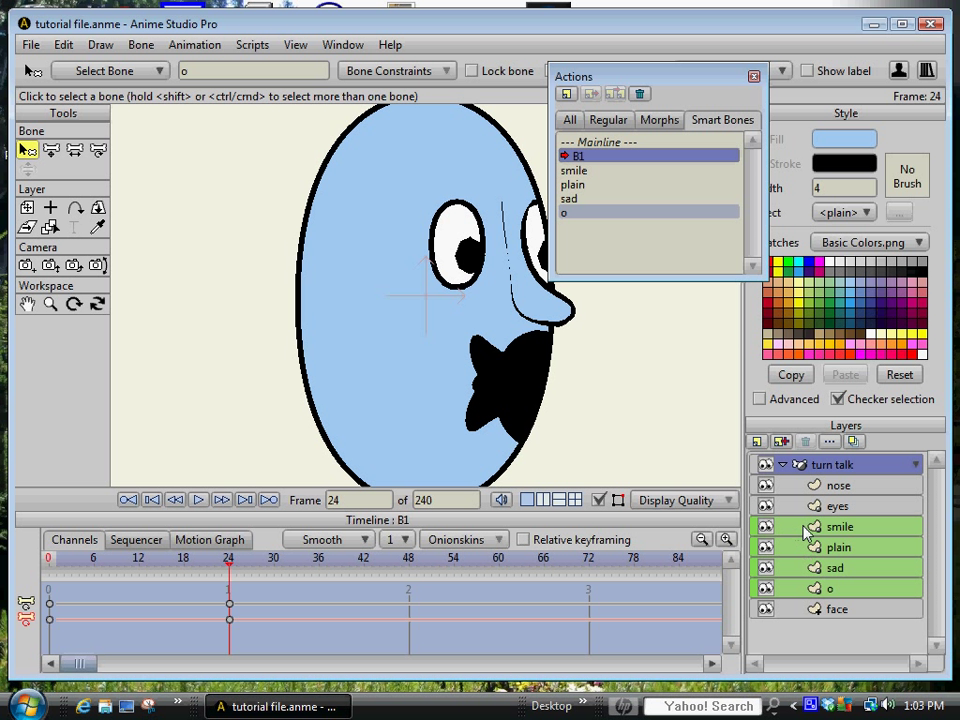
{"action": "left_click", "coordinate": [838, 526]}
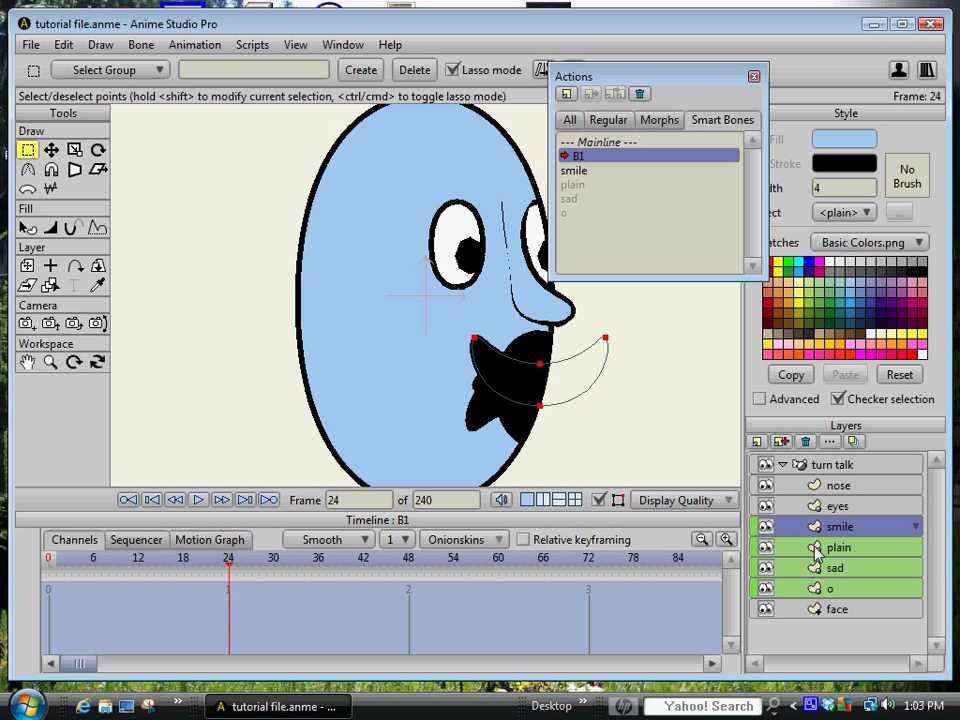
{"action": "left_click", "coordinate": [573, 184]}
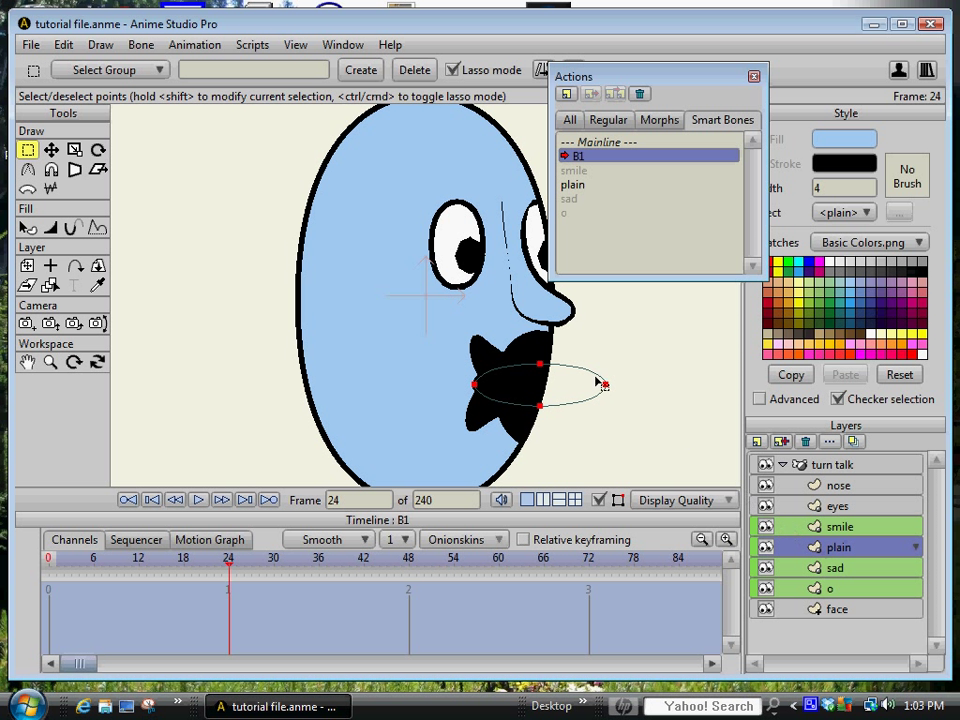
{"action": "left_click", "coordinate": [52, 149]}
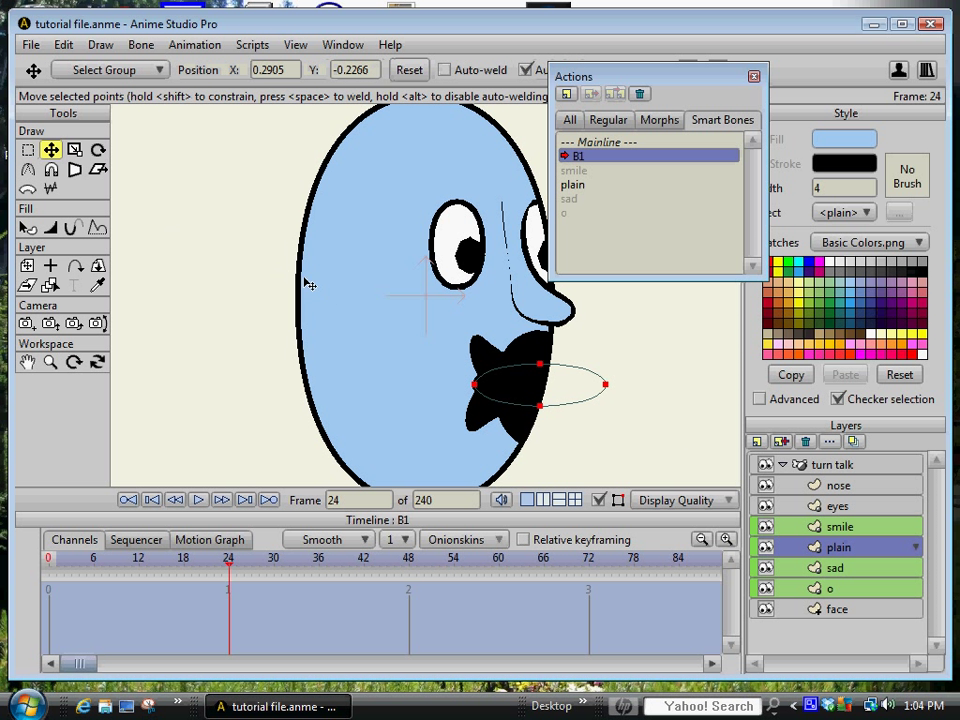
{"action": "mouse_move", "coordinate": [445, 382]}
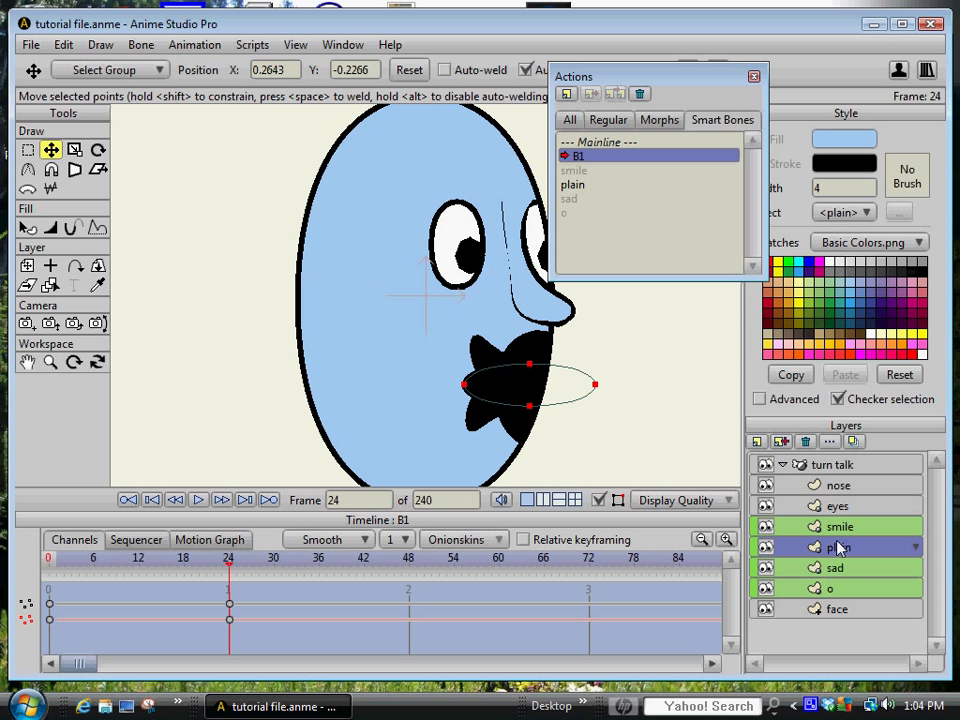
{"action": "left_click", "coordinate": [835, 567]}
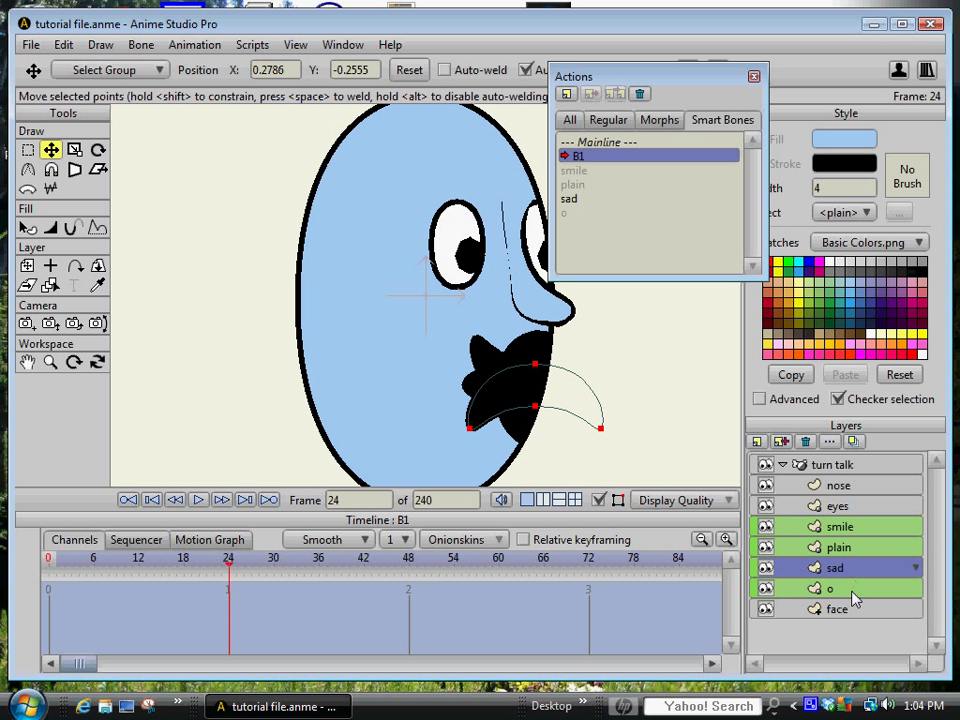
{"action": "left_click", "coordinate": [830, 588]}
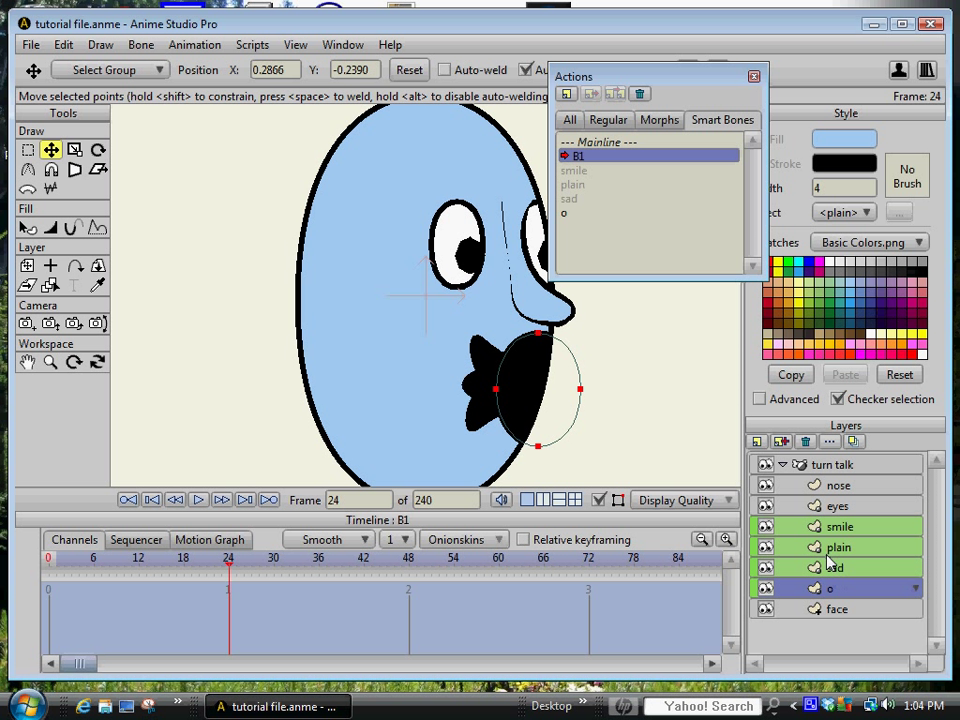
{"action": "mouse_move", "coordinate": [795, 547]}
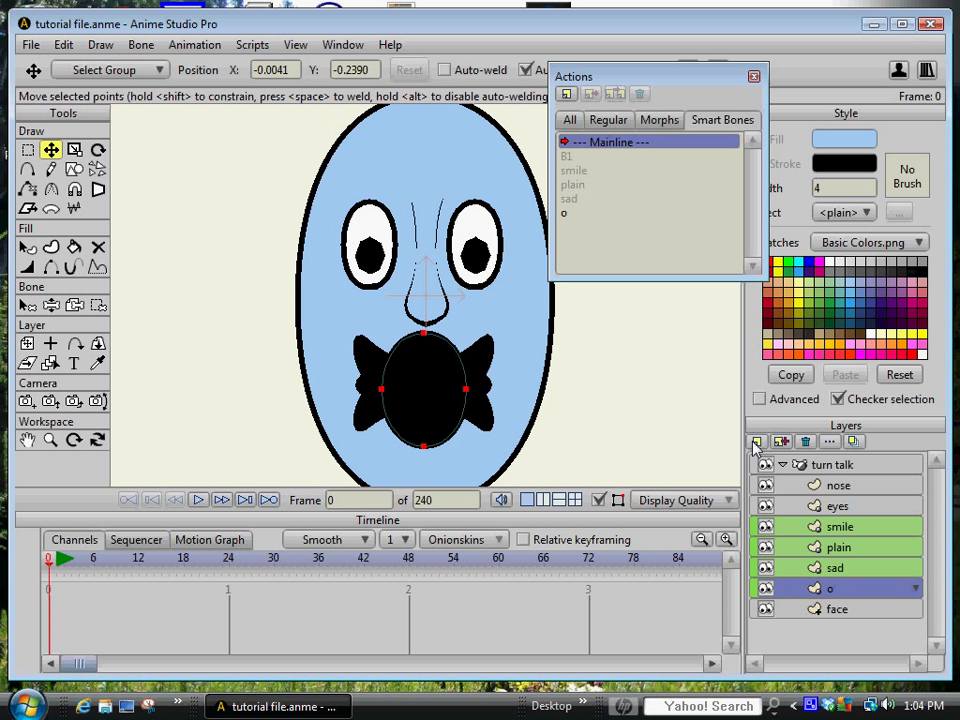
Put smile, plain, sad and o into a new 'mouth' switch layer showing plain
{"action": "left_click", "coordinate": [757, 441]}
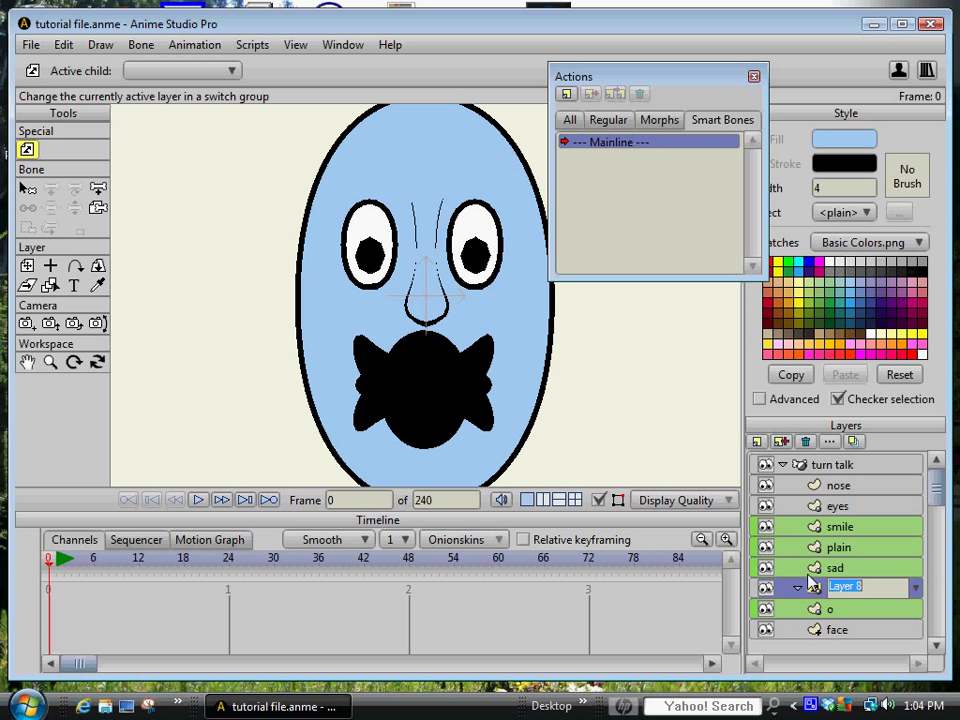
{"action": "type", "text": "mouth"}
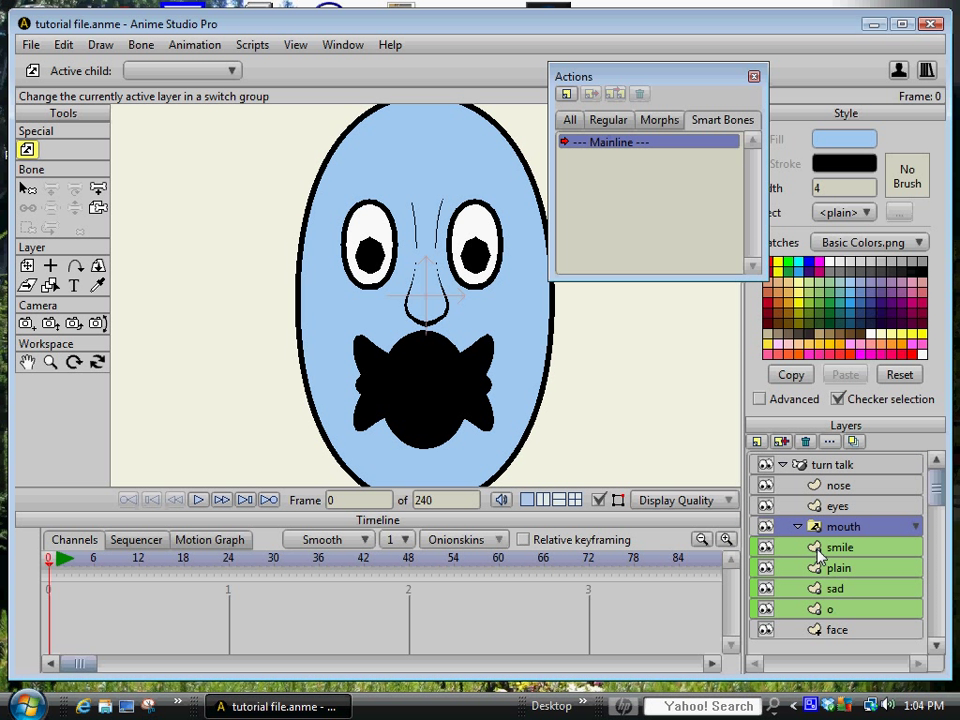
{"action": "left_click", "coordinate": [839, 547]}
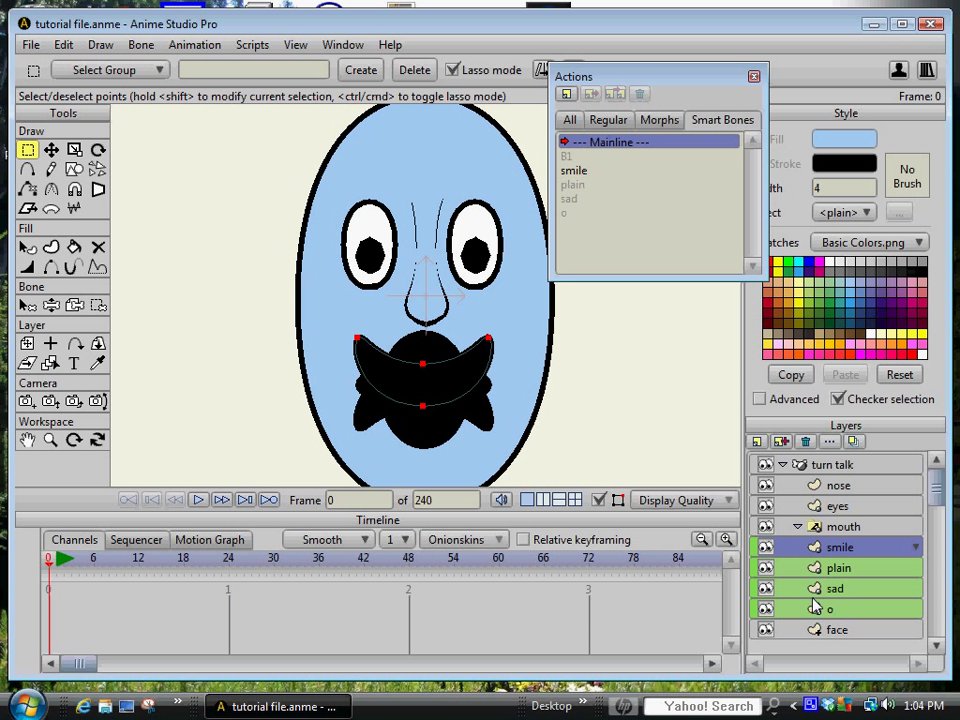
{"action": "left_click", "coordinate": [843, 527]}
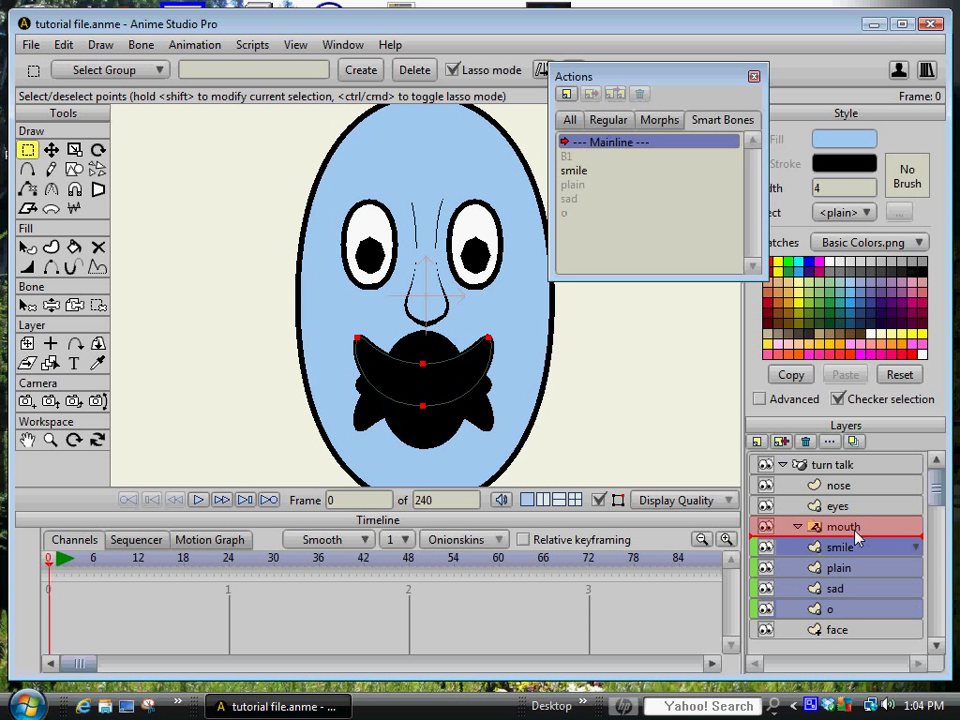
{"action": "left_click", "coordinate": [855, 546]}
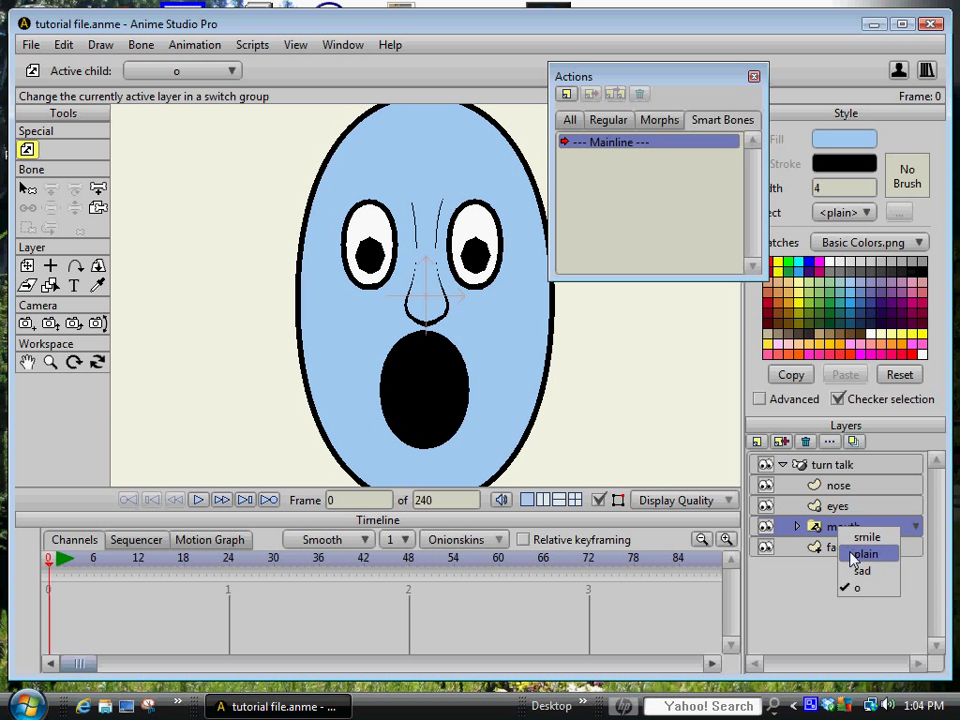
{"action": "left_click", "coordinate": [865, 553]}
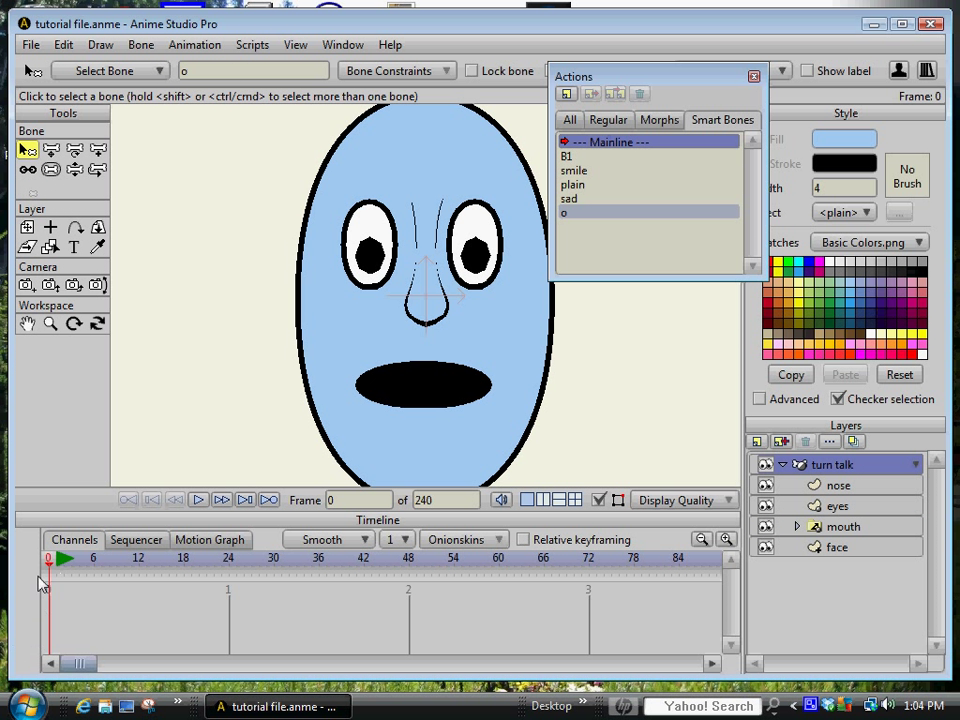
{"action": "mouse_move", "coordinate": [54, 575]}
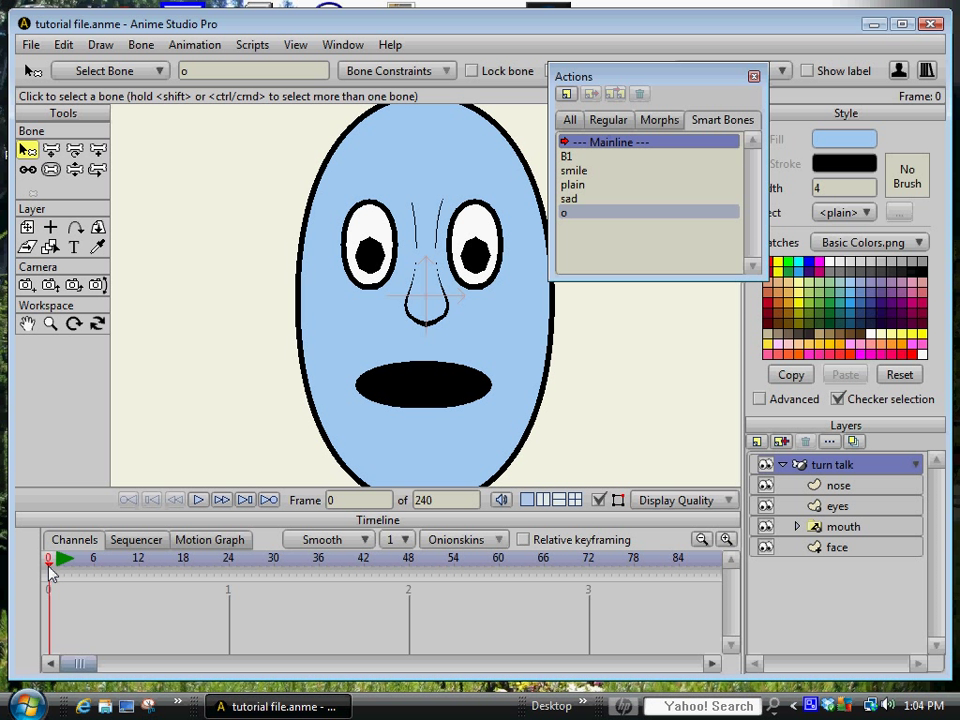
Key the head bone turned sideways at frame 48, then move to frame 96
{"action": "left_click", "coordinate": [407, 558]}
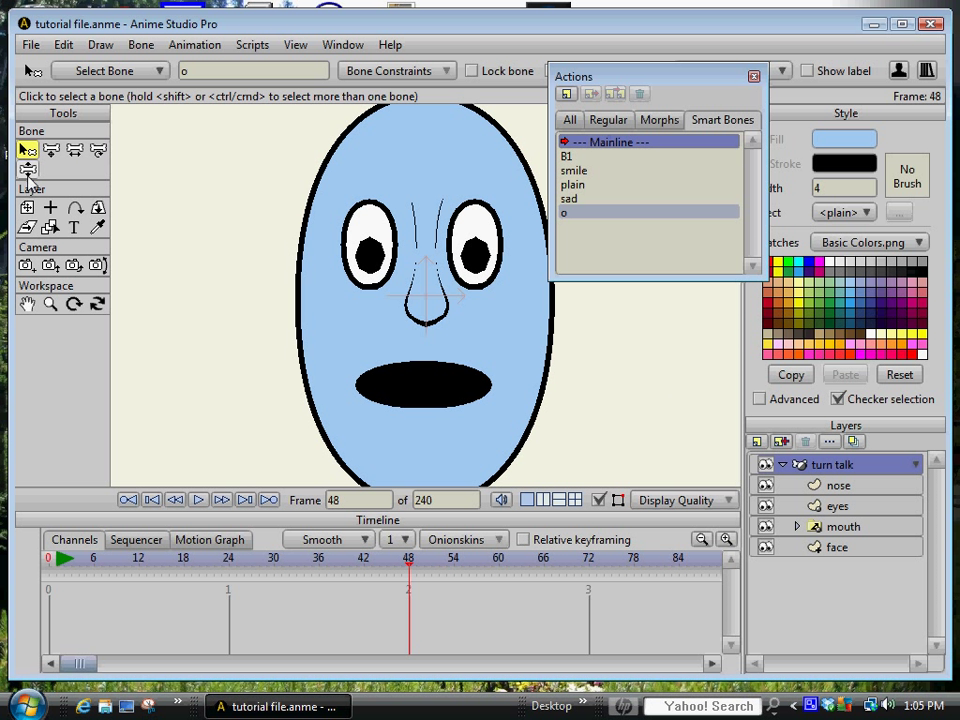
{"action": "left_click", "coordinate": [28, 168]}
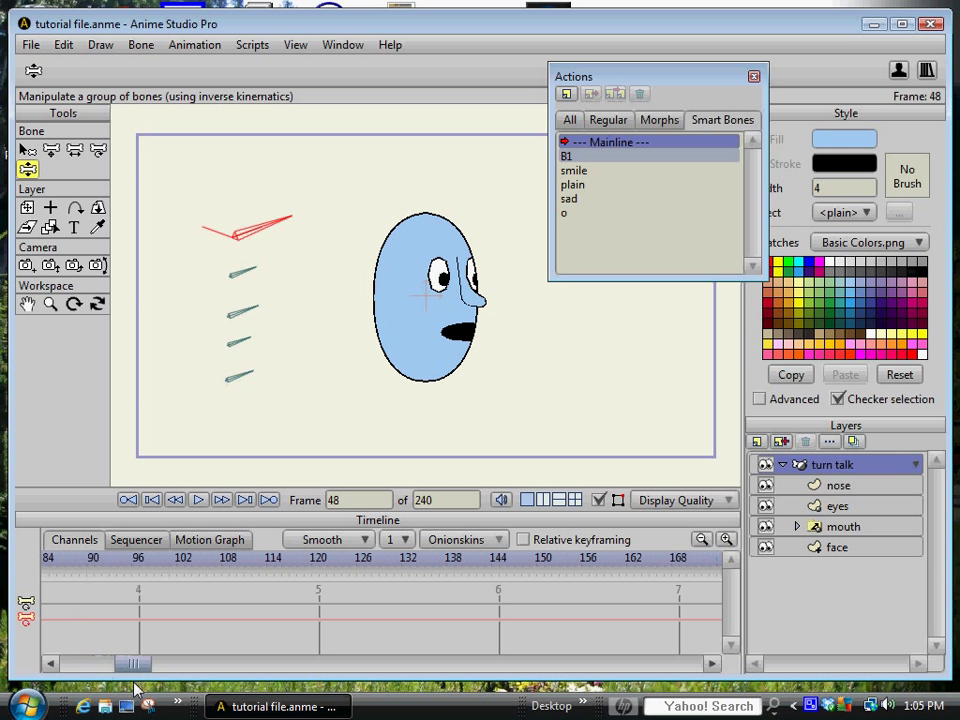
{"action": "left_click_drag", "start_coordinate": [135, 663], "coordinate": [105, 663]}
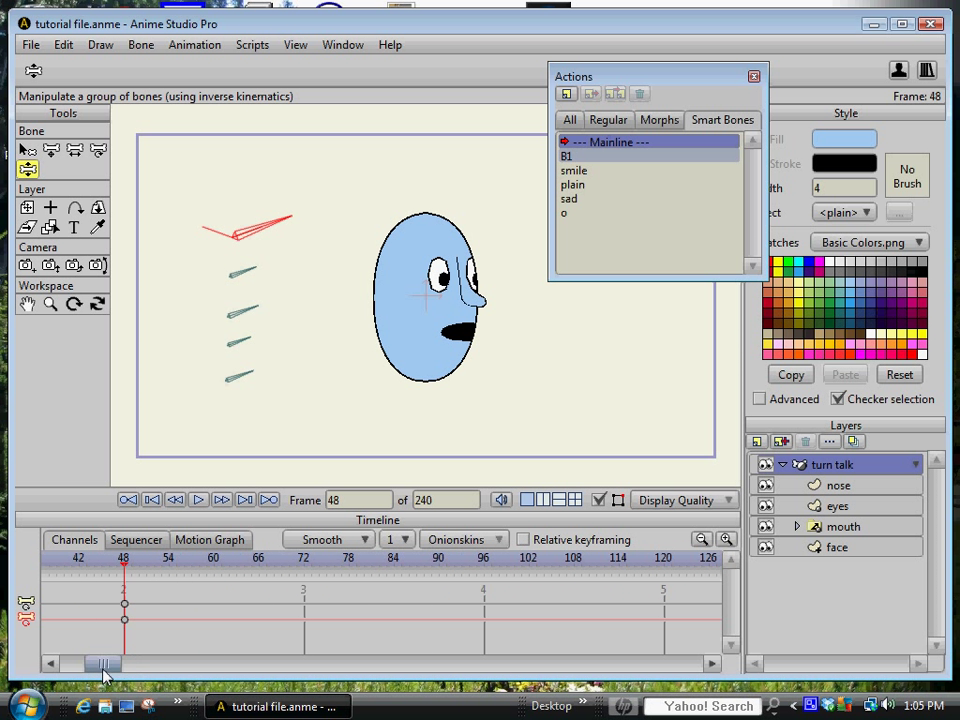
{"action": "left_click", "coordinate": [453, 575]}
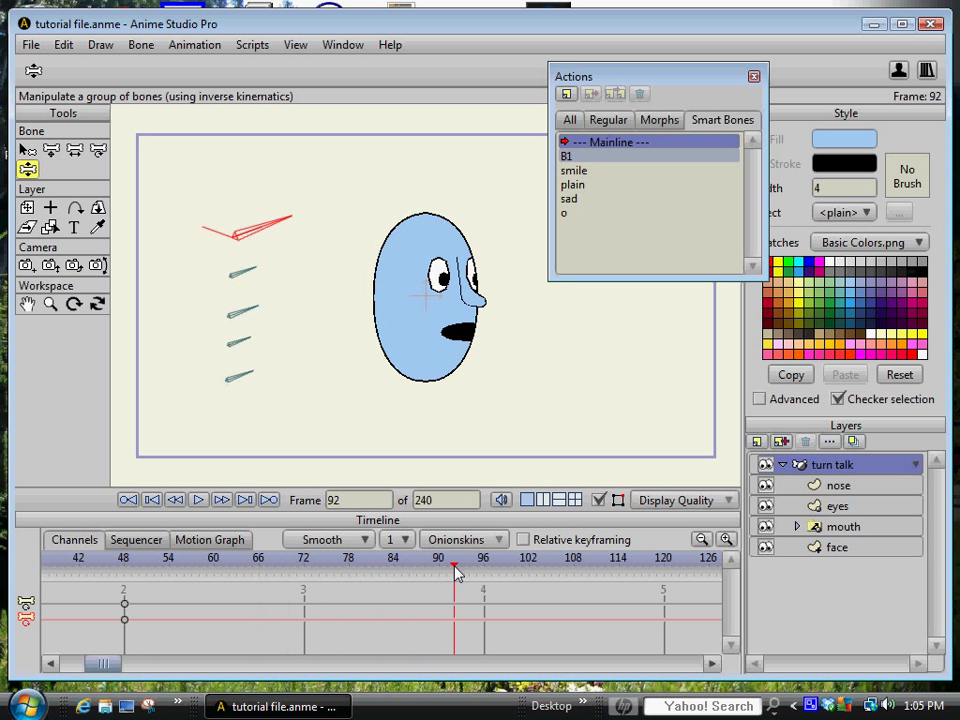
{"action": "left_click", "coordinate": [484, 557]}
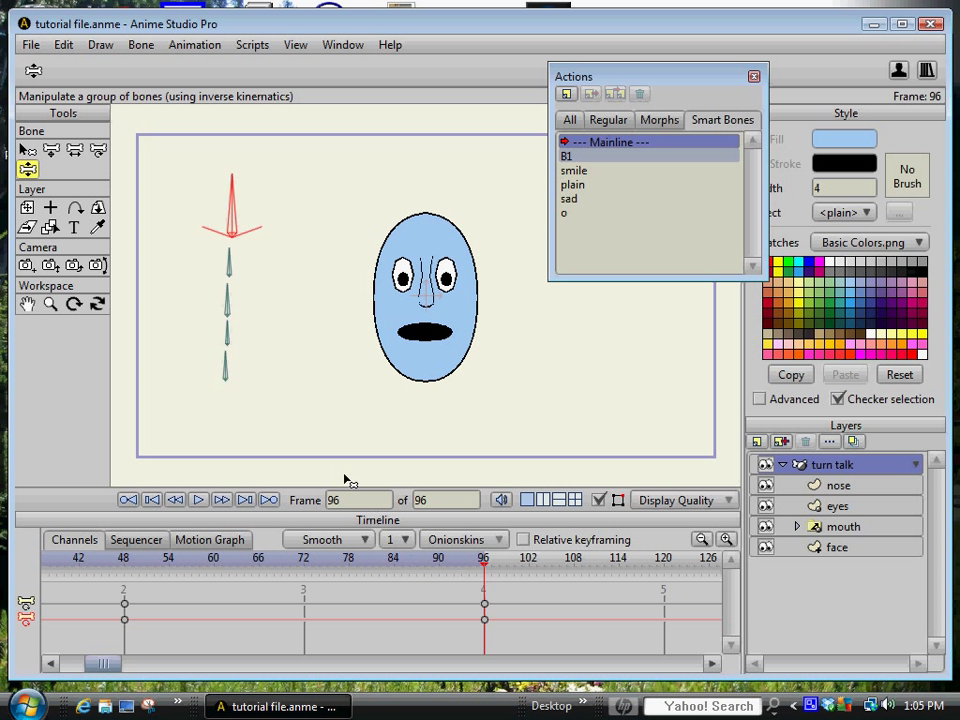
Play back the head-turn animation and stop, returning to frame 0
{"action": "left_click", "coordinate": [198, 499]}
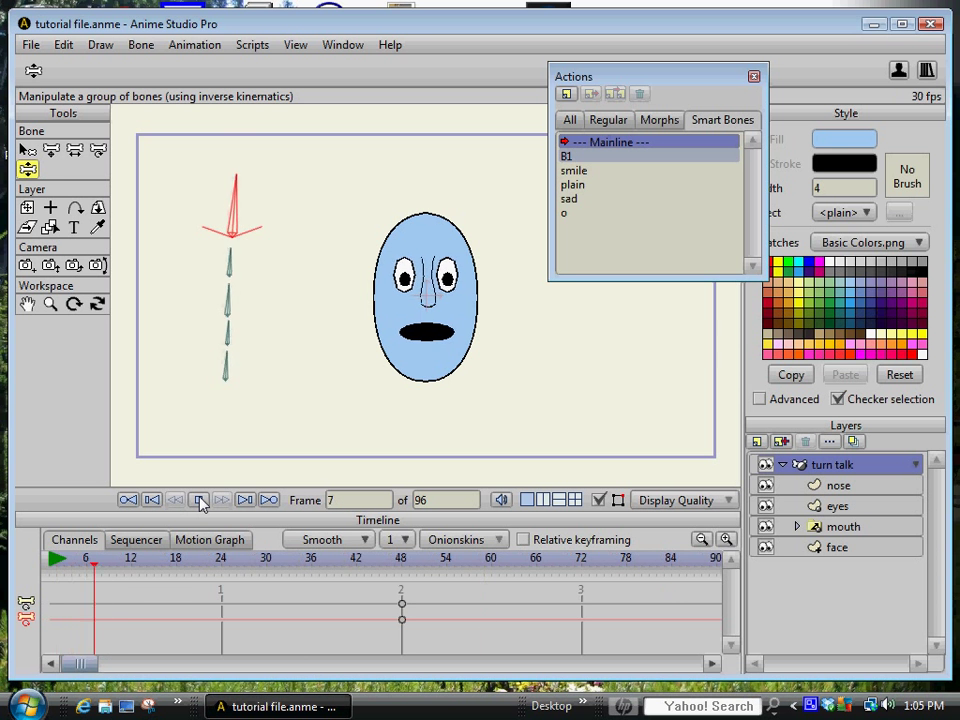
{"action": "left_click", "coordinate": [199, 499]}
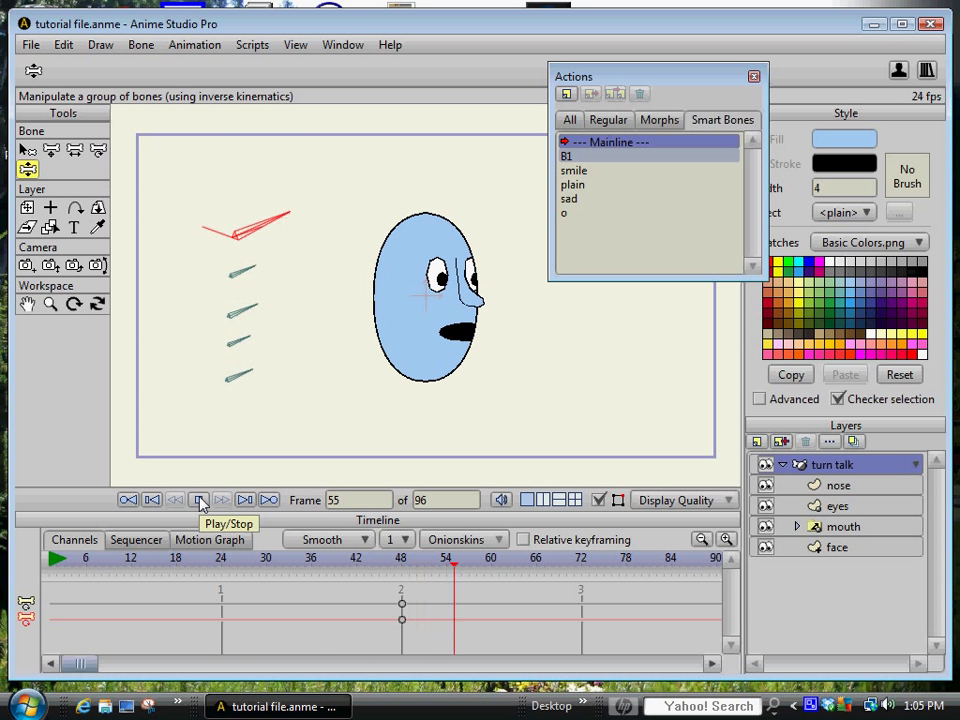
{"action": "left_click", "coordinate": [198, 499]}
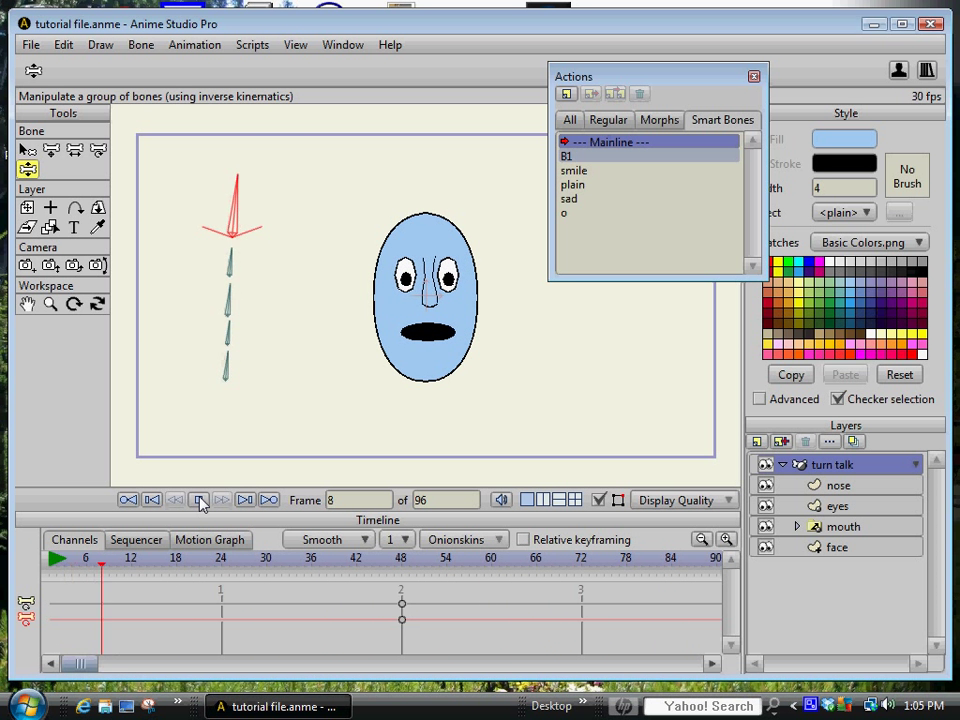
{"action": "left_click", "coordinate": [152, 499]}
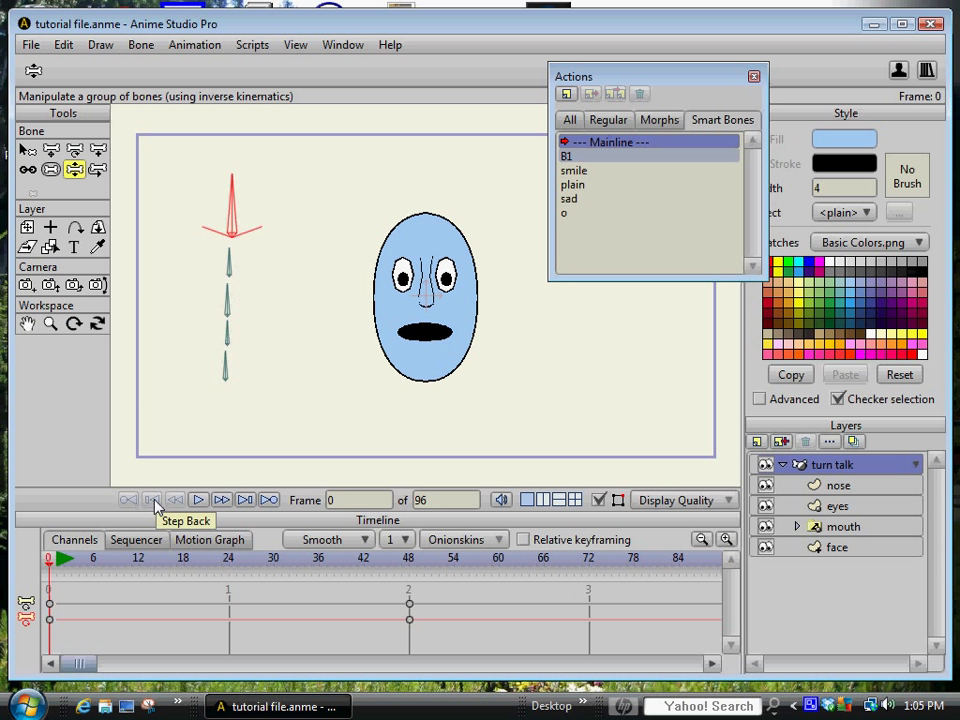
{"action": "mouse_move", "coordinate": [820, 535]}
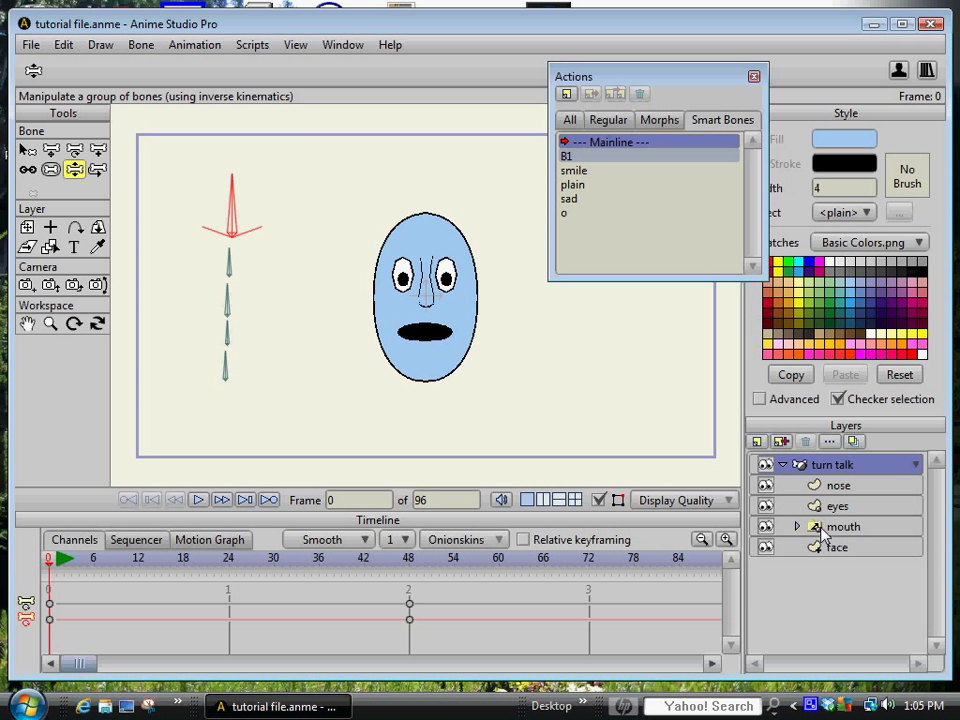
Enable Interpolate sub-layers in the mouth layer's Switch settings
{"action": "double_click", "coordinate": [838, 526]}
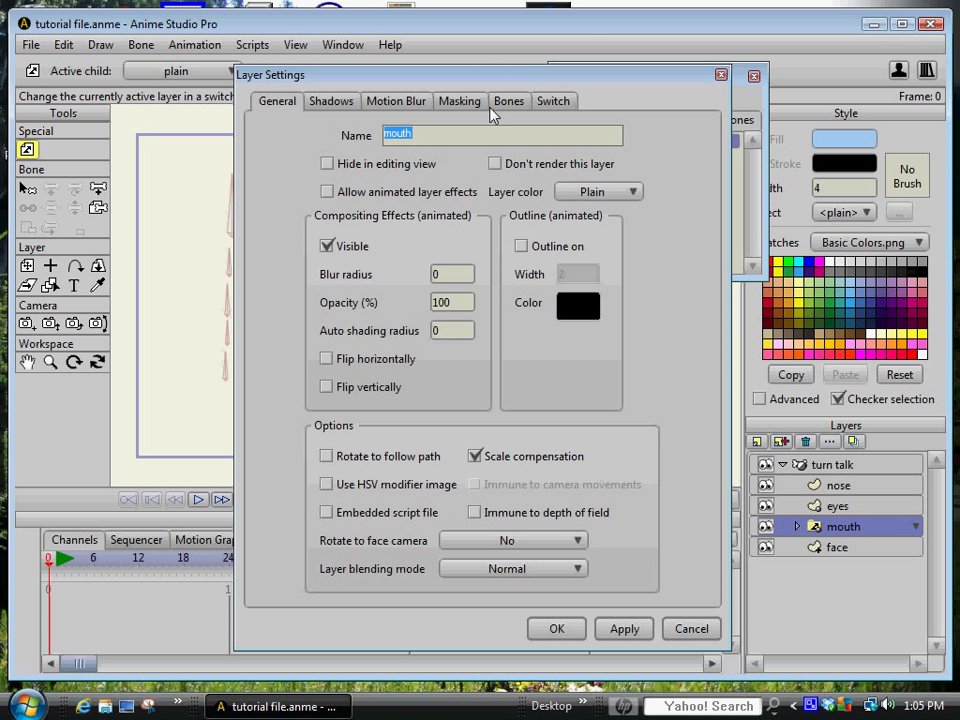
{"action": "left_click", "coordinate": [553, 100]}
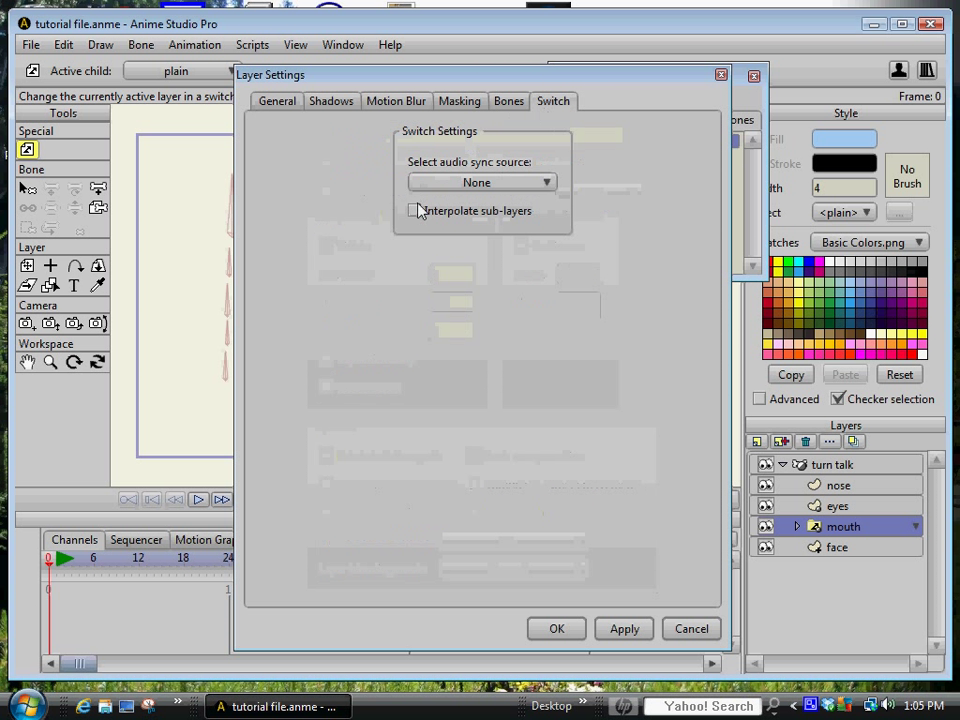
{"action": "left_click", "coordinate": [416, 210]}
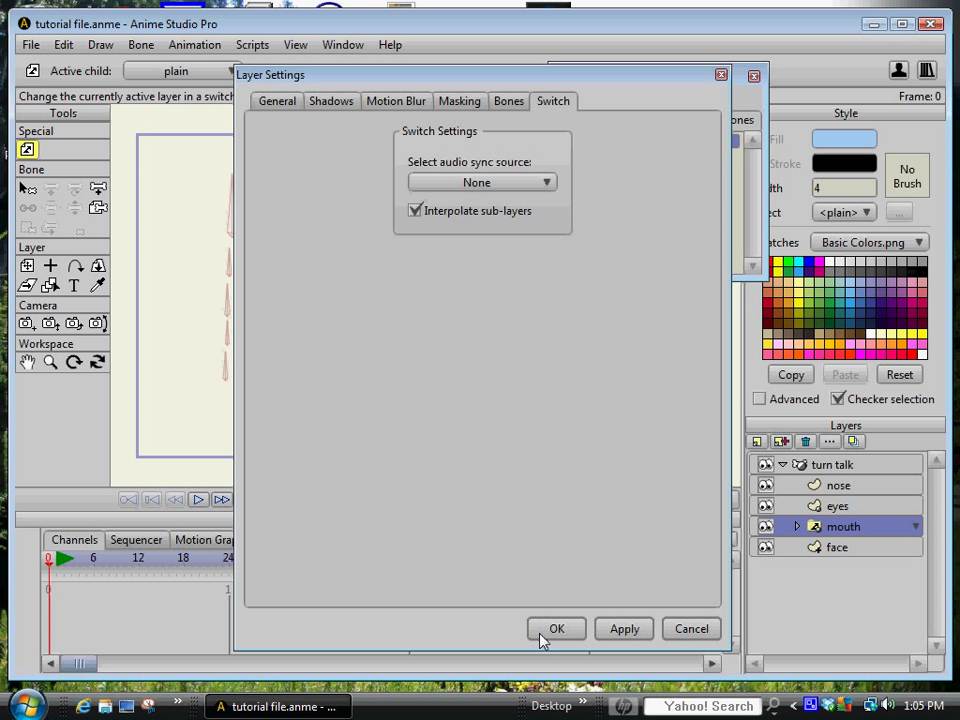
{"action": "left_click", "coordinate": [556, 628]}
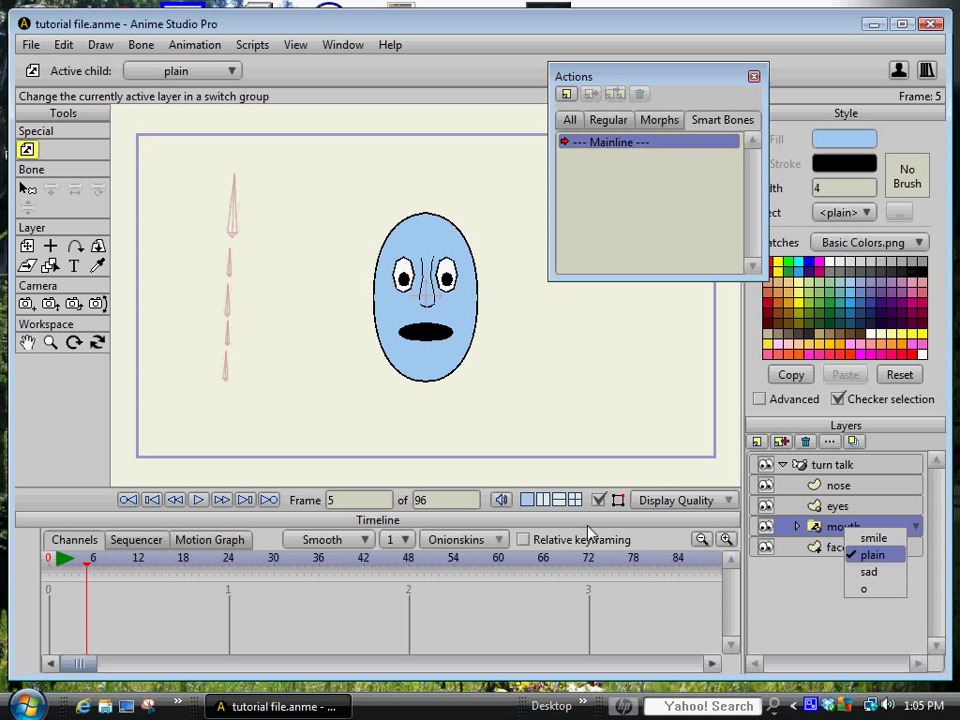
Key the smile mouth shape at frame 21
{"action": "left_click", "coordinate": [139, 558]}
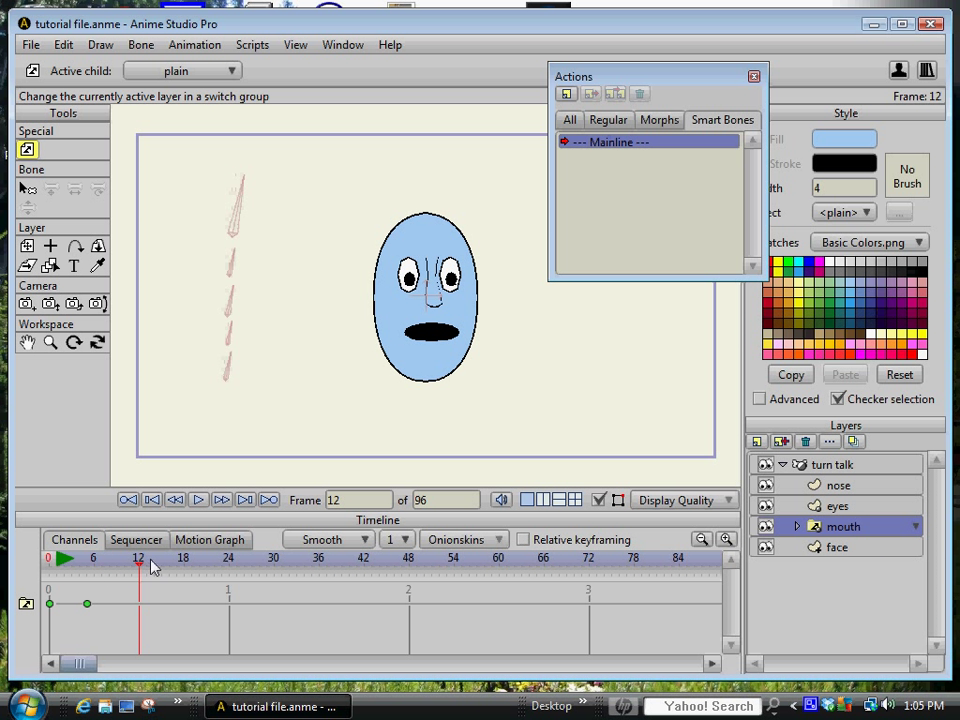
{"action": "left_click", "coordinate": [910, 526]}
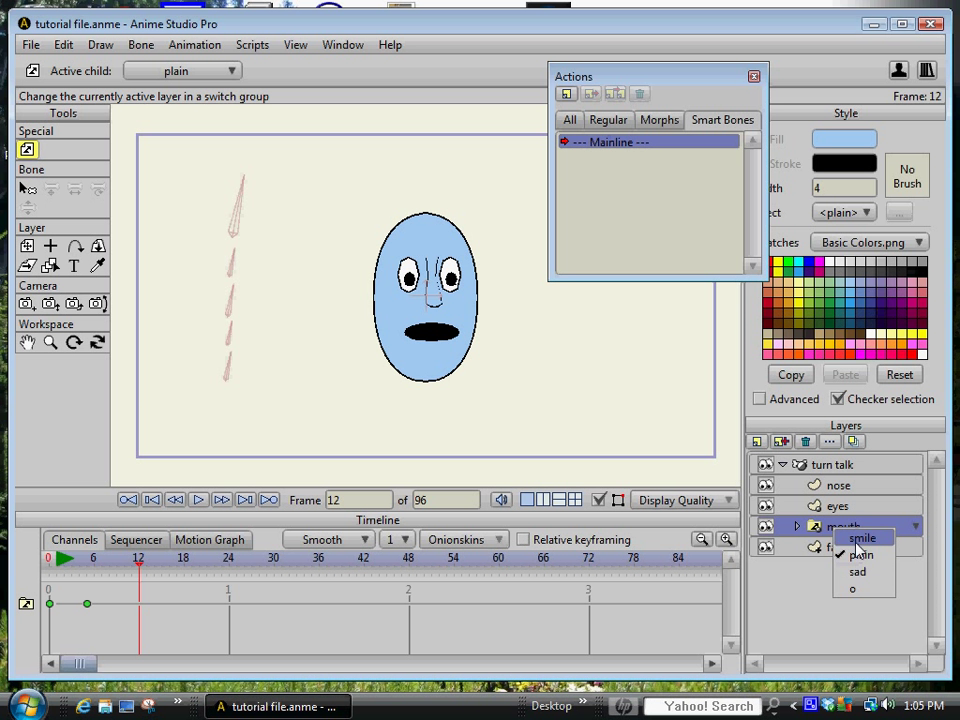
{"action": "left_click", "coordinate": [862, 538]}
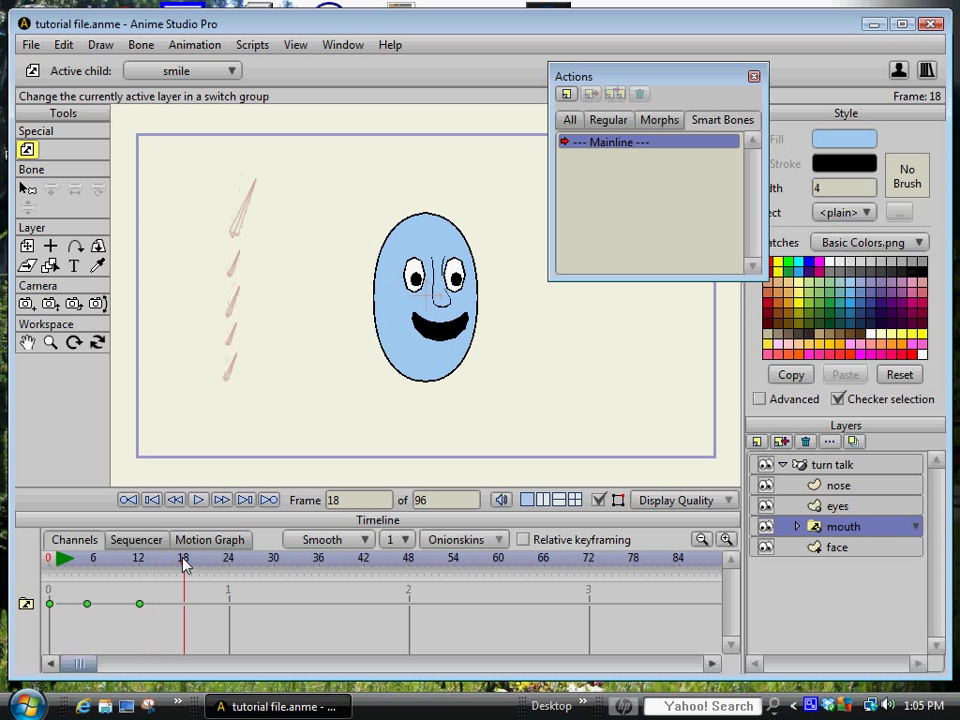
{"action": "left_click", "coordinate": [910, 526]}
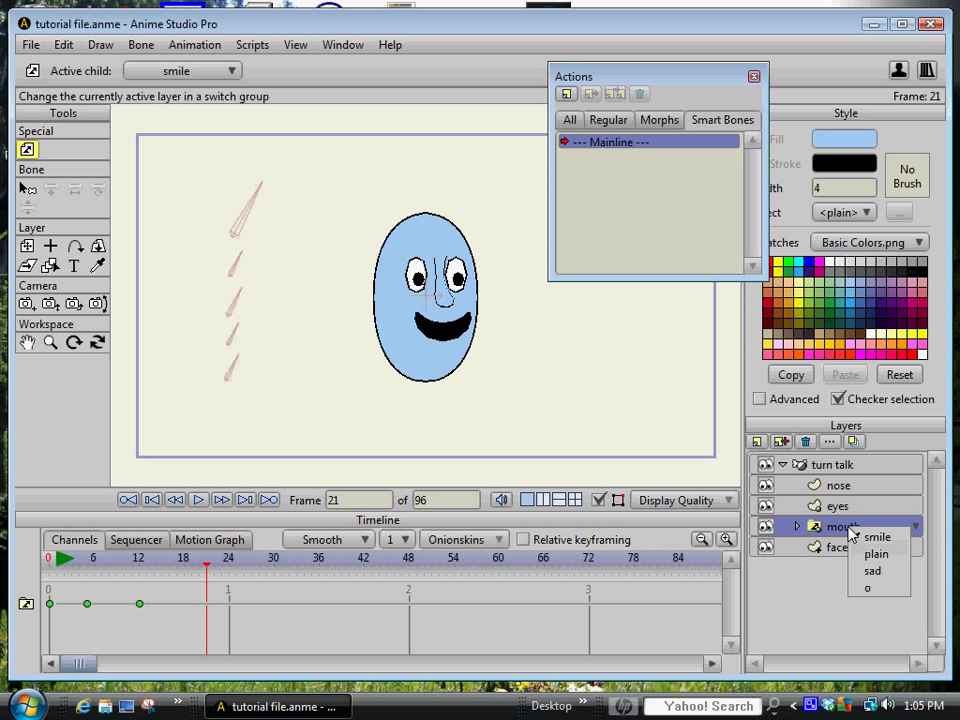
{"action": "left_click", "coordinate": [877, 537]}
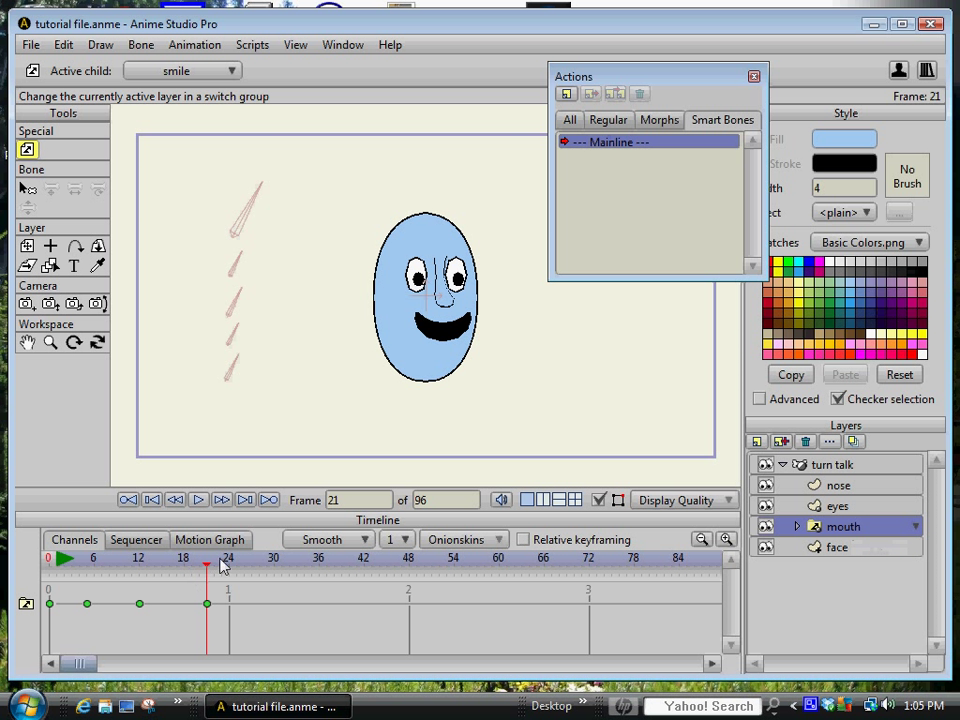
Scrub ahead and key the sad mouth shape around frame 49
{"action": "left_click_drag", "start_coordinate": [207, 557], "coordinate": [315, 557]}
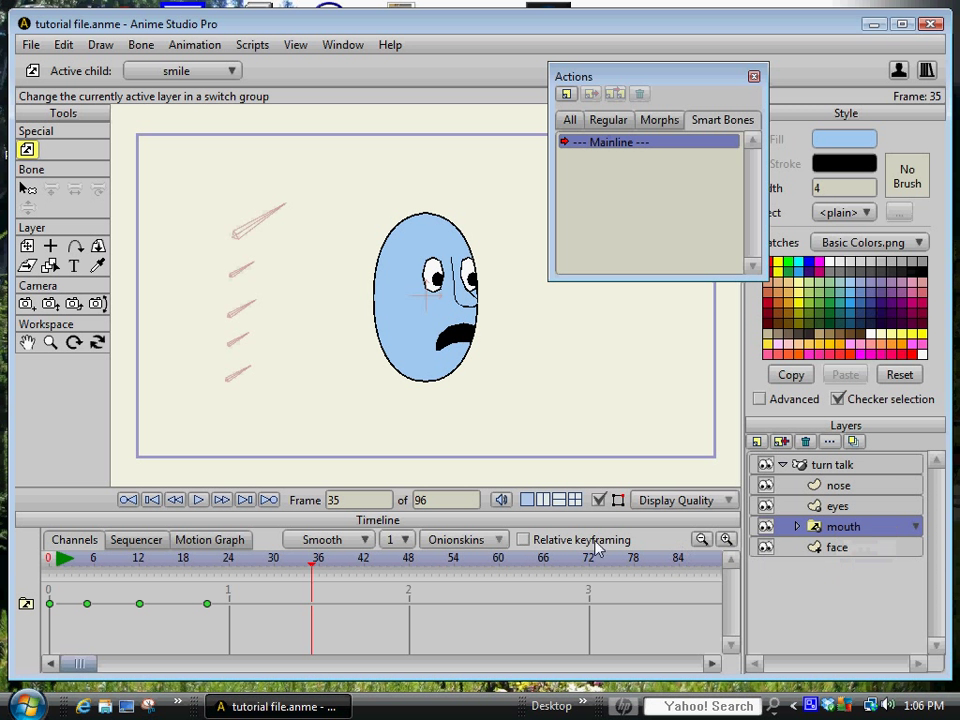
{"action": "left_click", "coordinate": [418, 558]}
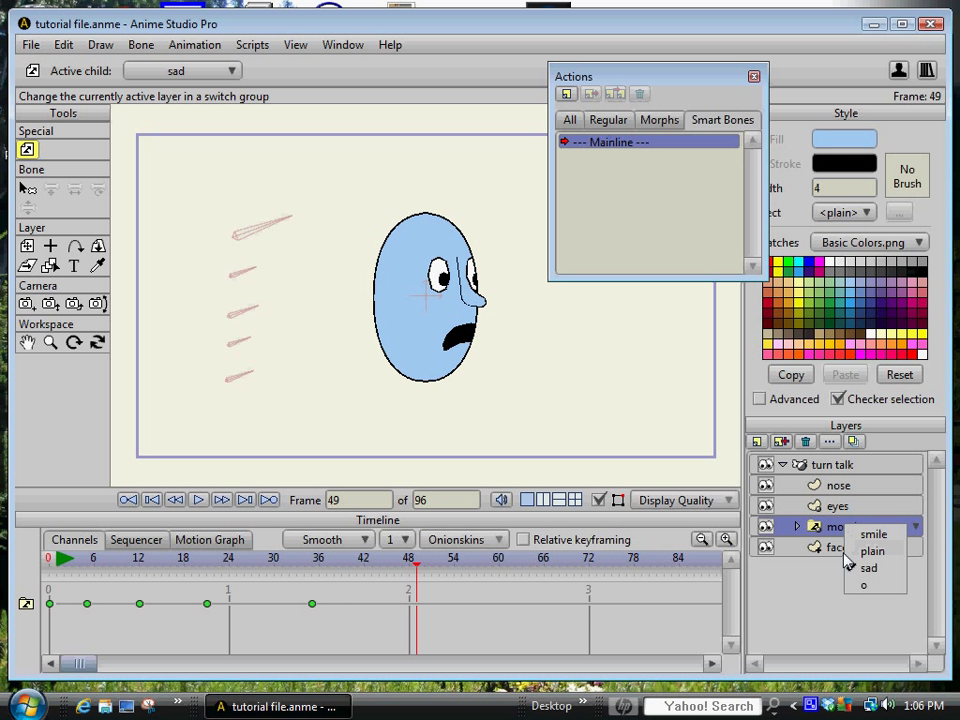
{"action": "left_click", "coordinate": [455, 557]}
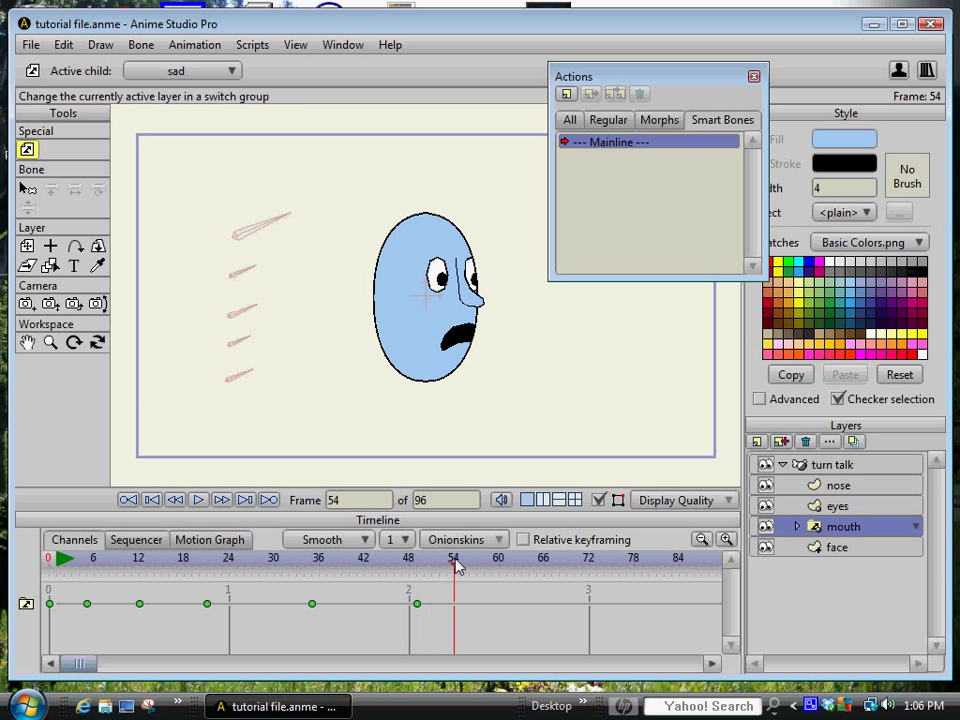
{"action": "left_click", "coordinate": [913, 526]}
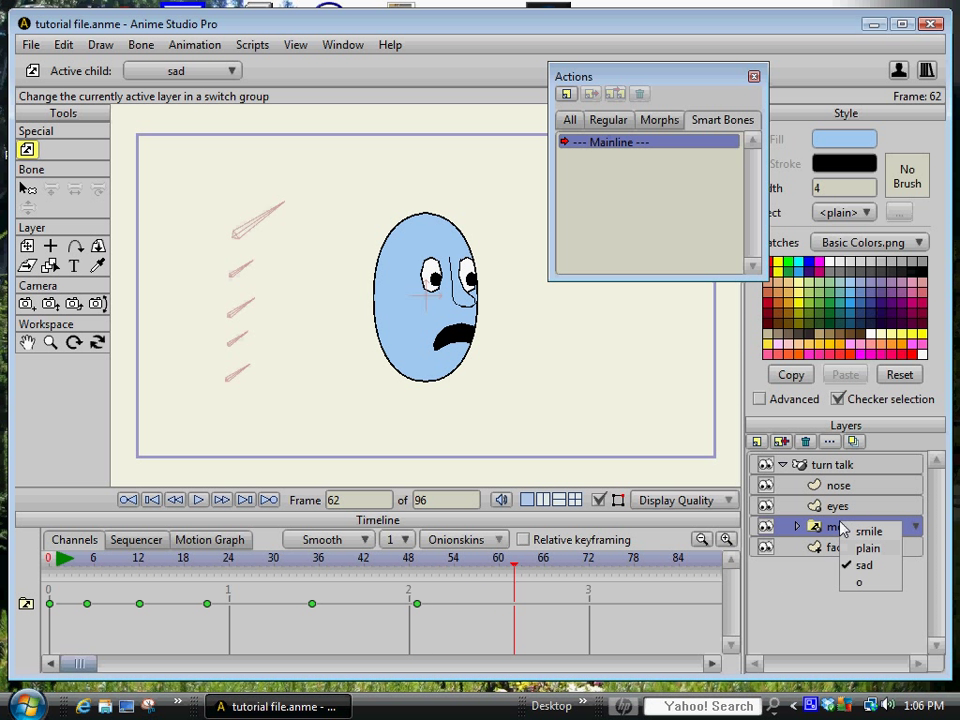
{"action": "left_click", "coordinate": [860, 582]}
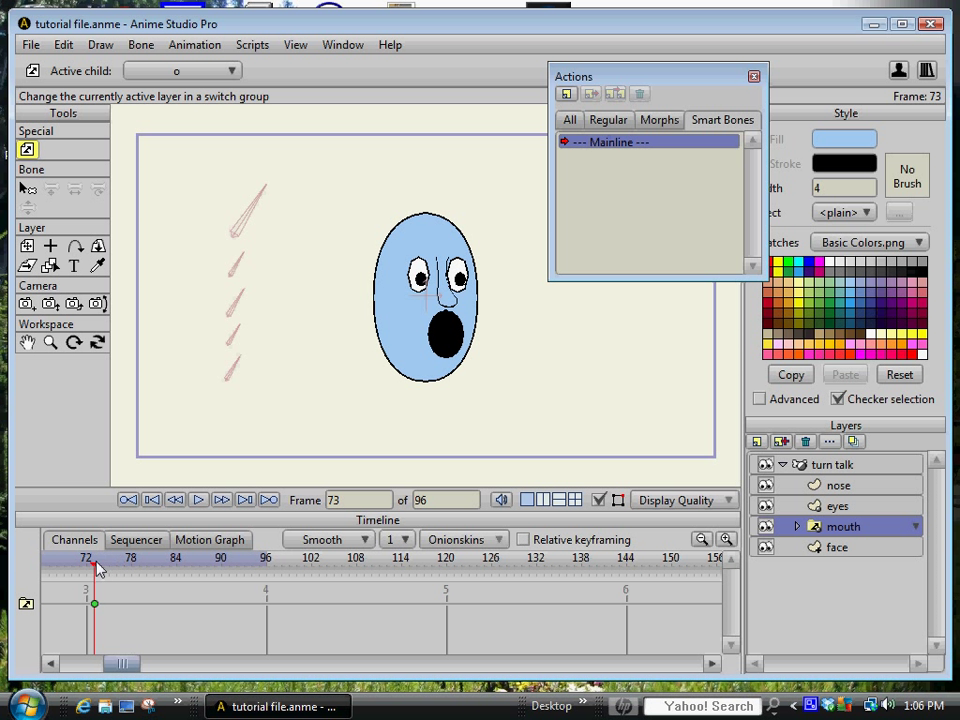
Key smile at frame 89 and plain at frame 96, then rewind
{"action": "left_click_drag", "start_coordinate": [95, 565], "coordinate": [162, 565]}
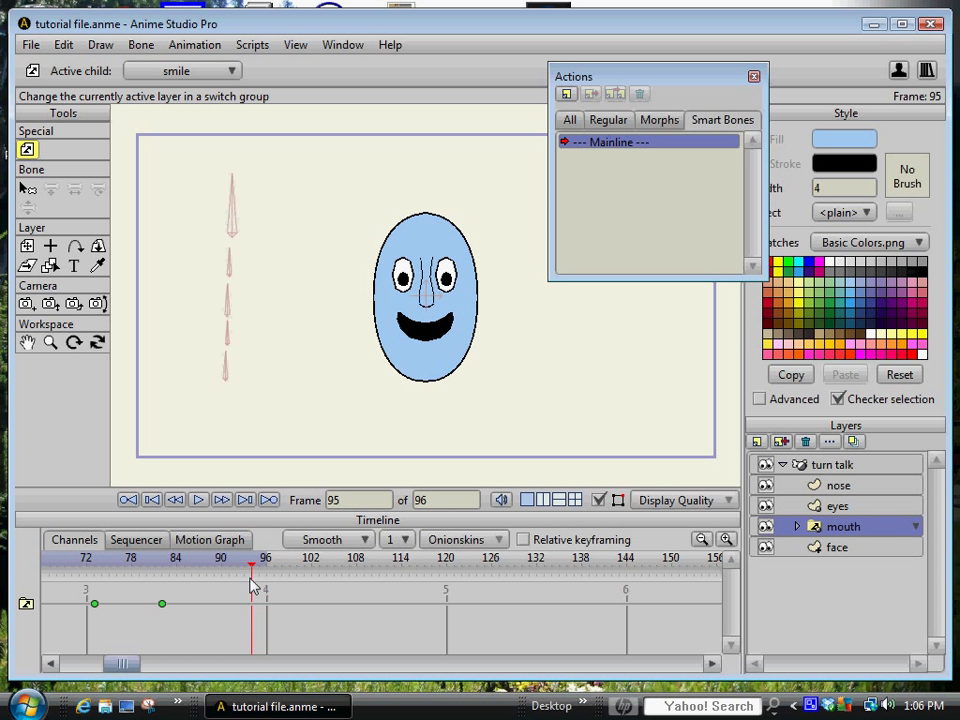
{"action": "left_click", "coordinate": [910, 526]}
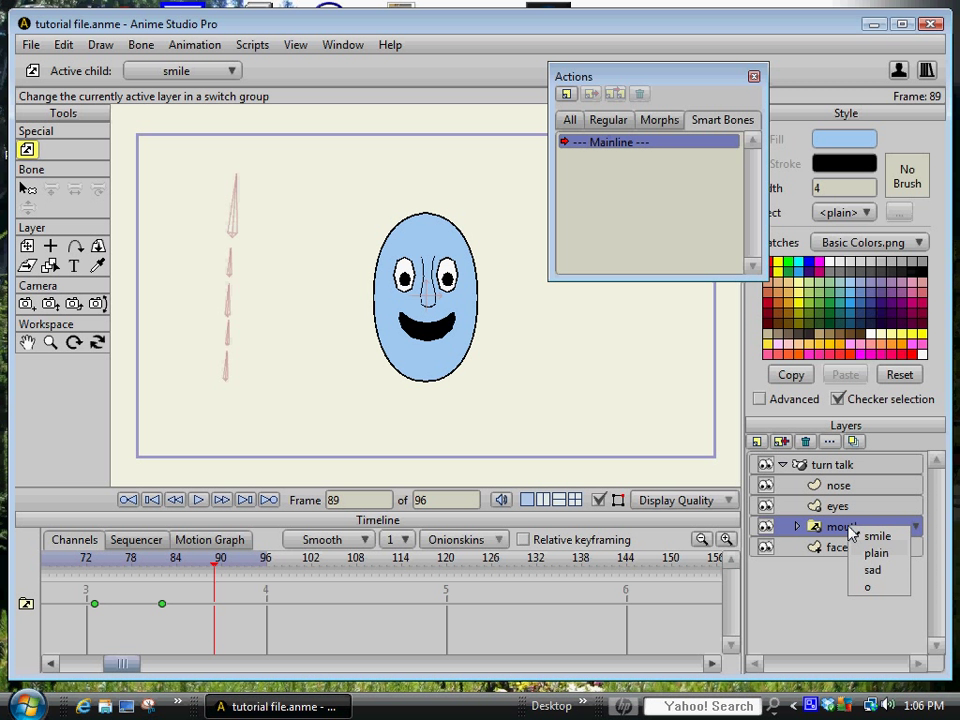
{"action": "left_click", "coordinate": [876, 536]}
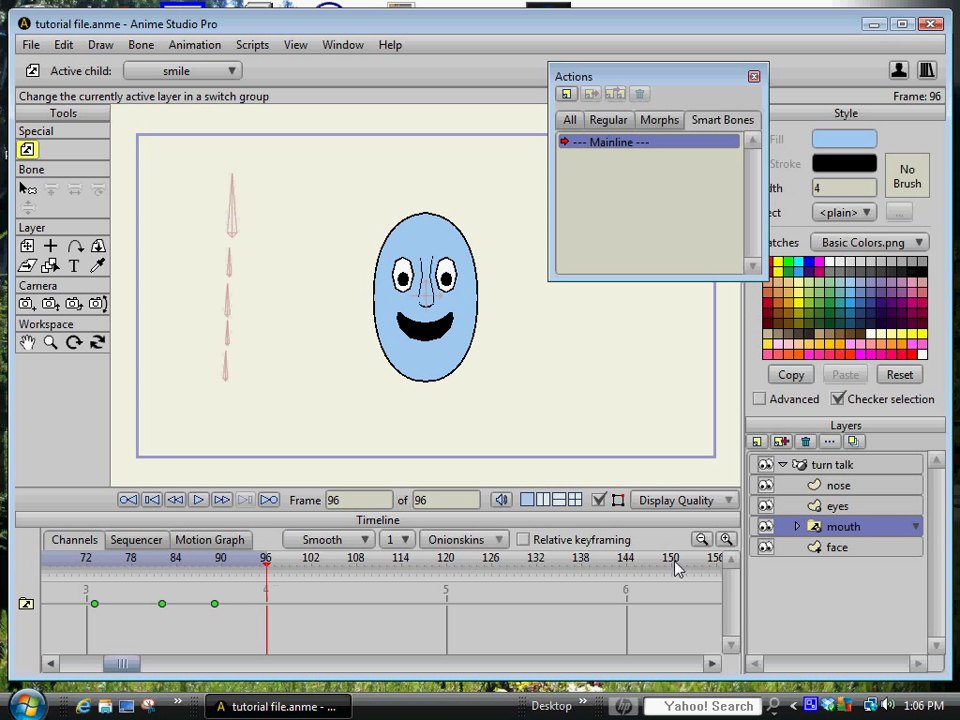
{"action": "left_click", "coordinate": [895, 526]}
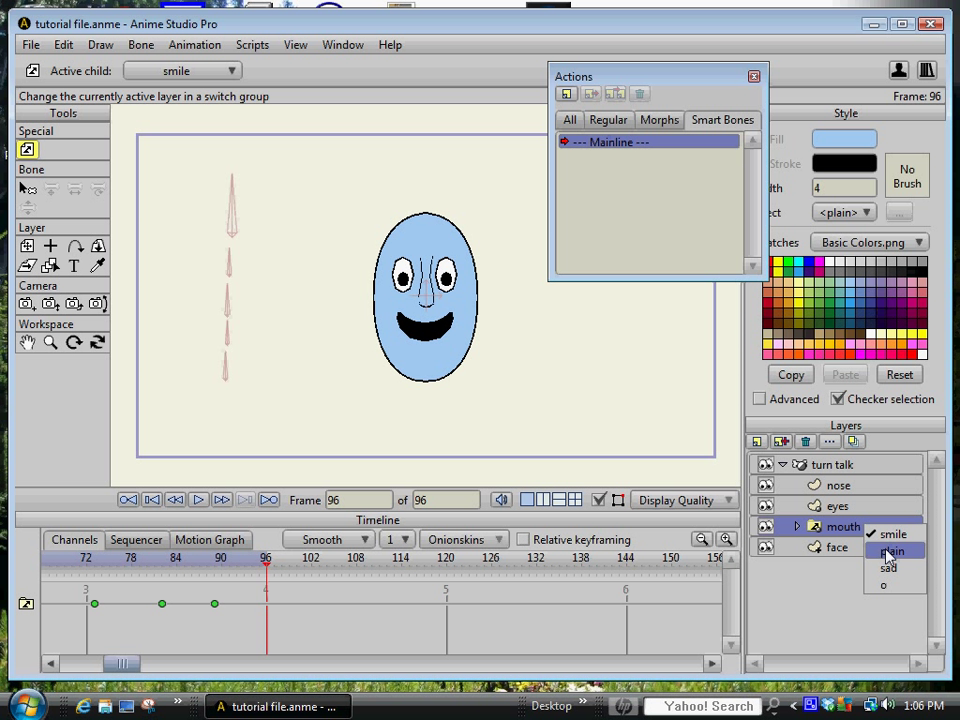
{"action": "left_click", "coordinate": [889, 551]}
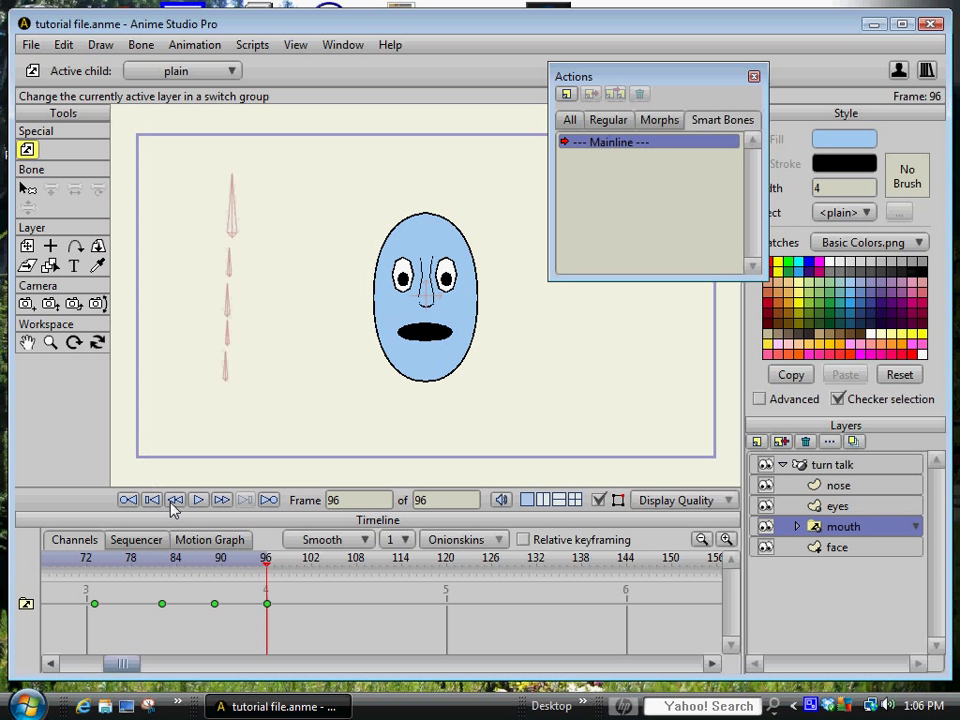
{"action": "left_click", "coordinate": [198, 499]}
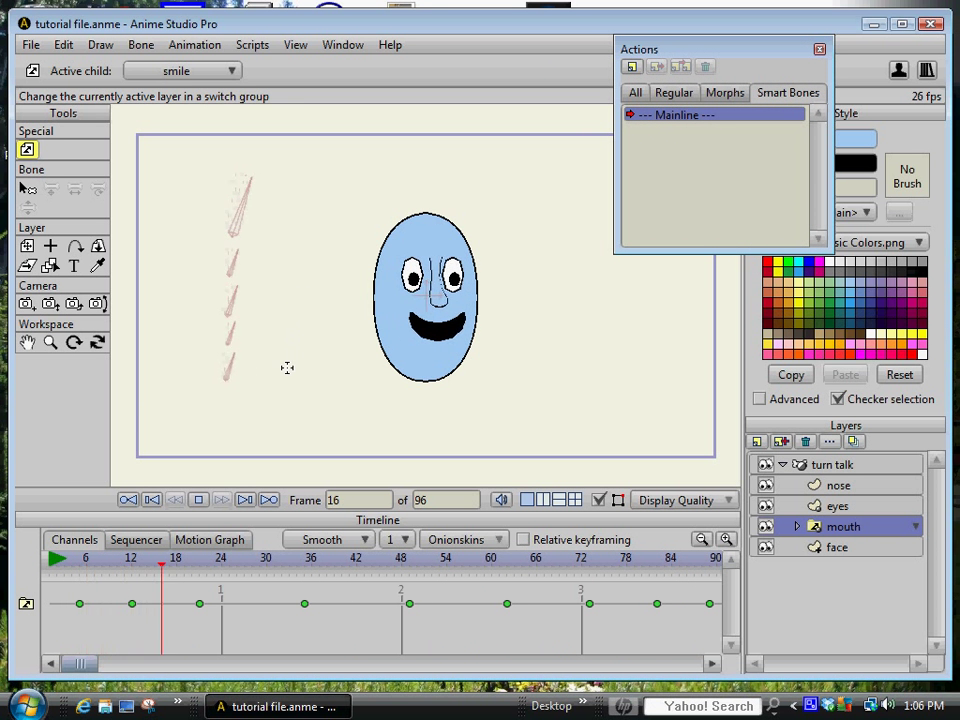
Preview the animation, stopping at frame 79, and expand the mouth layer's four shapes
{"action": "left_click", "coordinate": [198, 499]}
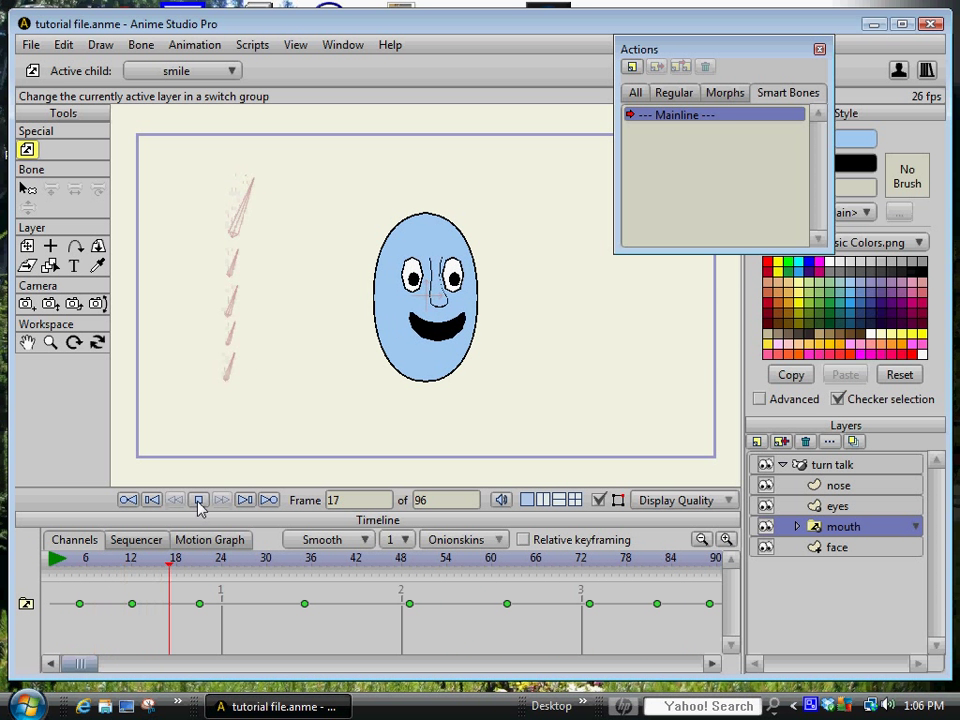
{"action": "left_click", "coordinate": [198, 499]}
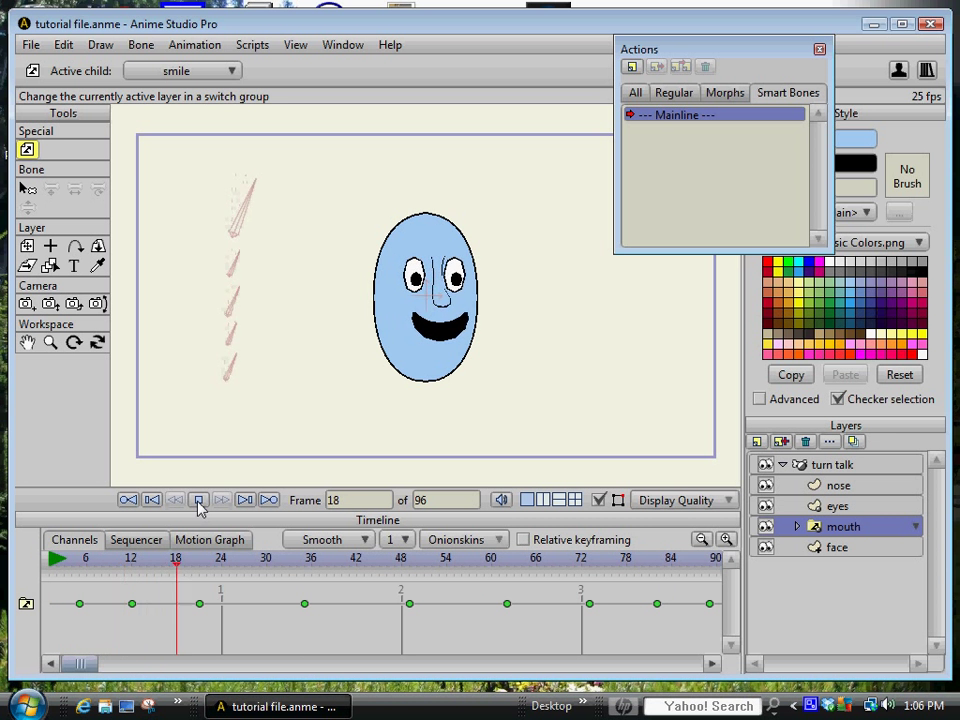
{"action": "left_click", "coordinate": [199, 499]}
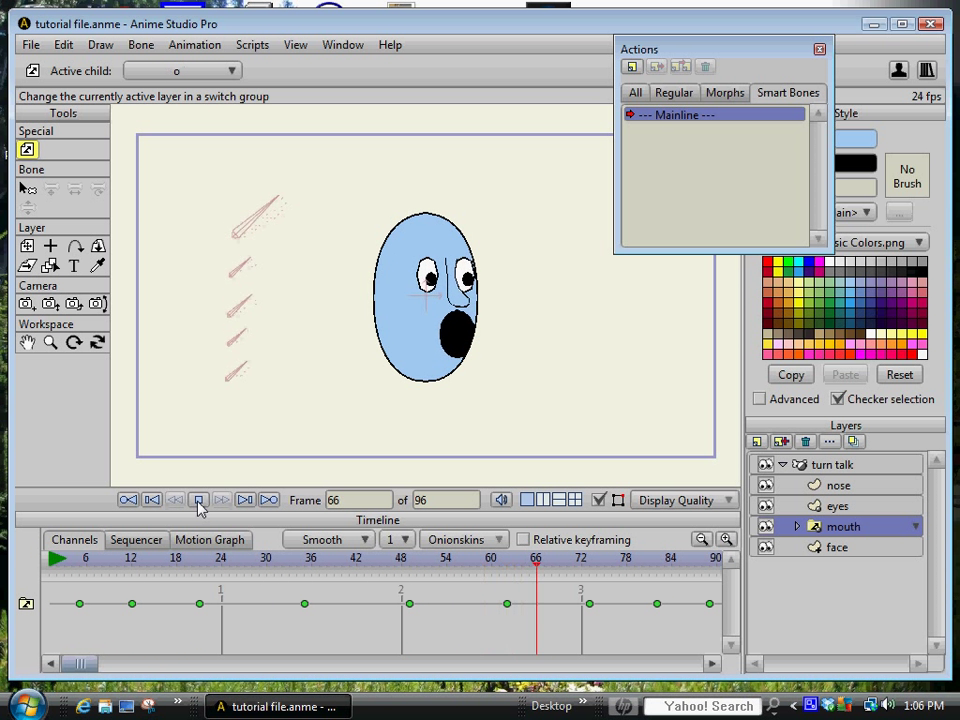
{"action": "left_click", "coordinate": [198, 499]}
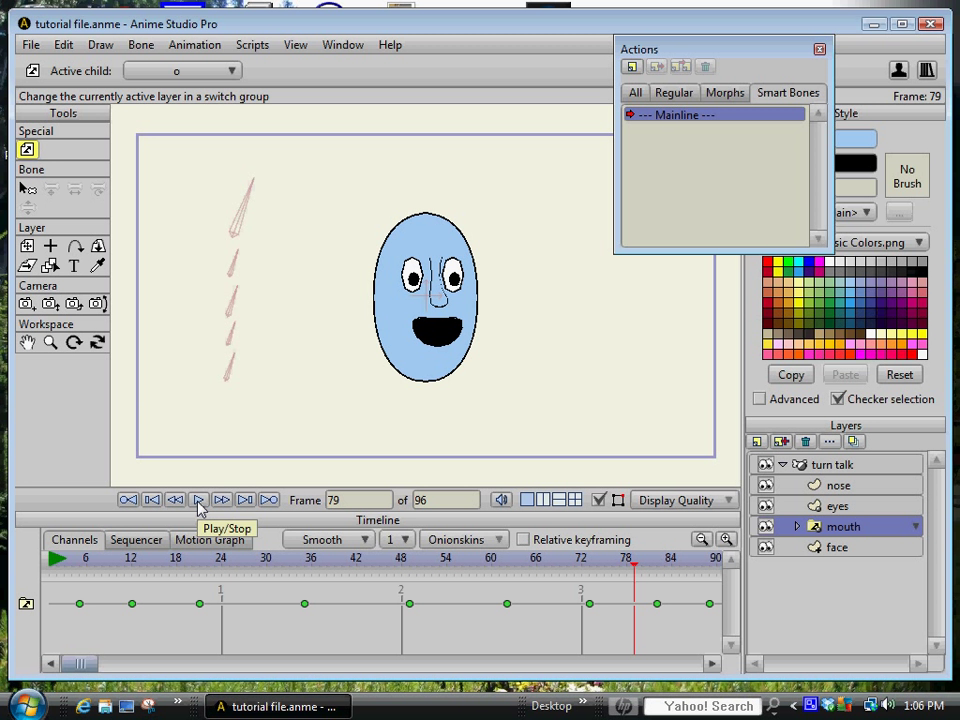
{"action": "mouse_move", "coordinate": [807, 534]}
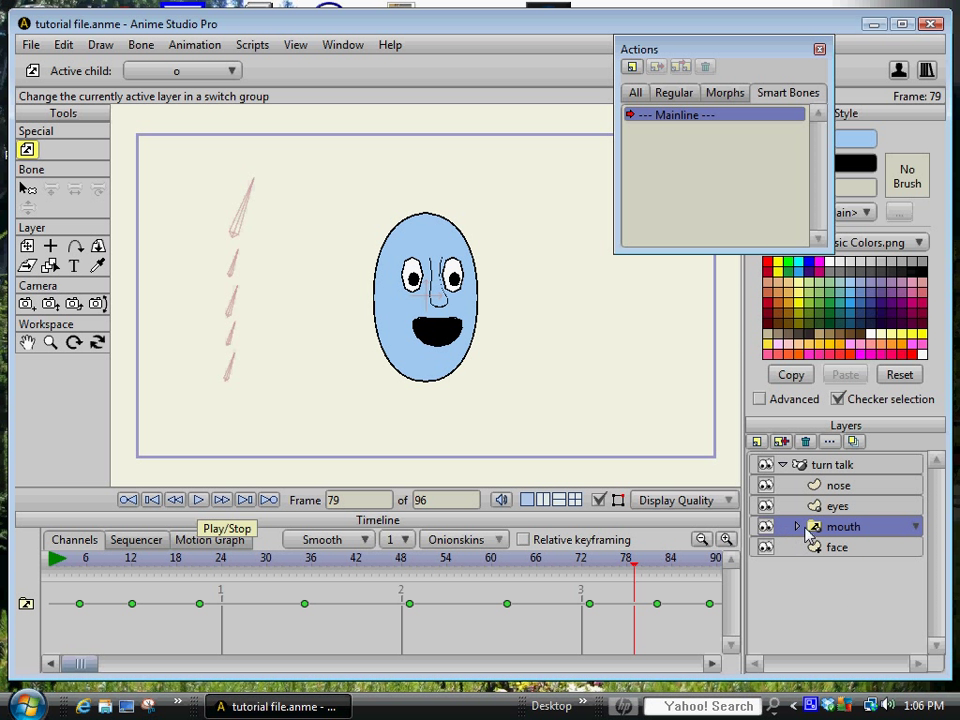
{"action": "left_click", "coordinate": [797, 526]}
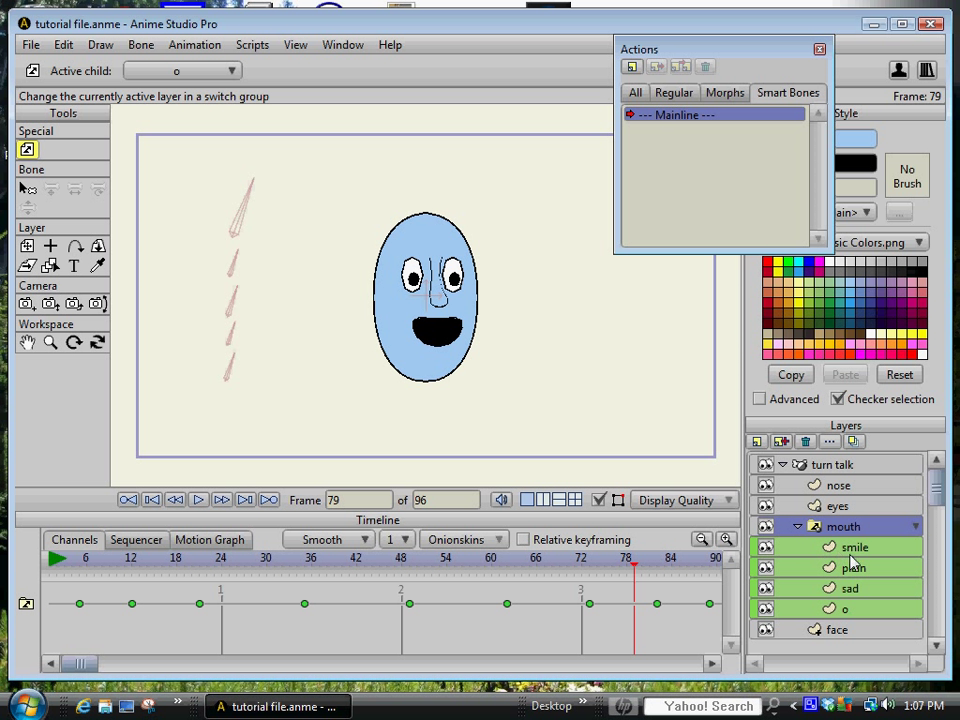
{"action": "left_click", "coordinate": [854, 547]}
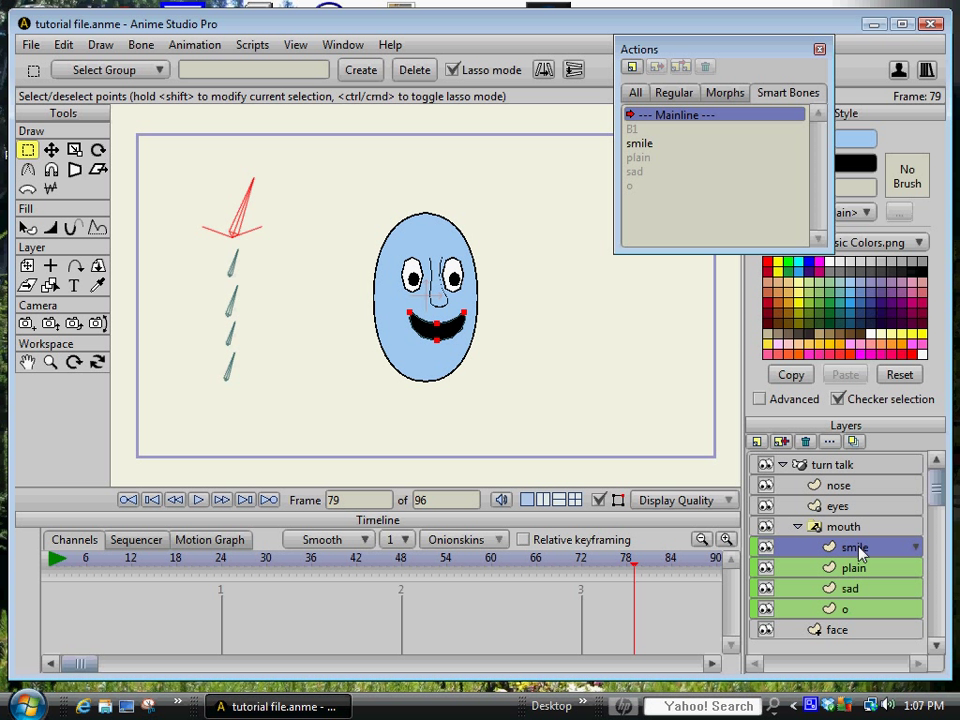
{"action": "mouse_move", "coordinate": [845, 538]}
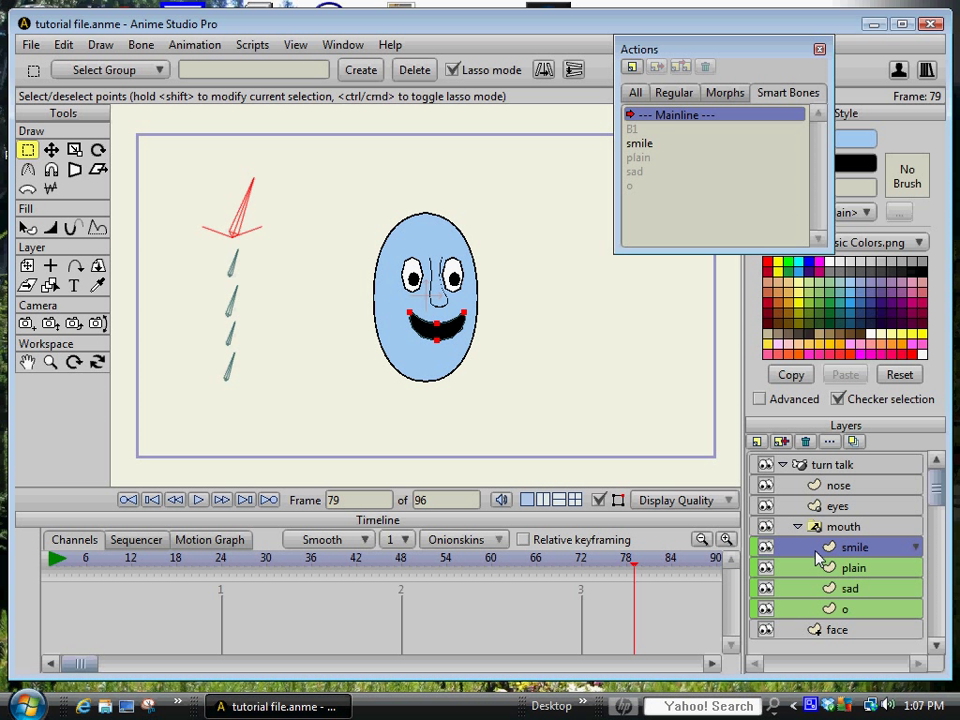
{"action": "mouse_move", "coordinate": [850, 556]}
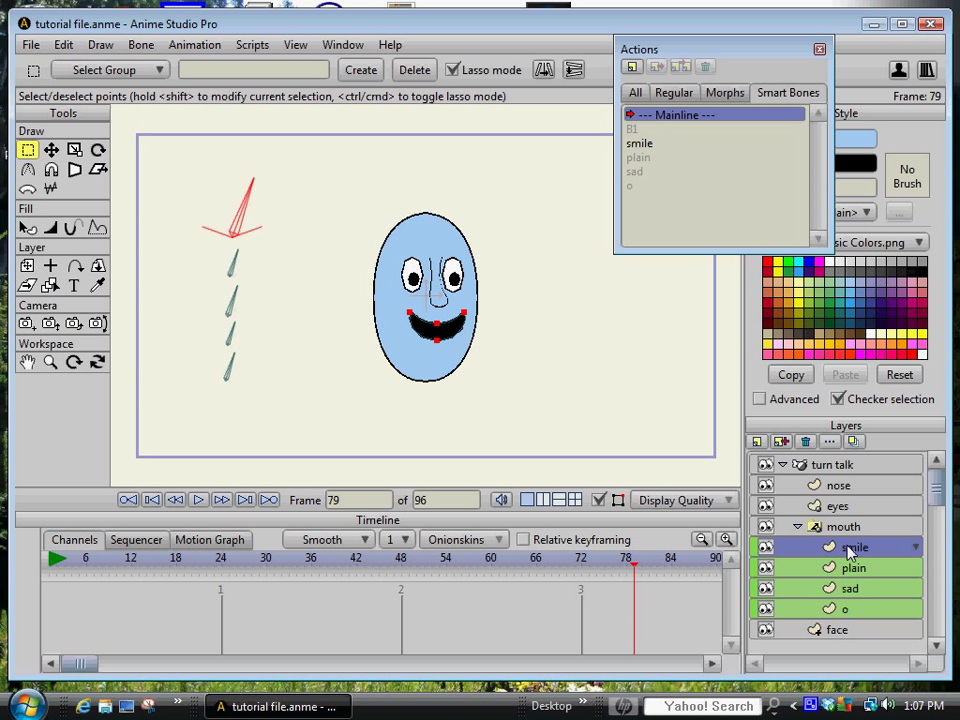
{"action": "left_click", "coordinate": [845, 547]}
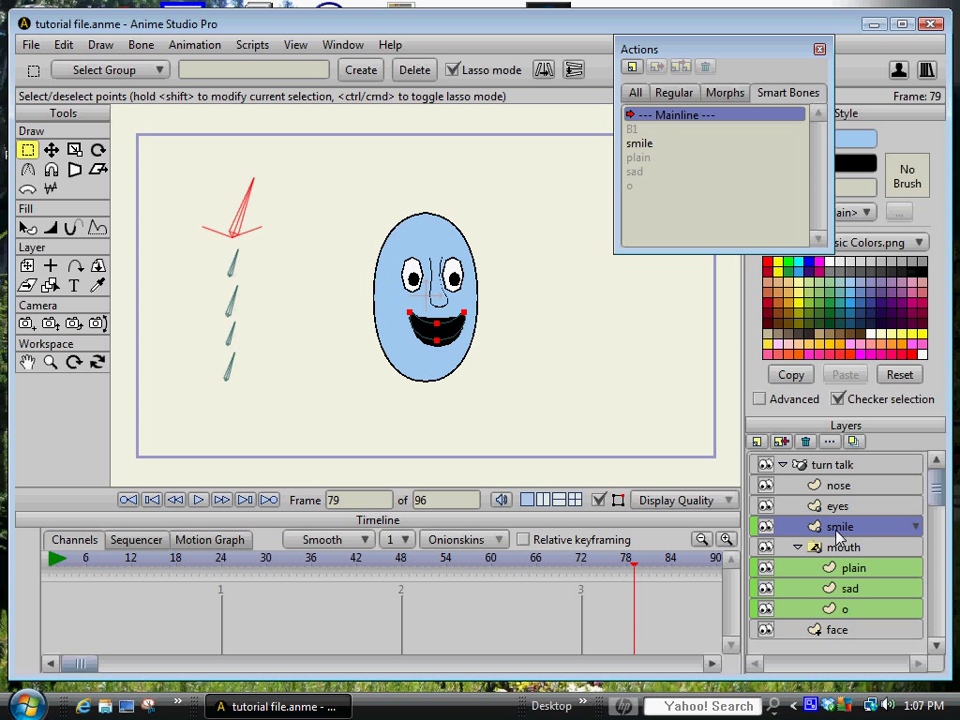
{"action": "left_click", "coordinate": [842, 547]}
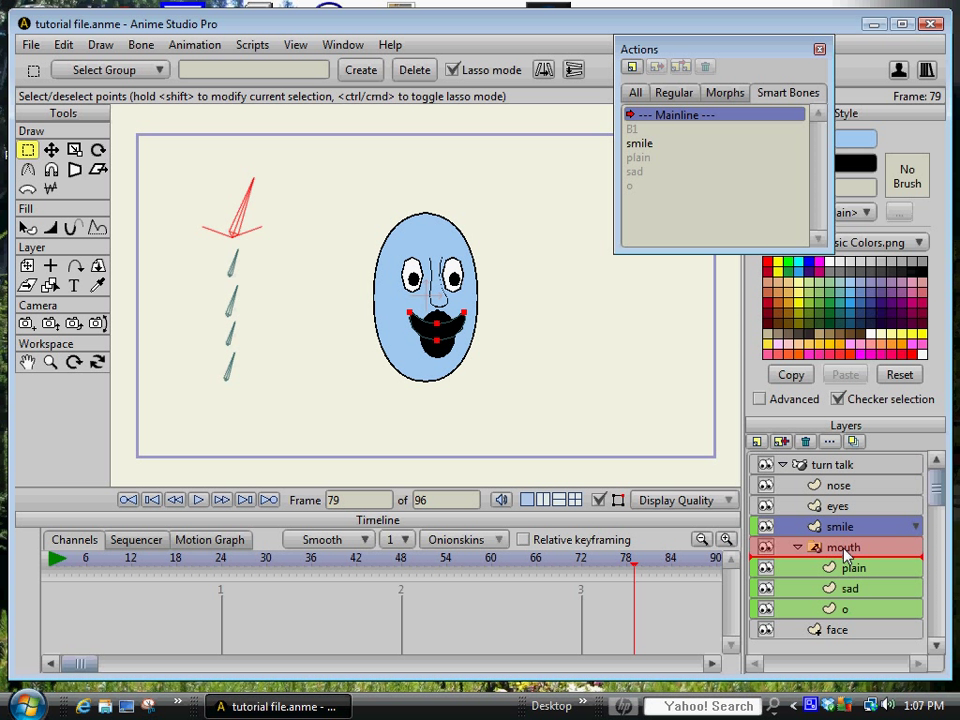
{"action": "left_click", "coordinate": [840, 546]}
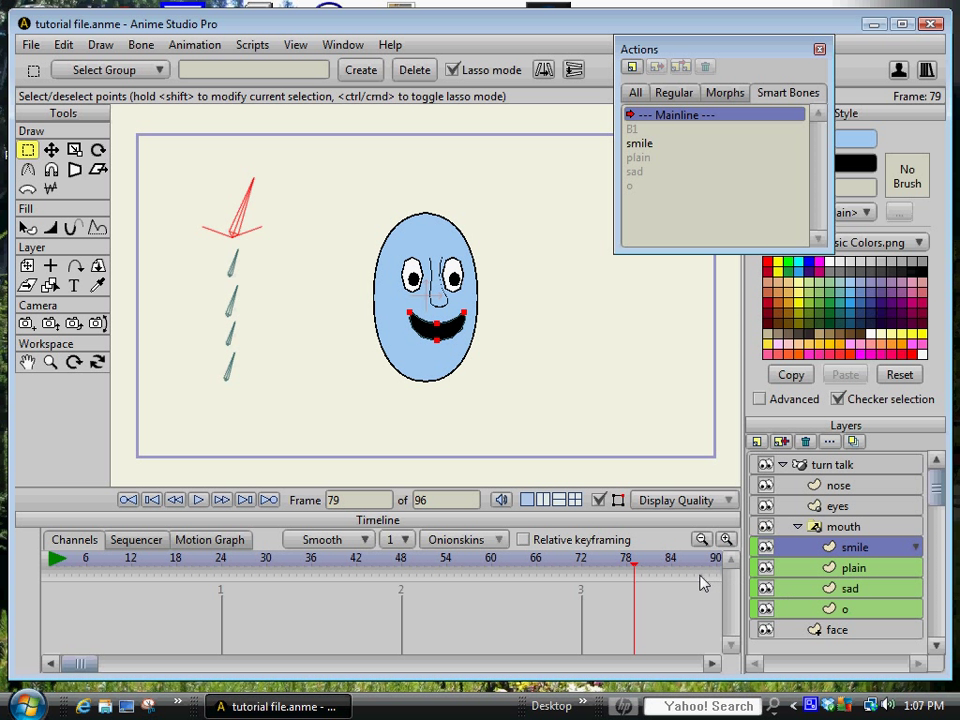